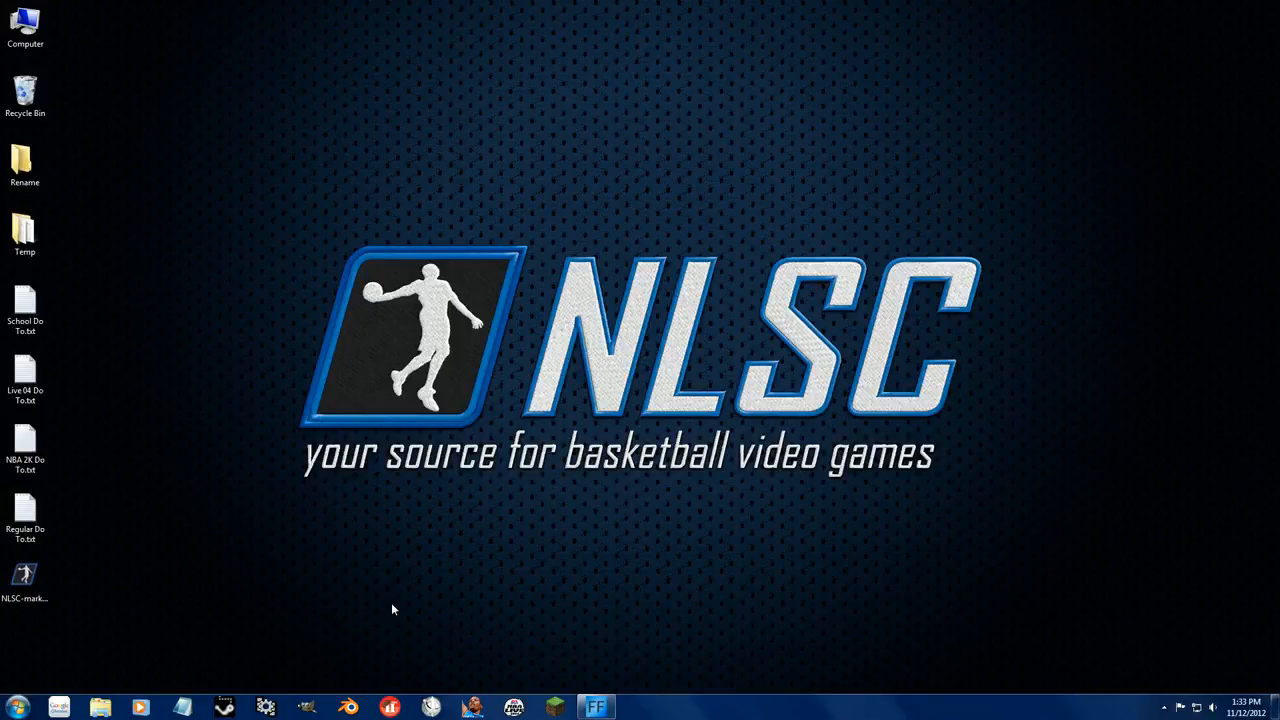
mouse_move(100, 598)
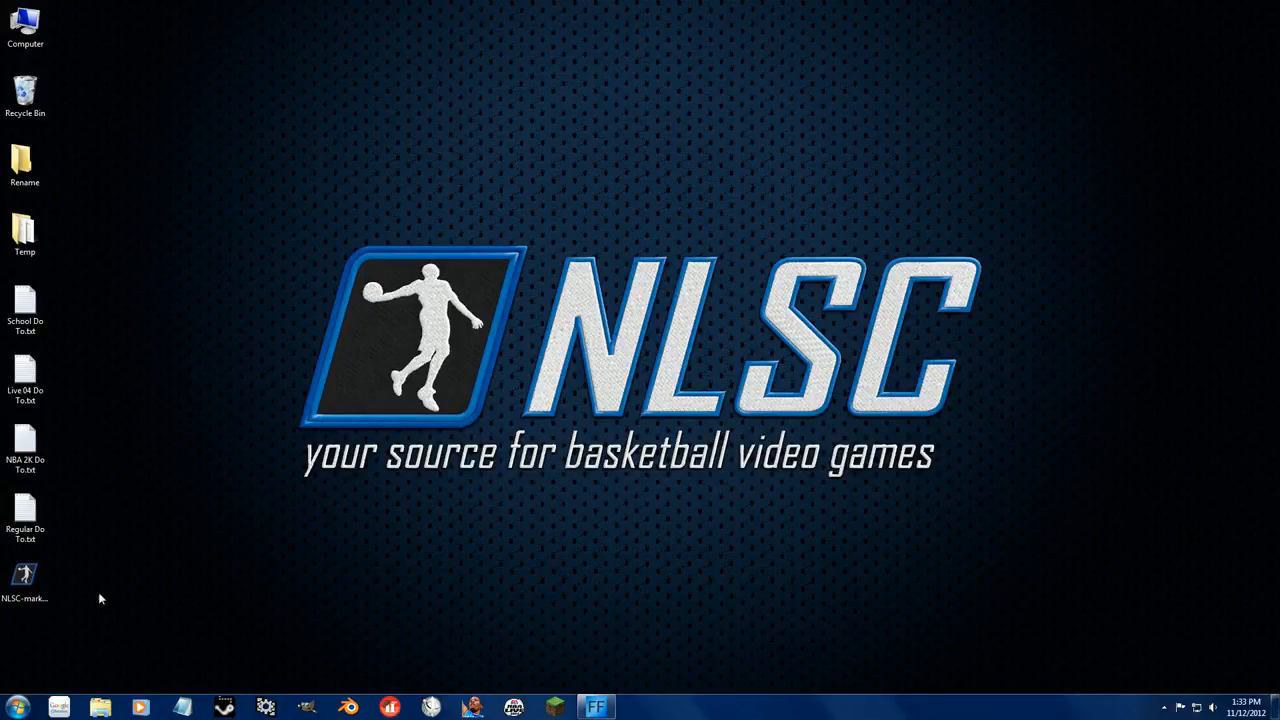
mouse_move(324, 488)
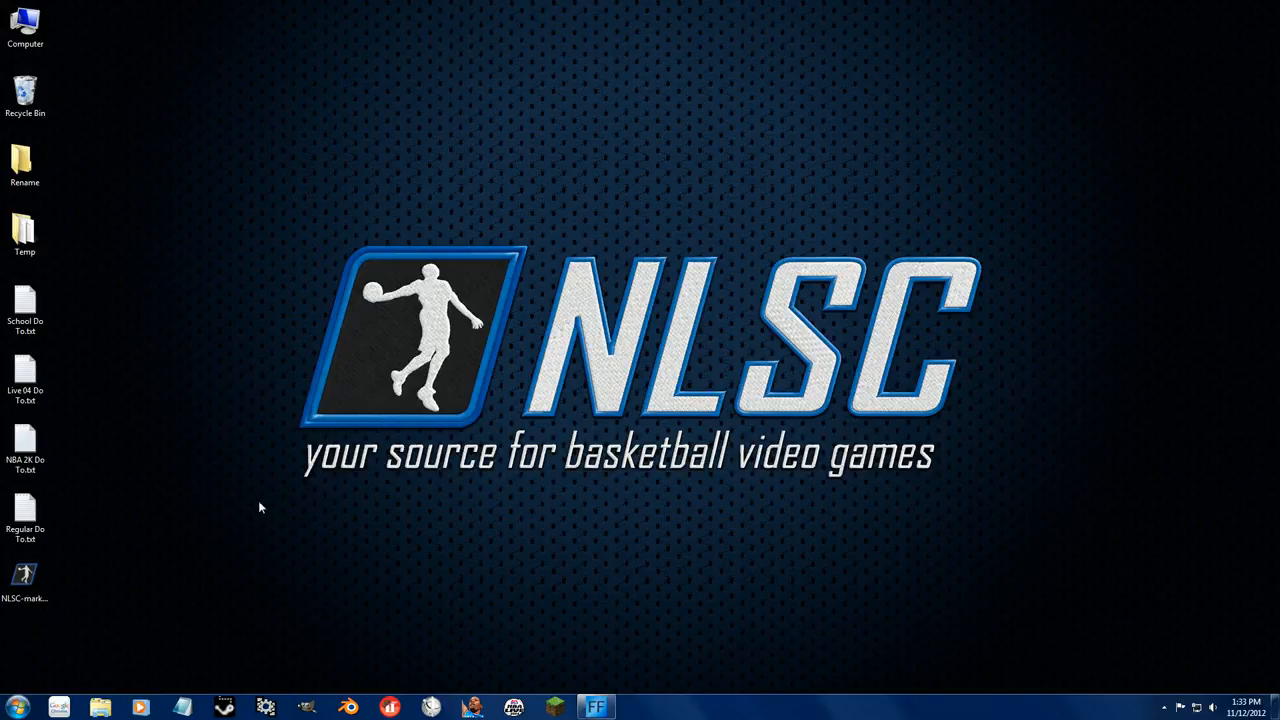
mouse_move(114, 648)
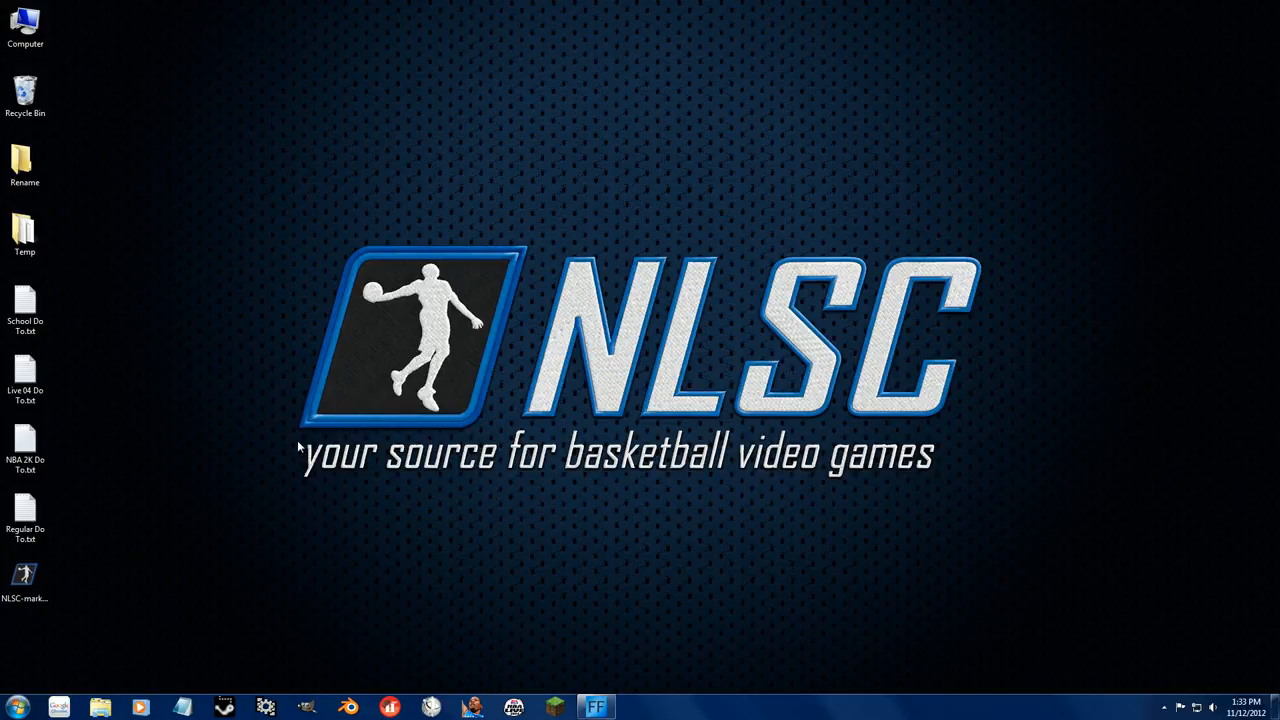
mouse_move(98, 708)
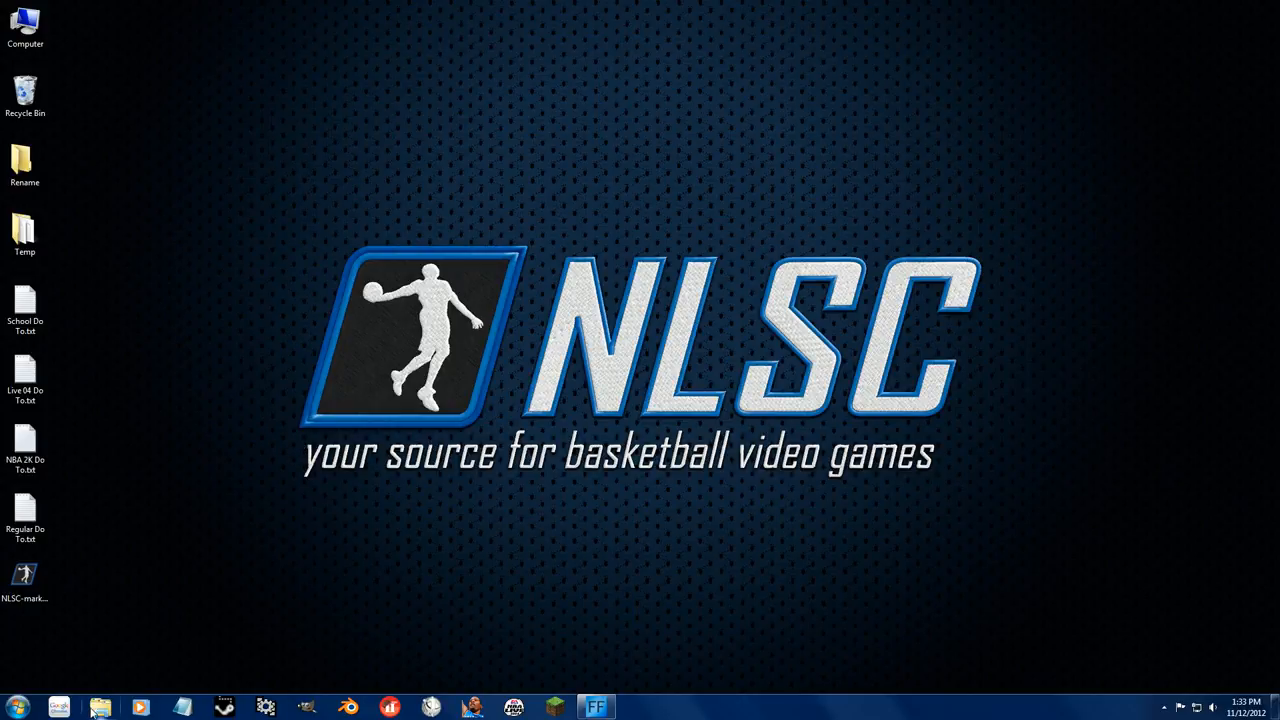
Copy roster.iff from NBA 2K13 > Online Data > downloads onto the desktop
left_click(100, 708)
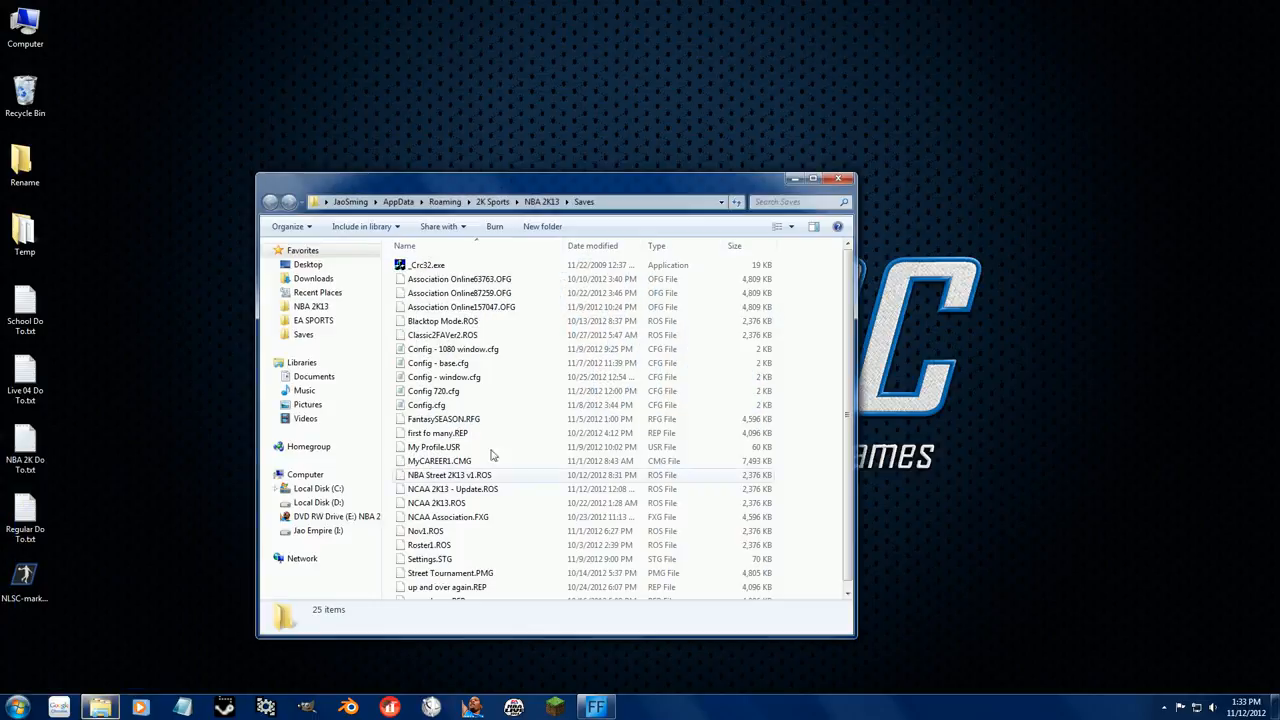
left_click(270, 200)
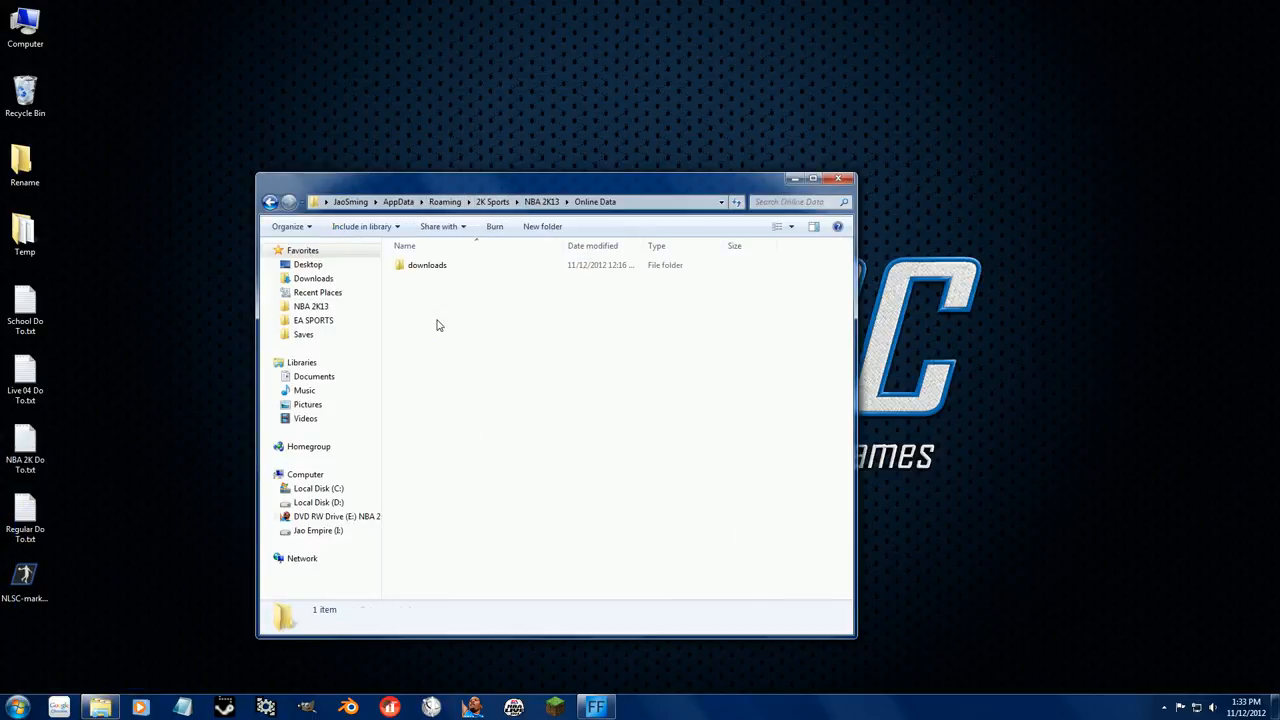
double_click(428, 264)
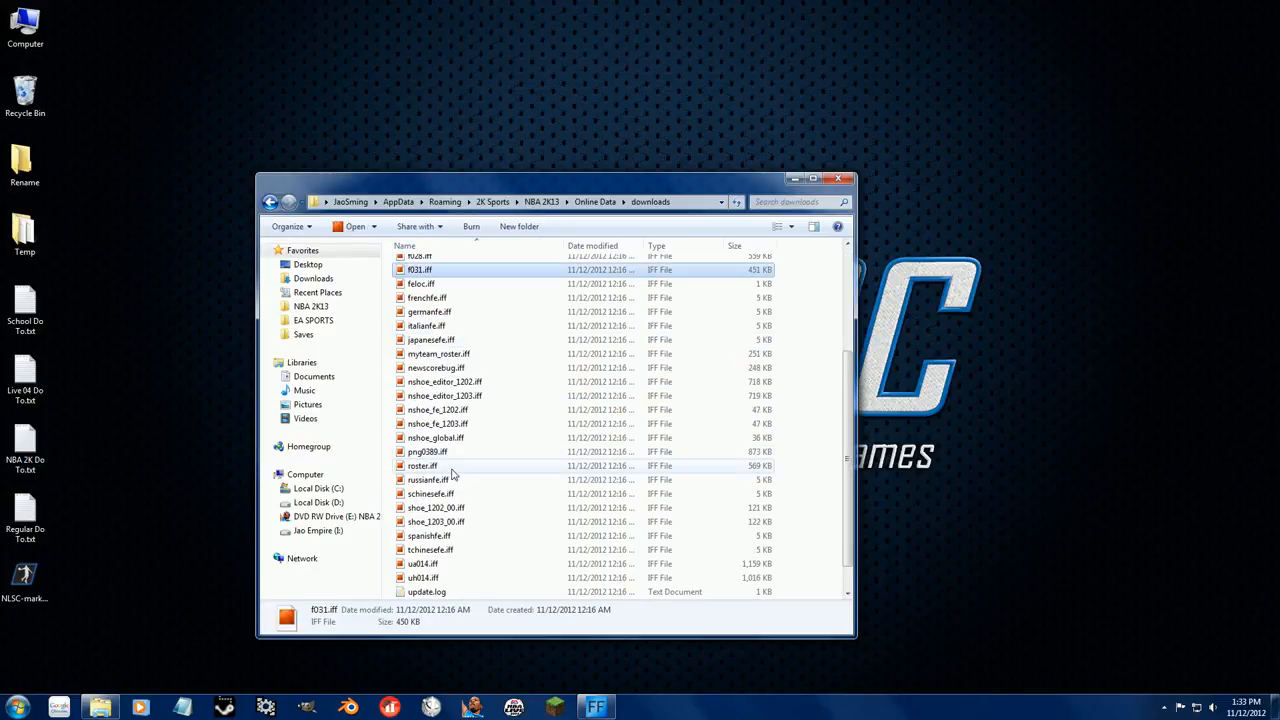
left_click(422, 464)
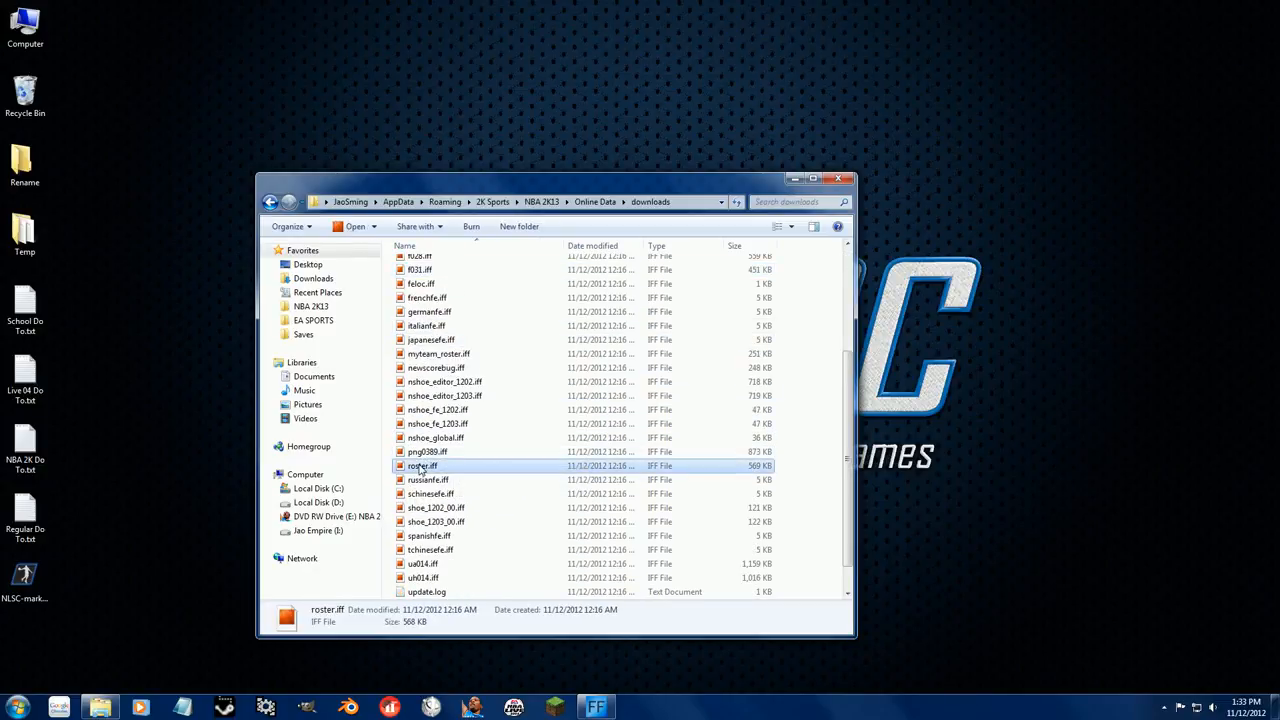
mouse_move(422, 466)
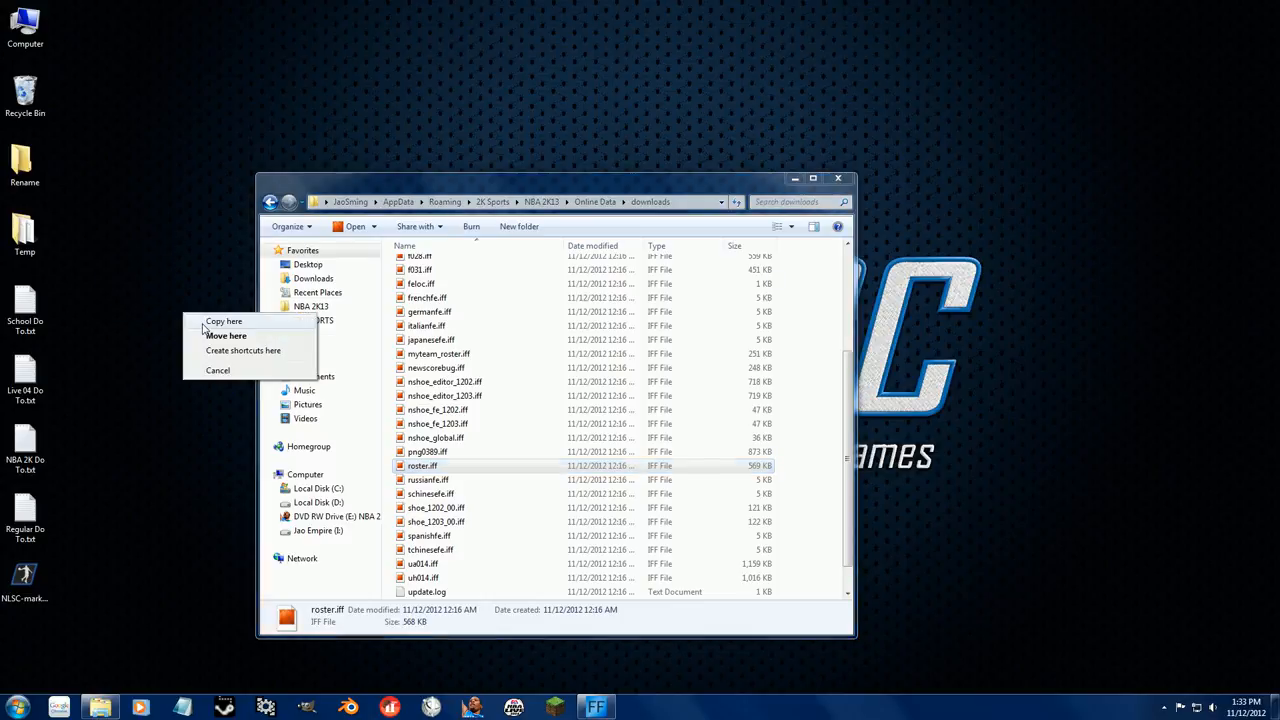
left_click(224, 320)
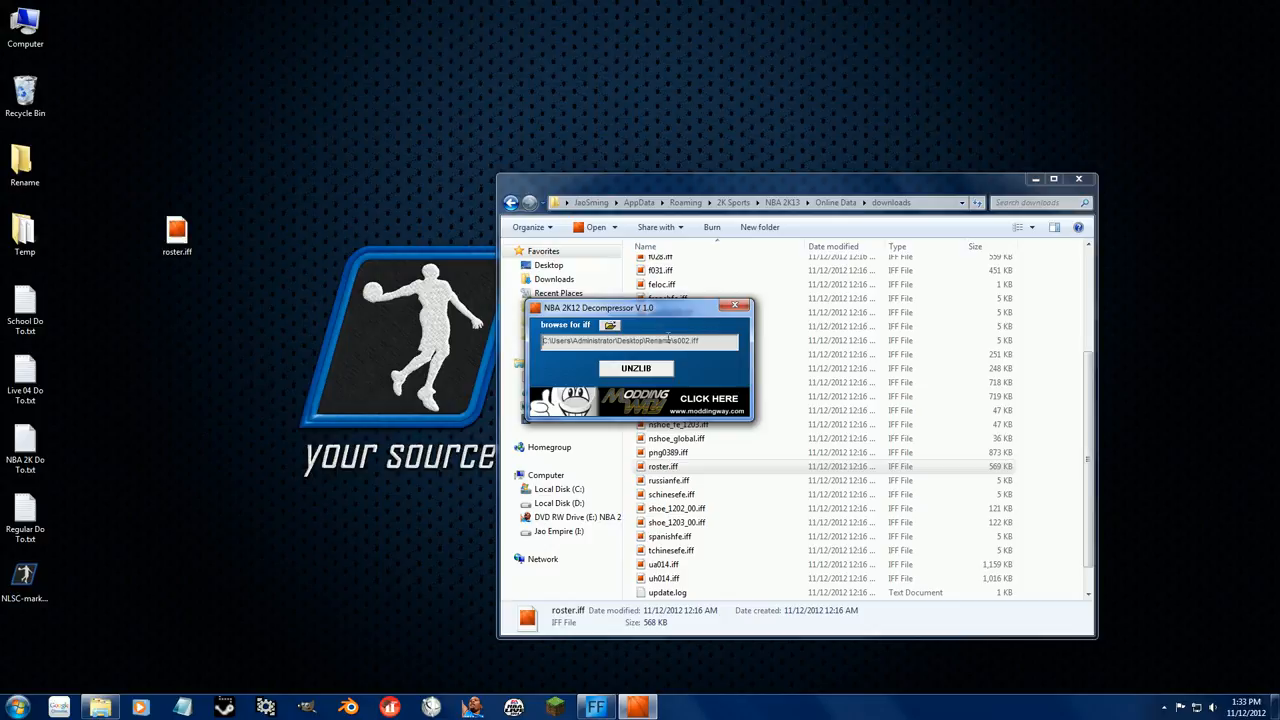
Decompress the desktop roster.iff with UNZLIB in the NBA 2K13 Decompressor
left_click(610, 326)
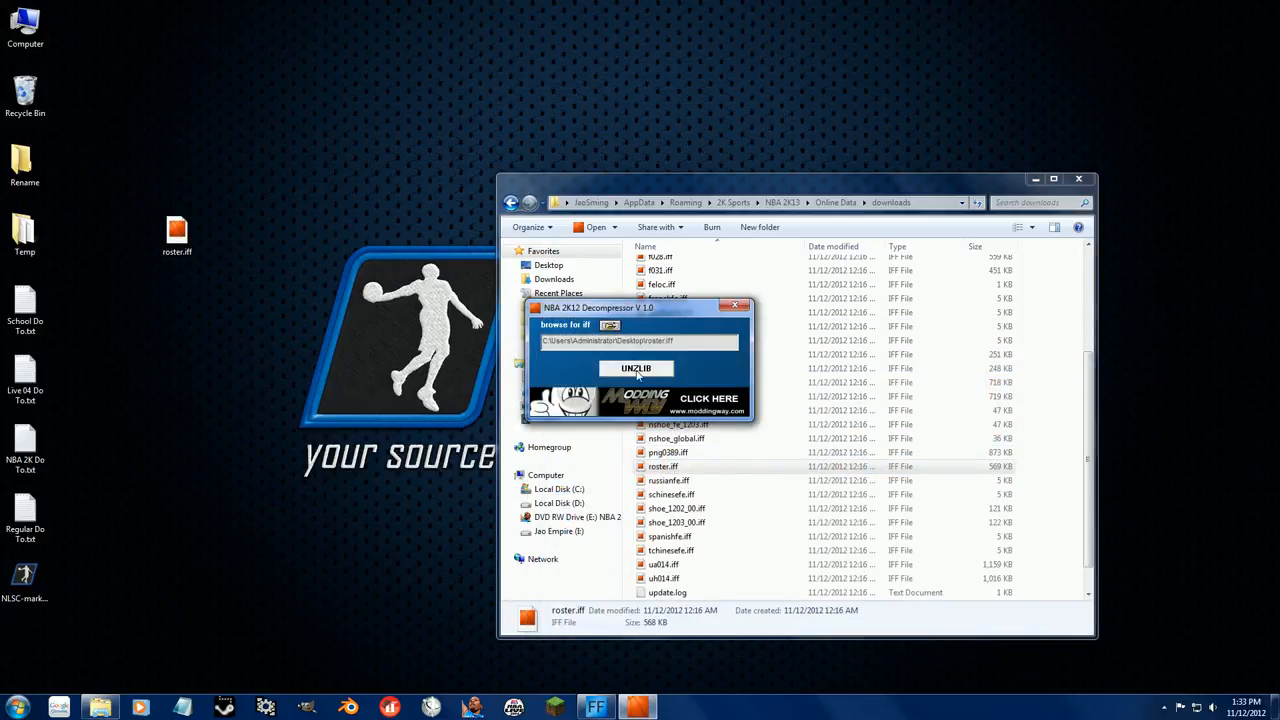
left_click(636, 368)
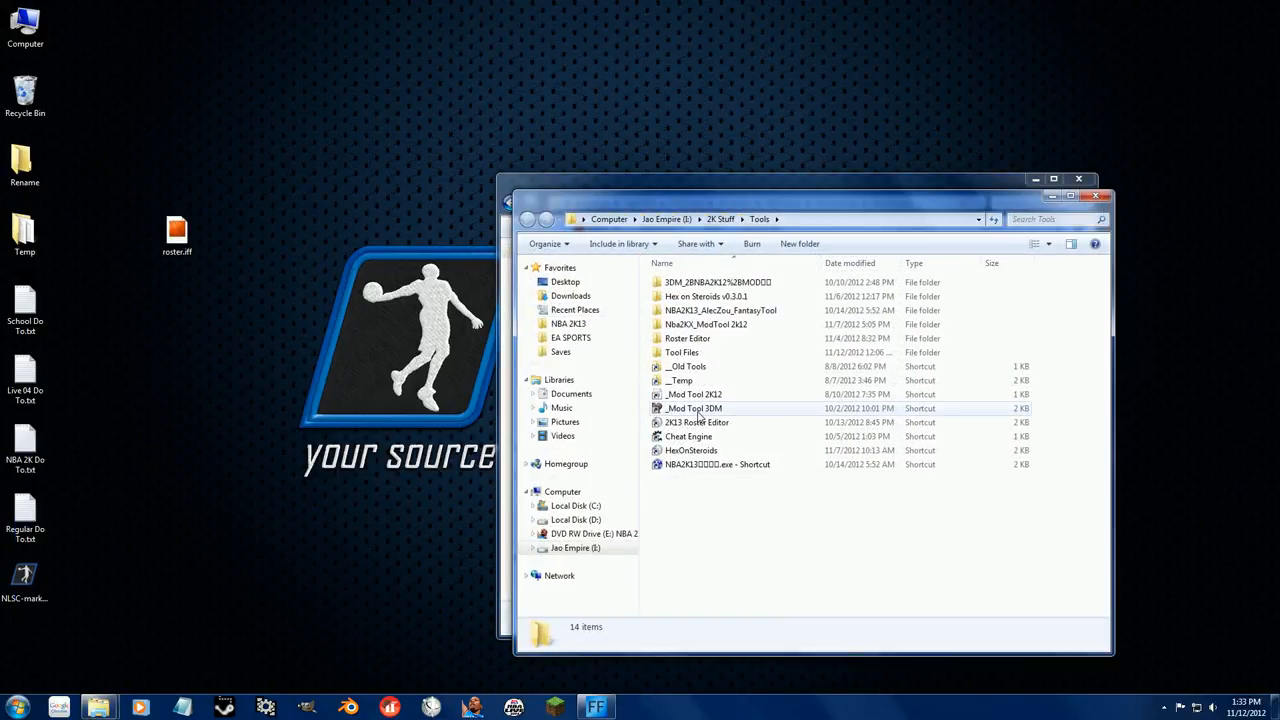
Launch Mod Tool 2K12, confirm the 2012 version, load roster.iff and decompress it
double_click(692, 394)
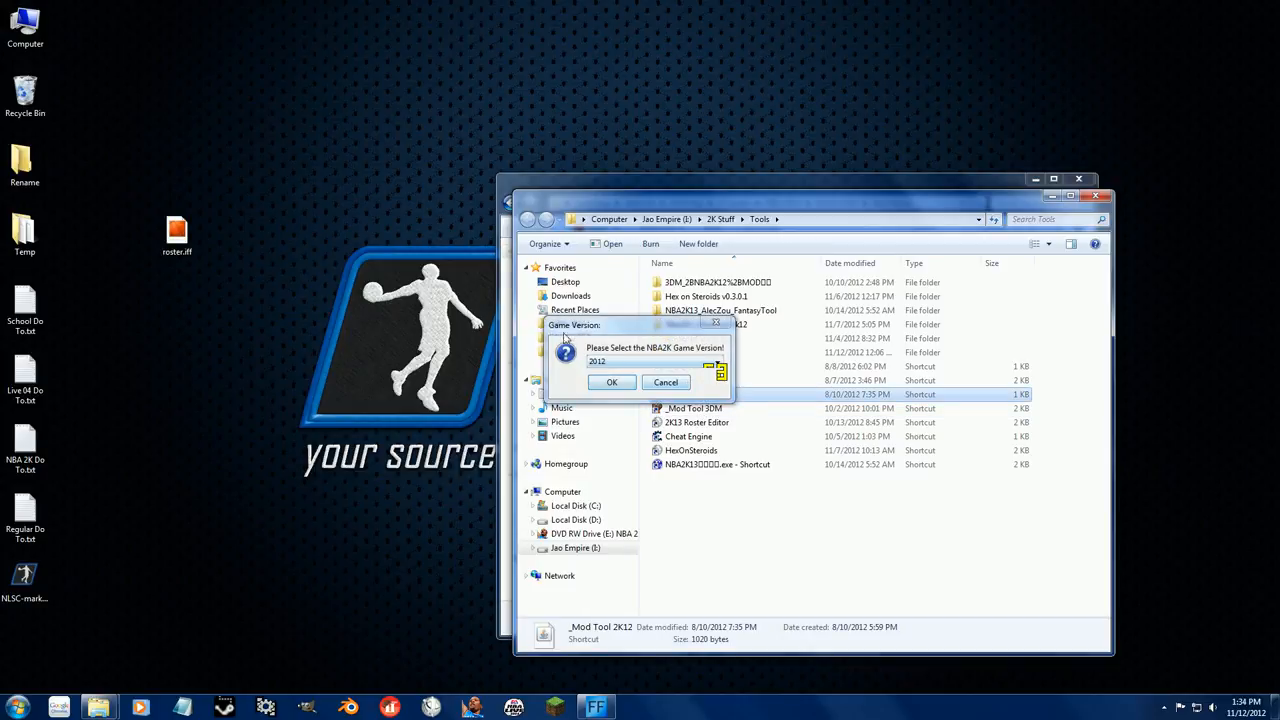
left_click(612, 382)
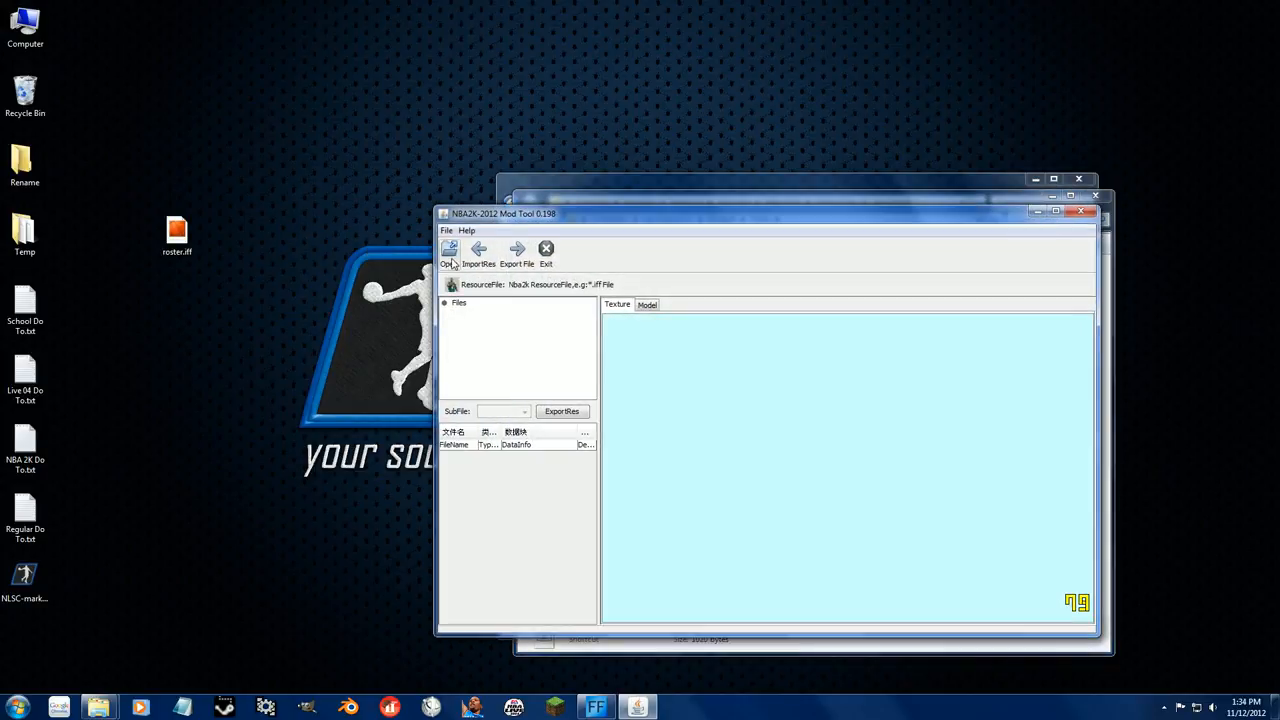
left_click(448, 250)
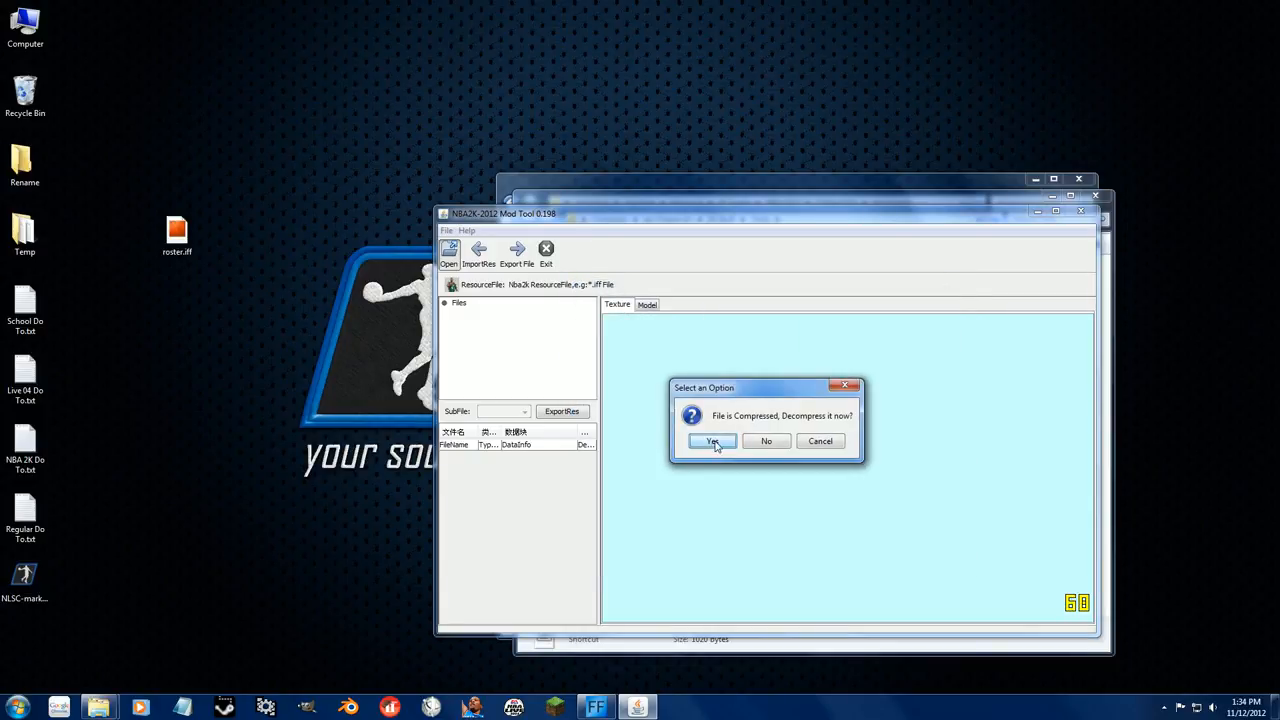
left_click(712, 442)
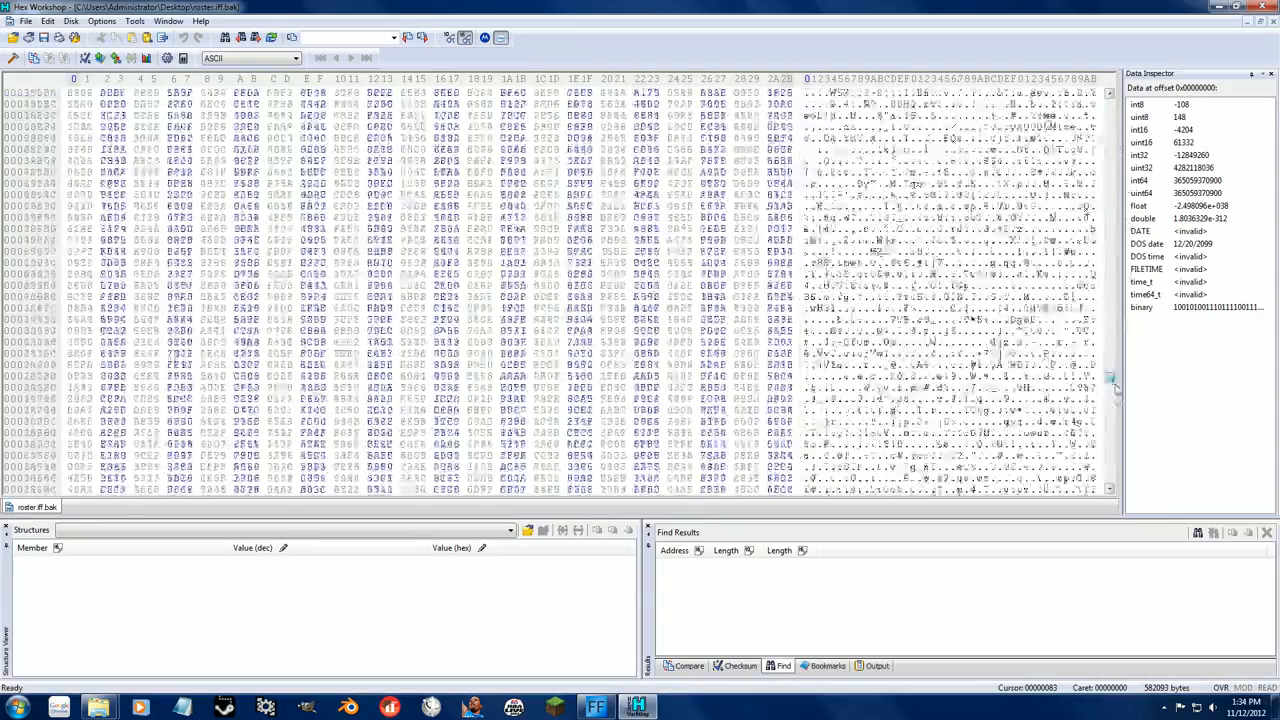
Load the desktop roster.iff in Hex Workshop and scroll to the team name strings
scroll("down", 3)
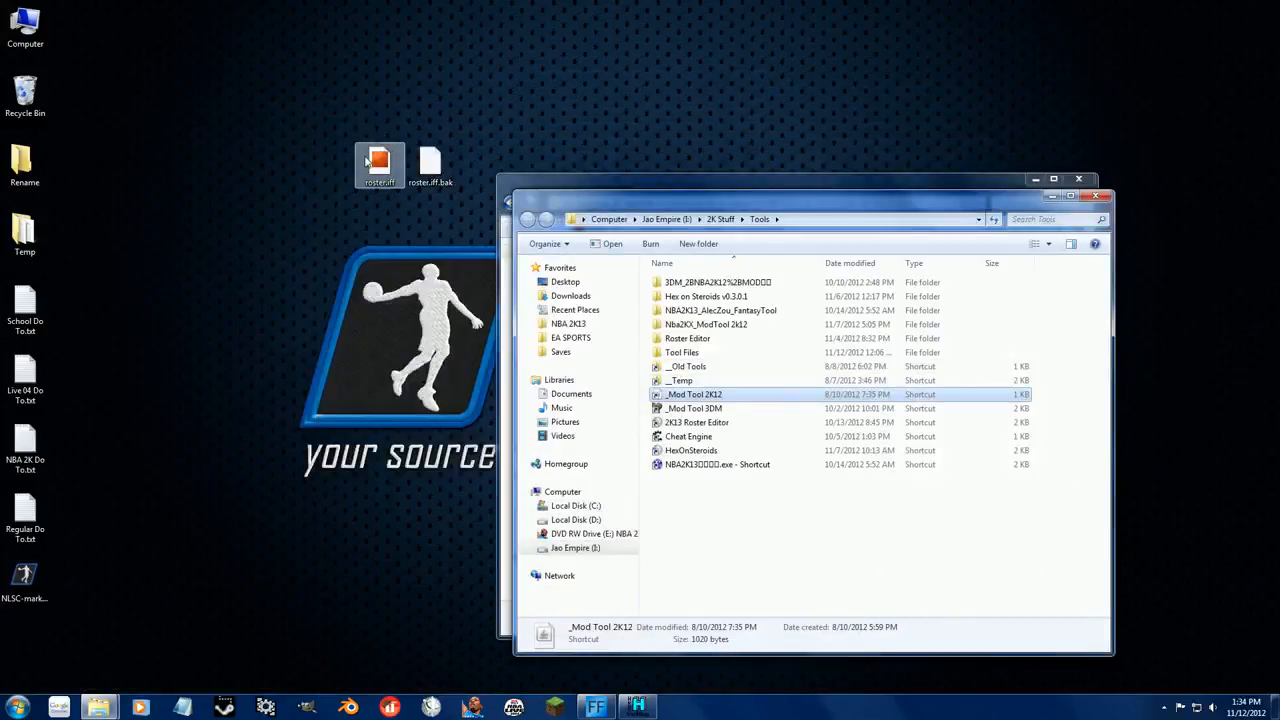
double_click(380, 160)
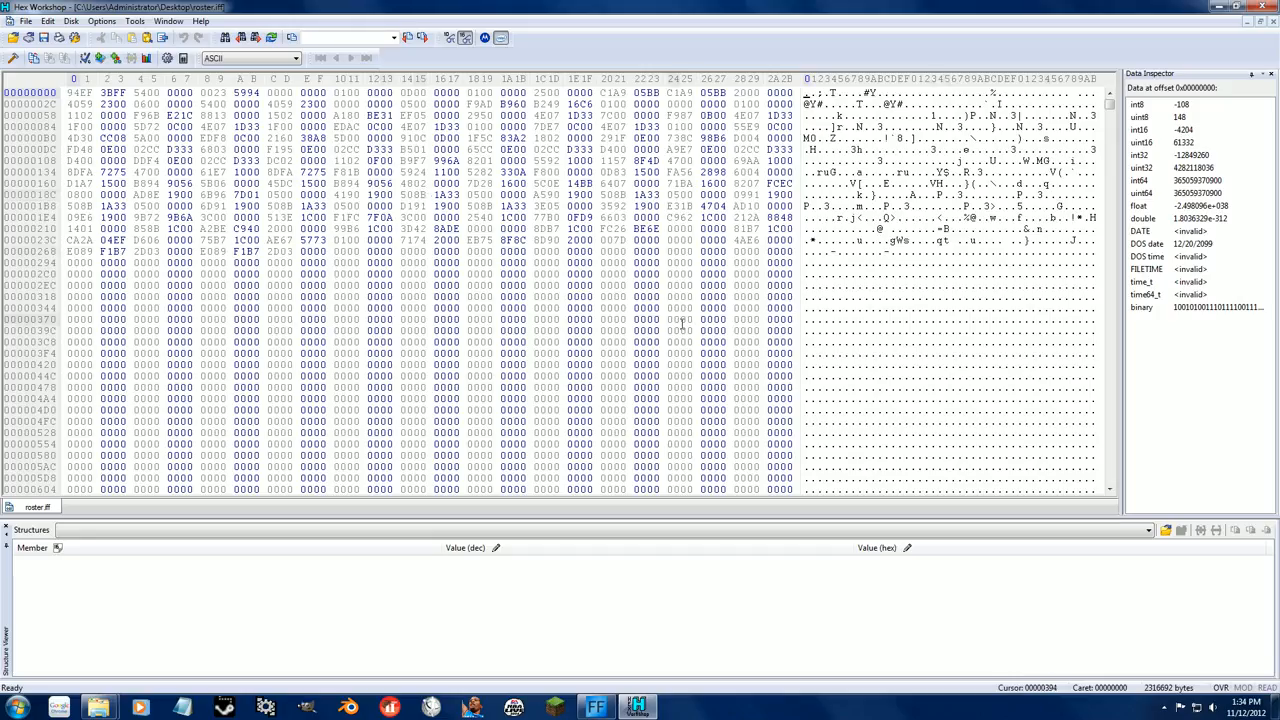
scroll("down", 3)
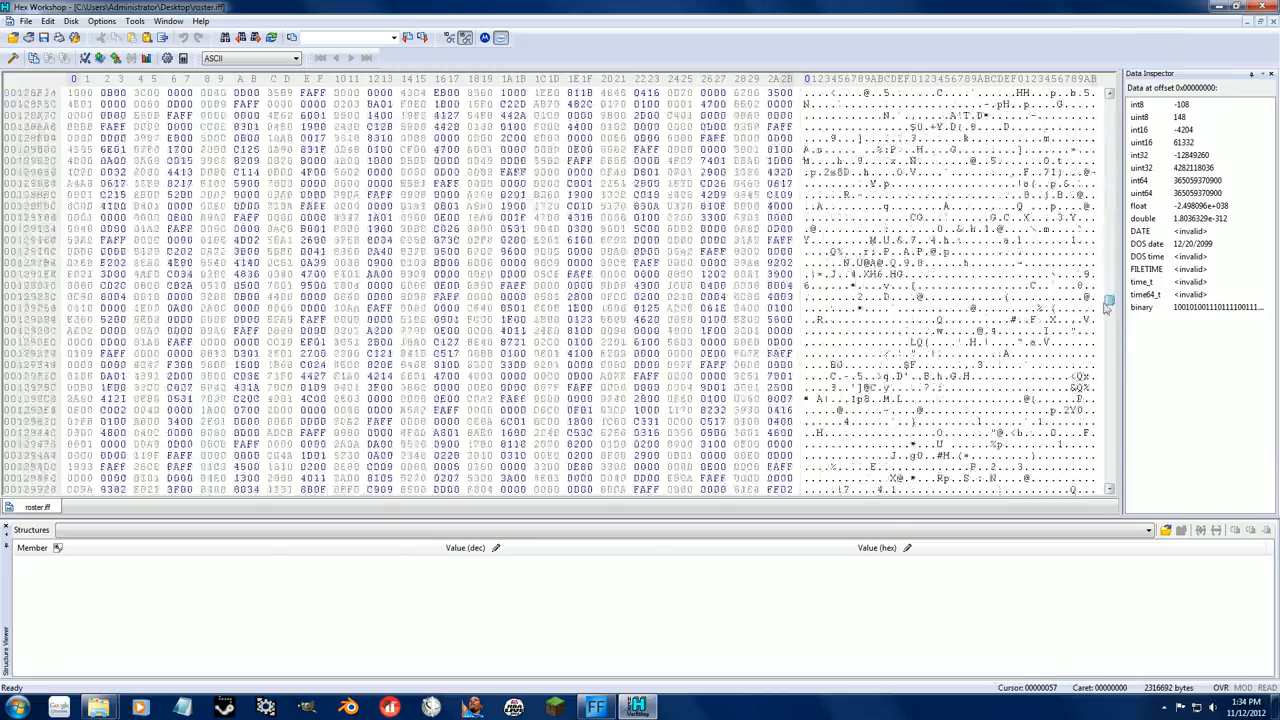
scroll("down", 3)
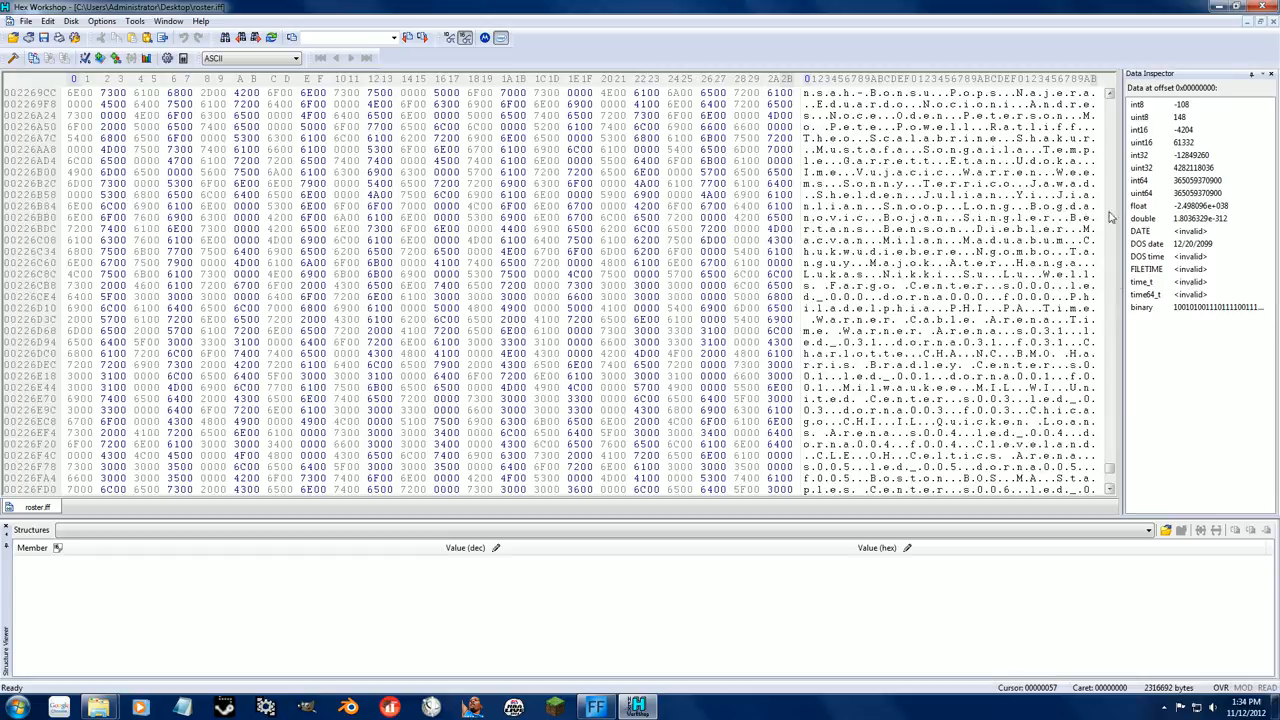
scroll("down", 3)
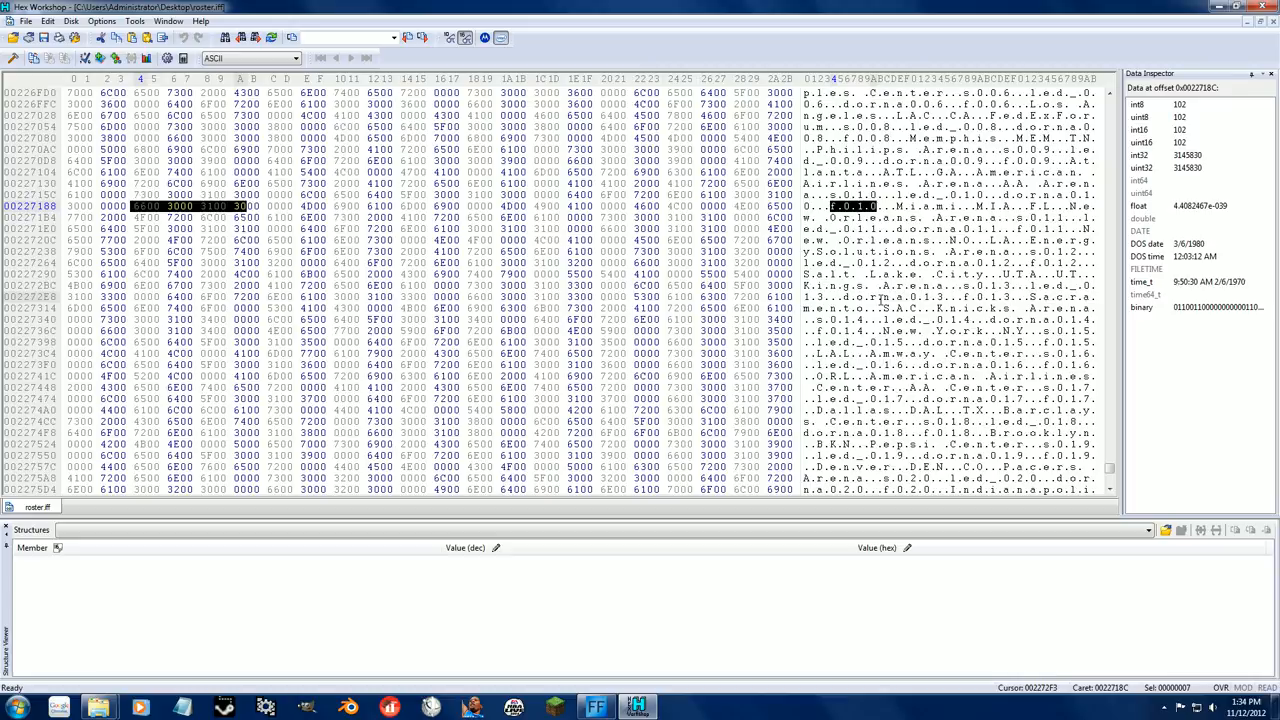
Check a numbered iff file name in the NBA 2K13 install folder before overwriting the name bytes
left_click(876, 240)
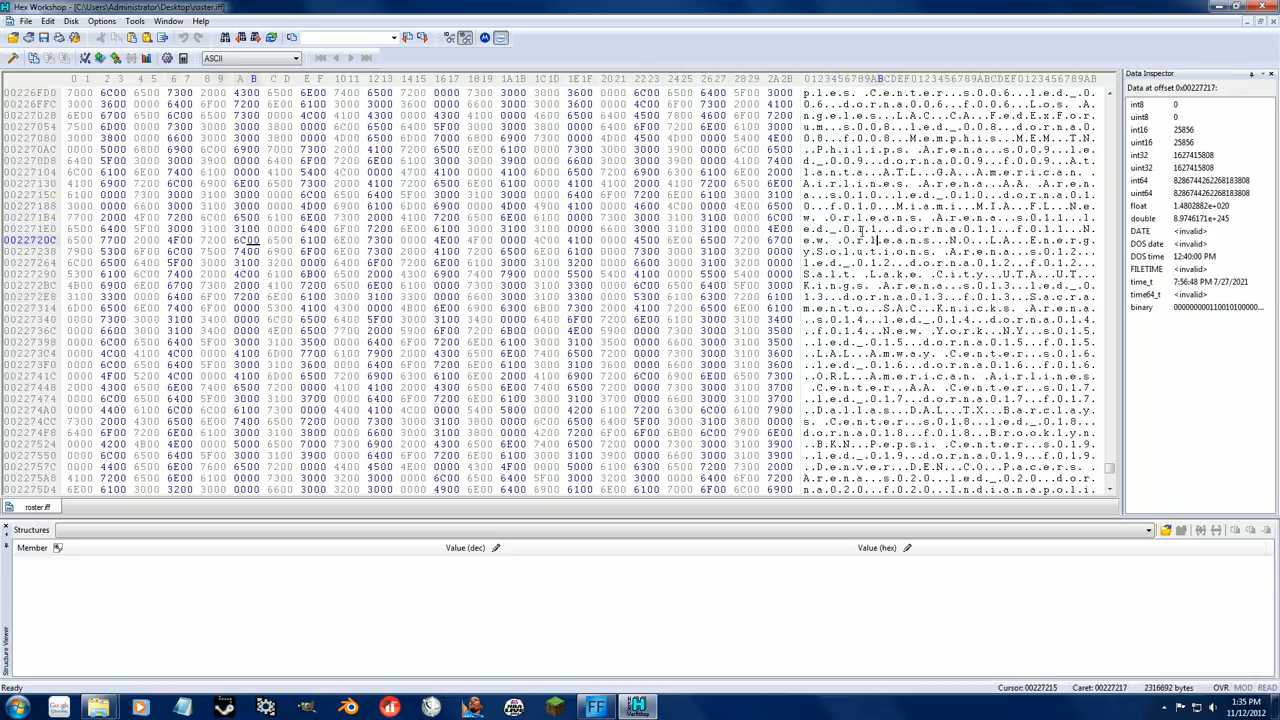
right_click(96, 708)
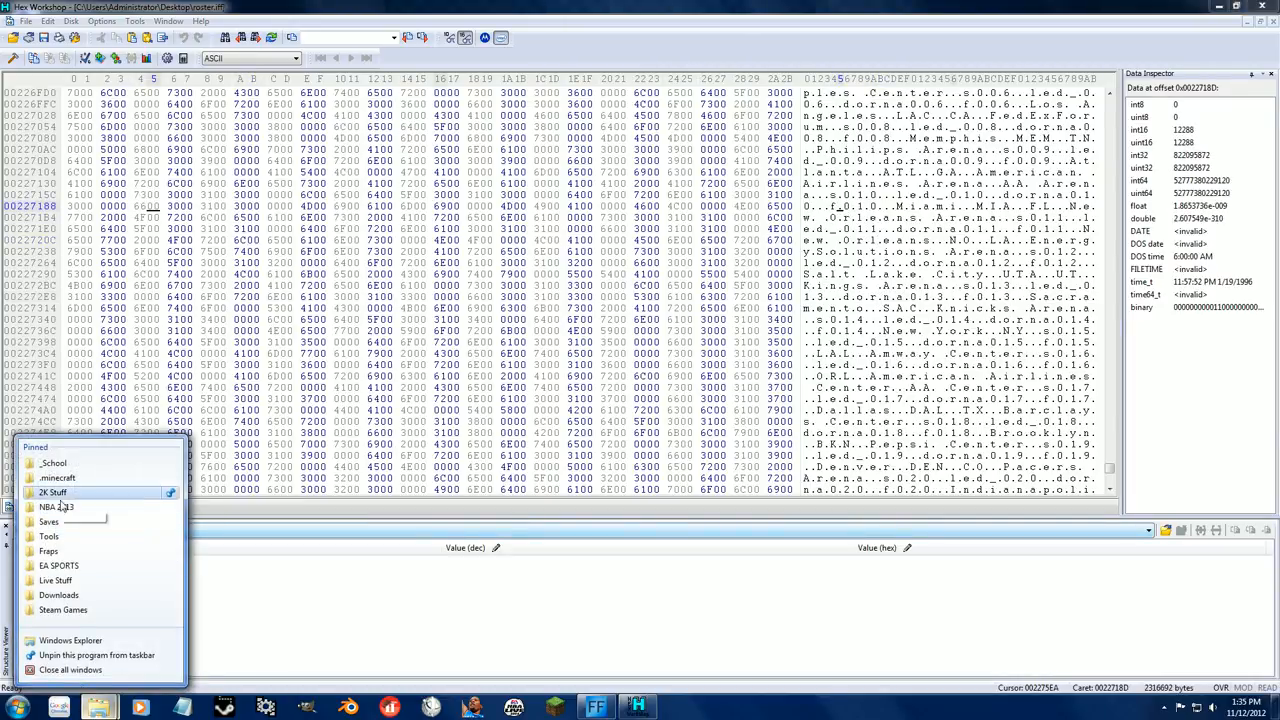
left_click(56, 508)
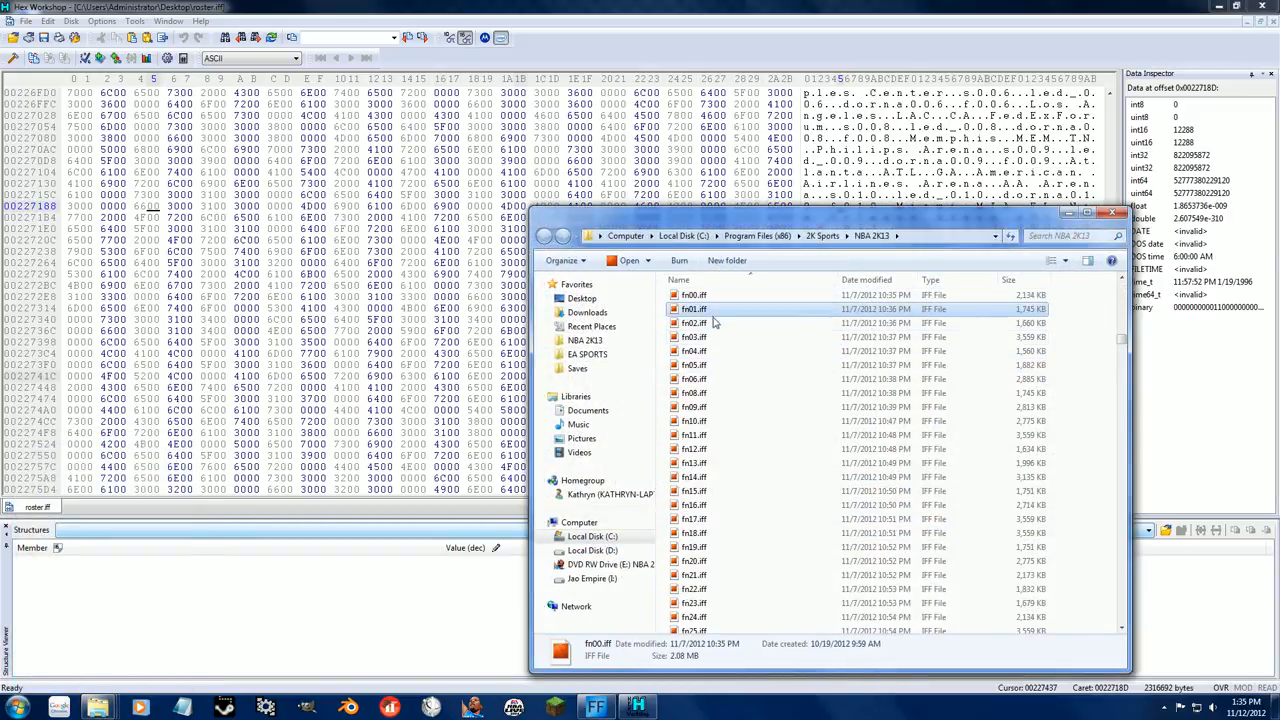
left_click(692, 434)
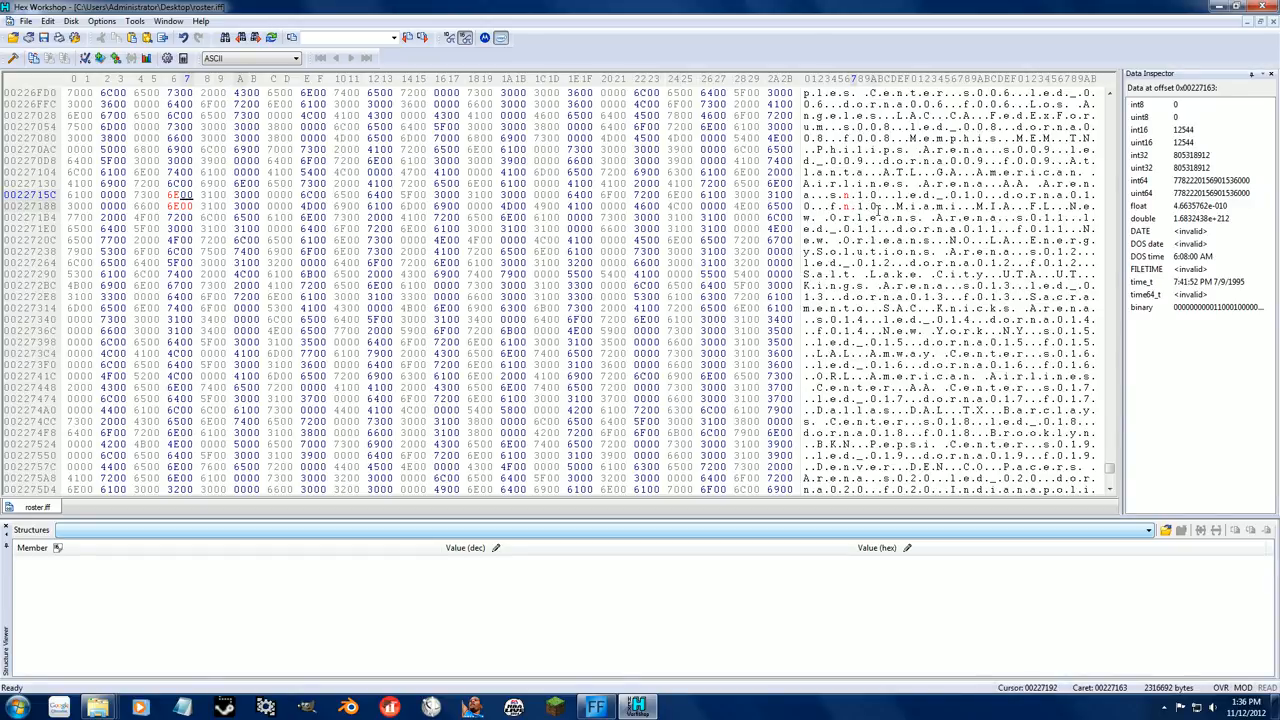
Close the edited roster.iff in Hex Workshop, saving the changes
left_click(836, 206)
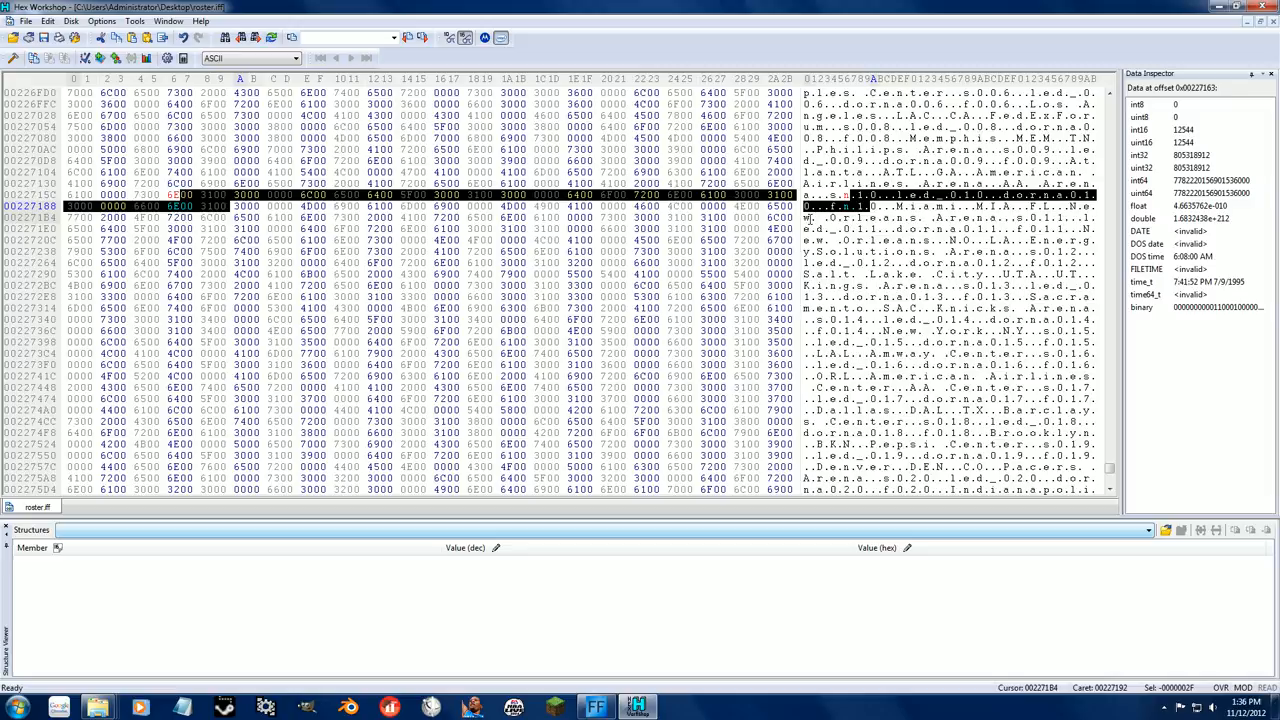
left_click(1262, 8)
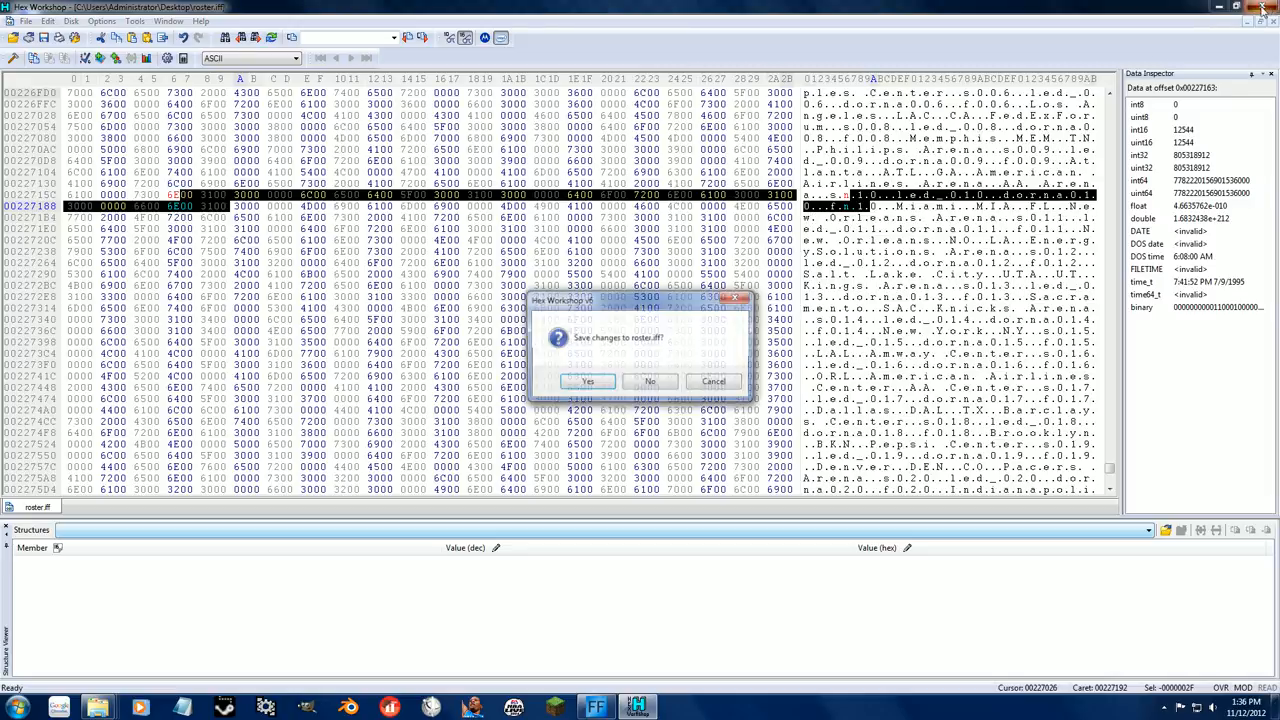
left_click(648, 380)
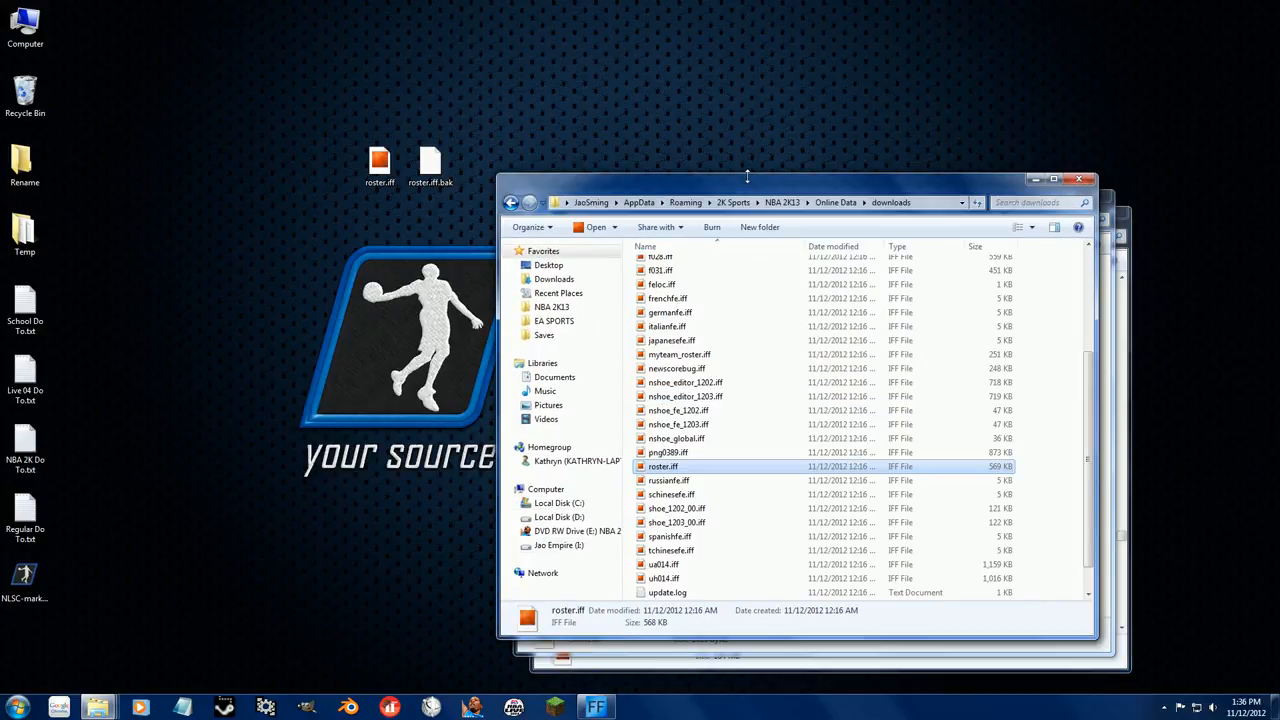
mouse_move(680, 428)
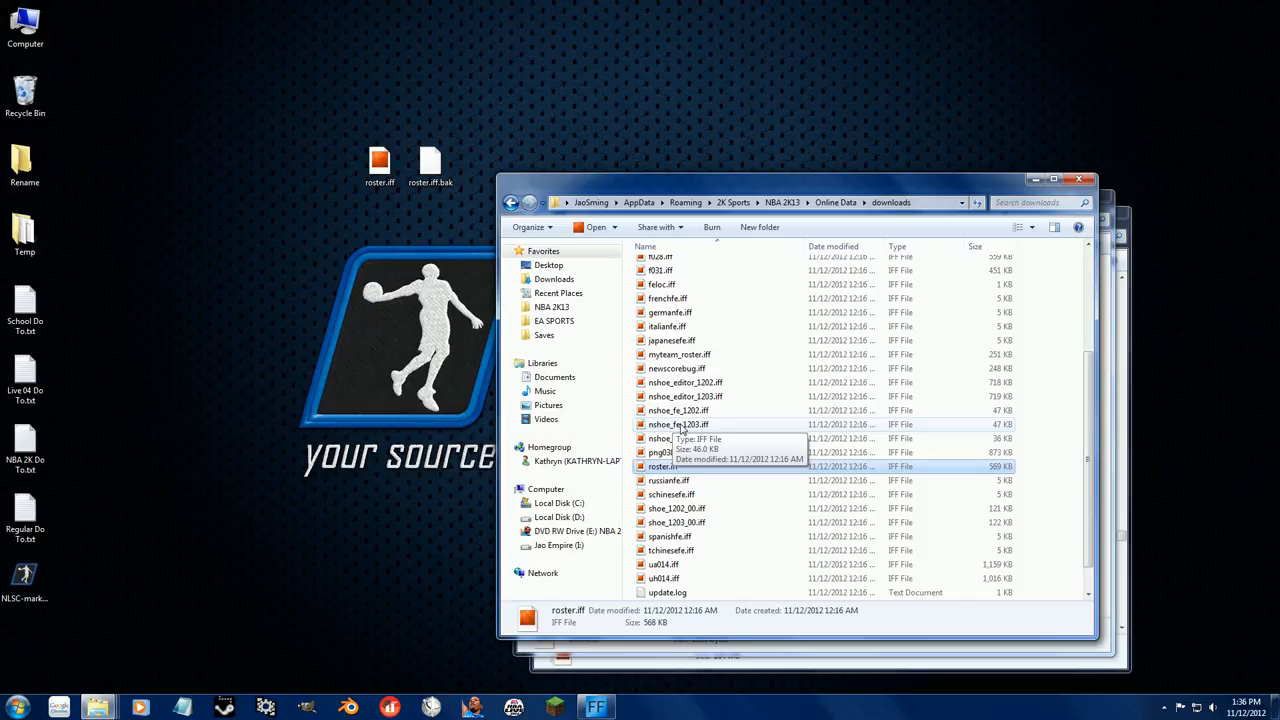
left_click(678, 424)
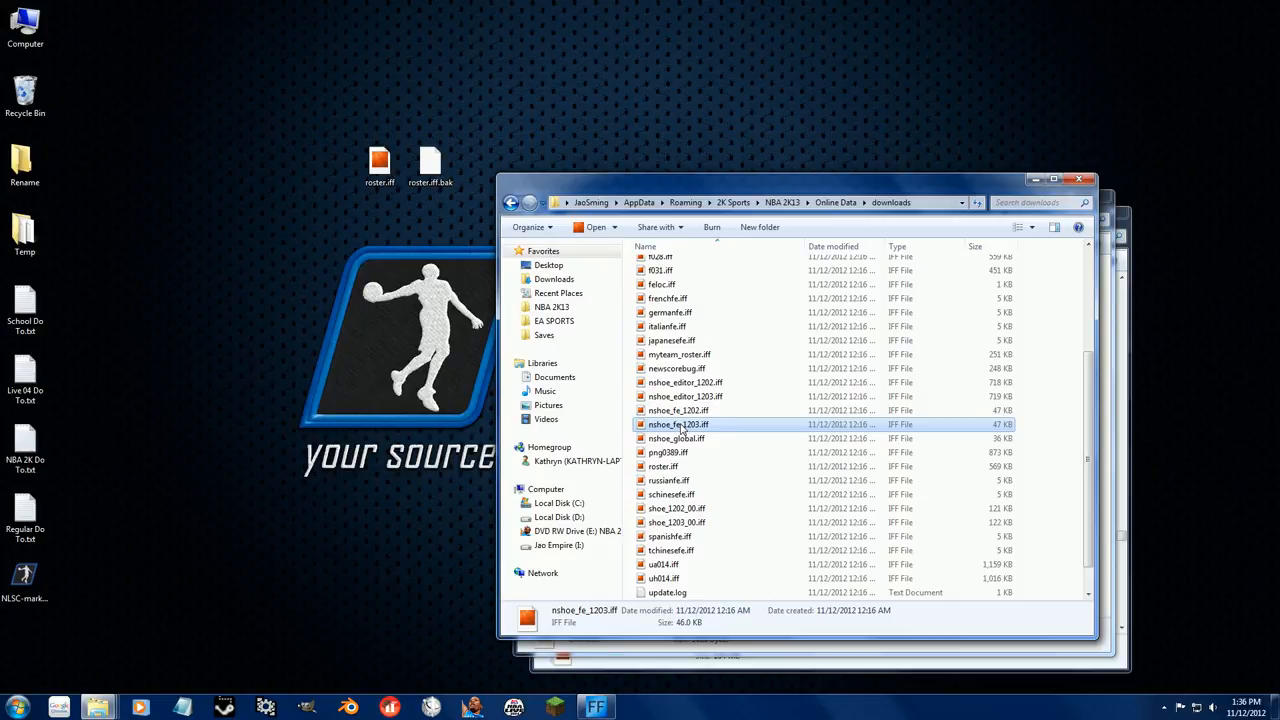
right_click(680, 424)
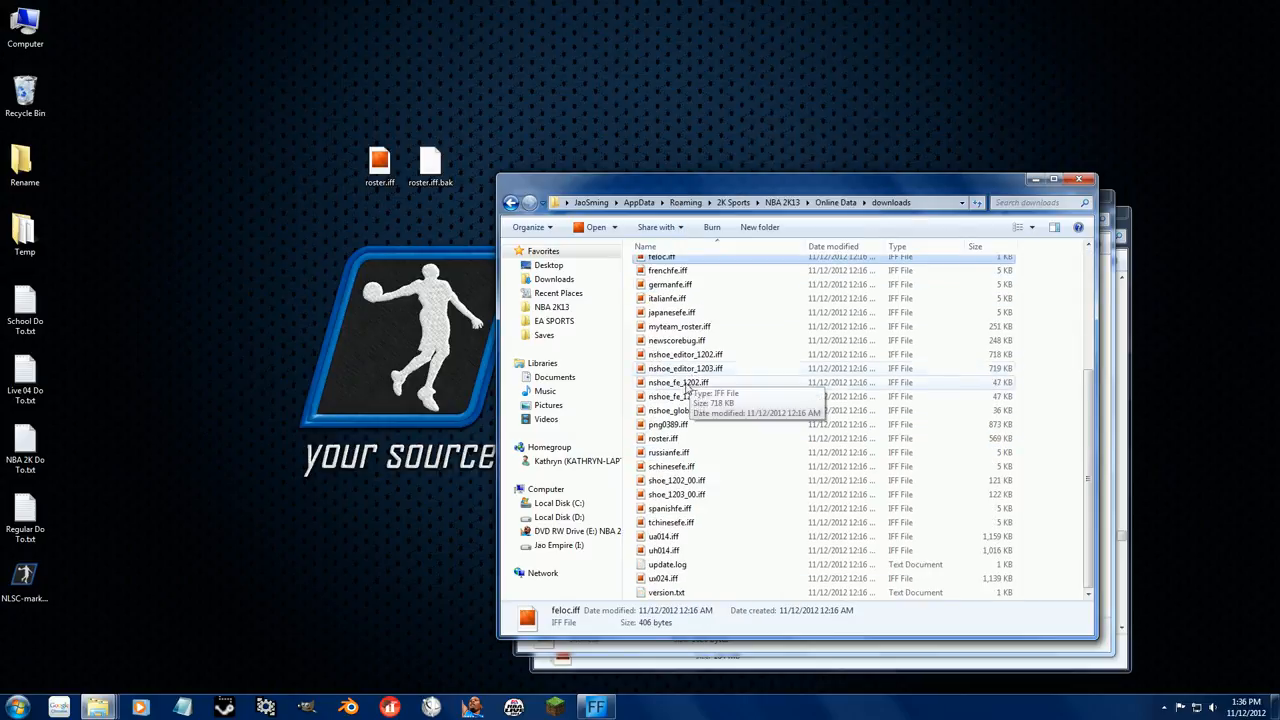
Set myteam_roster.iff to Read-only through its Properties dialog
right_click(680, 326)
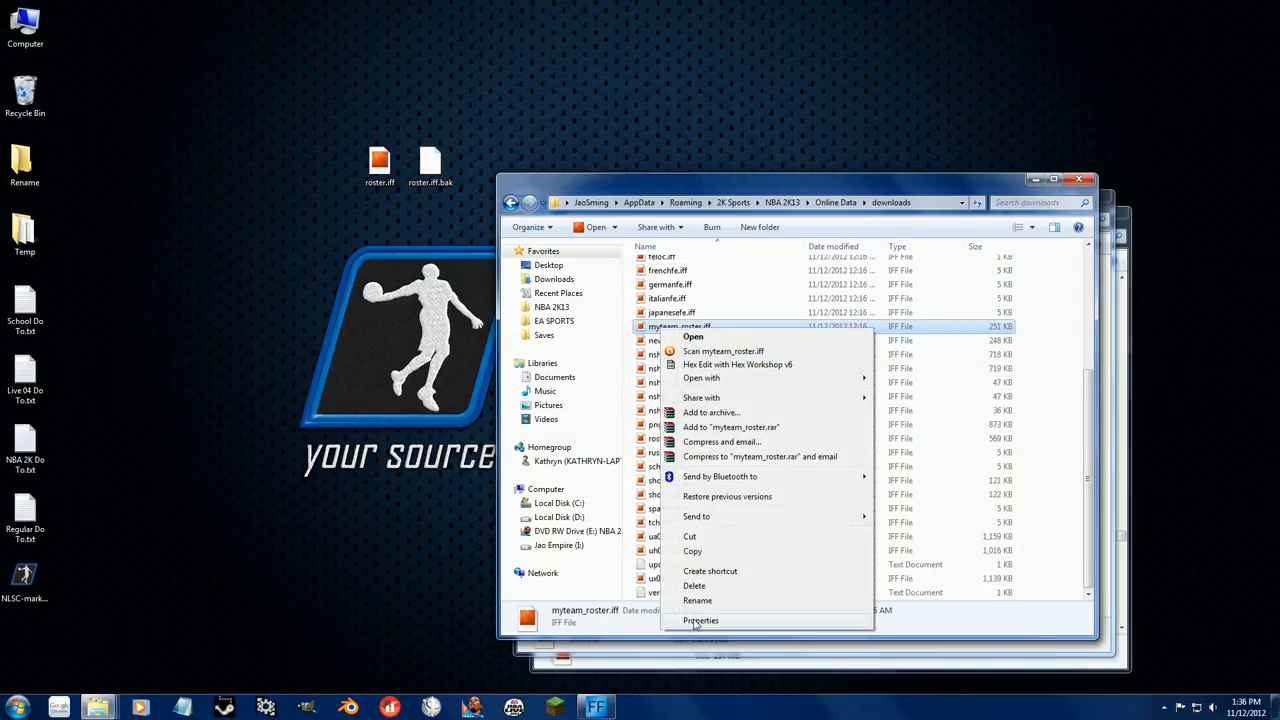
left_click(700, 620)
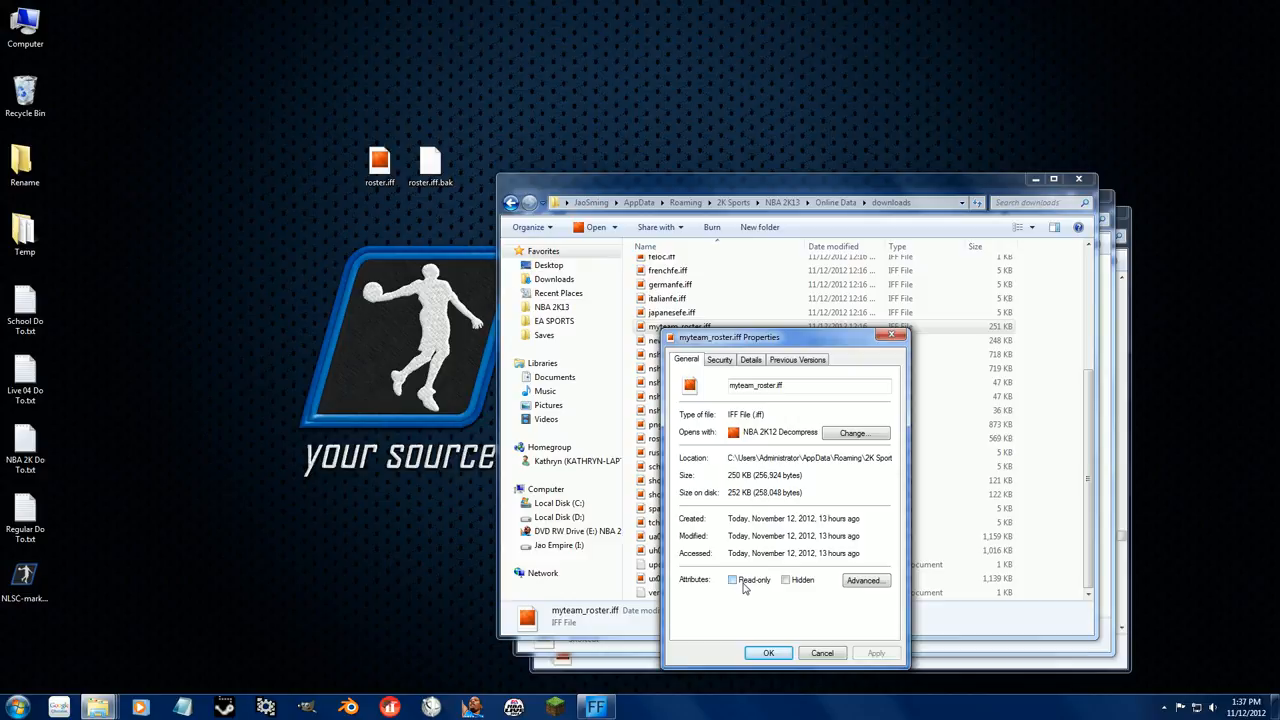
left_click(732, 580)
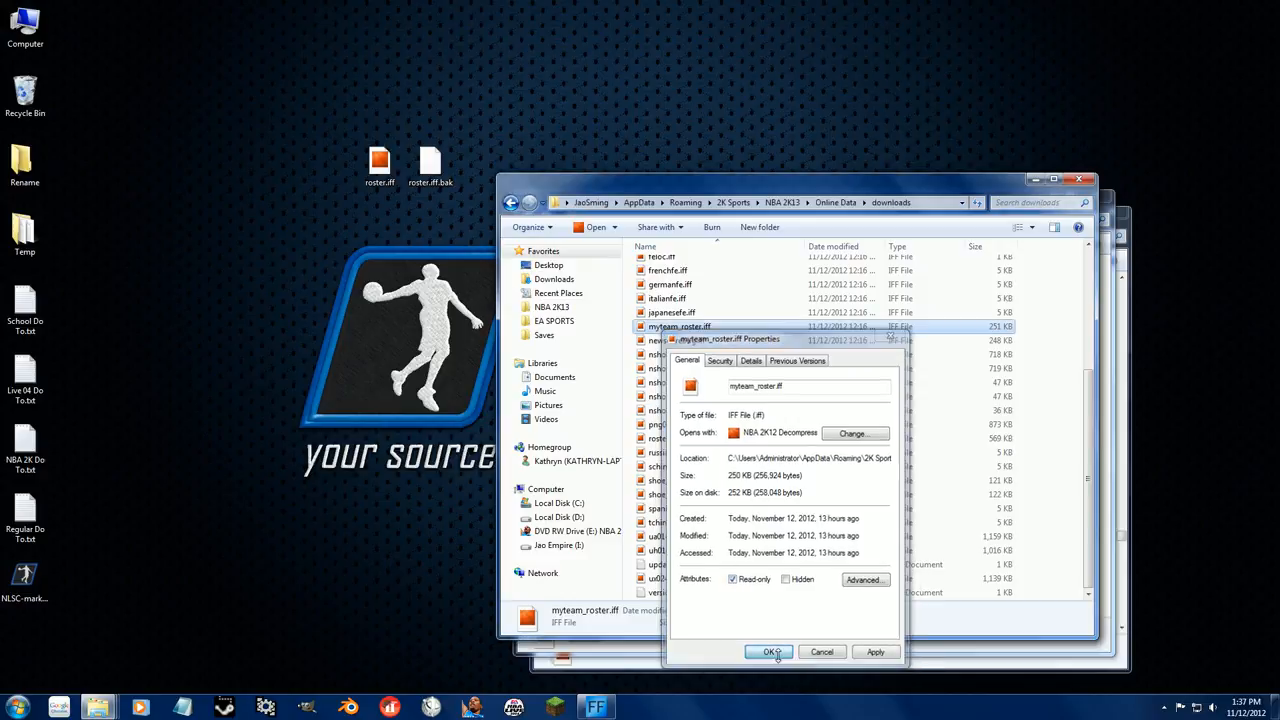
left_click(768, 652)
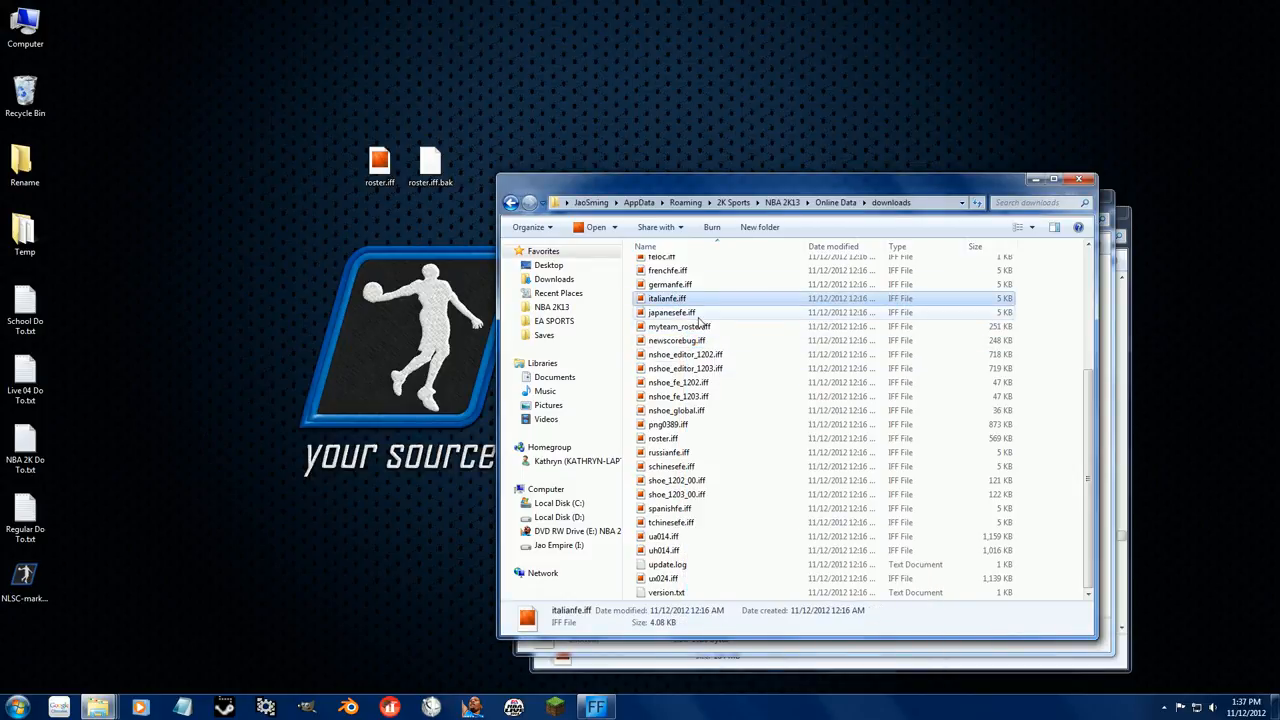
mouse_move(720, 324)
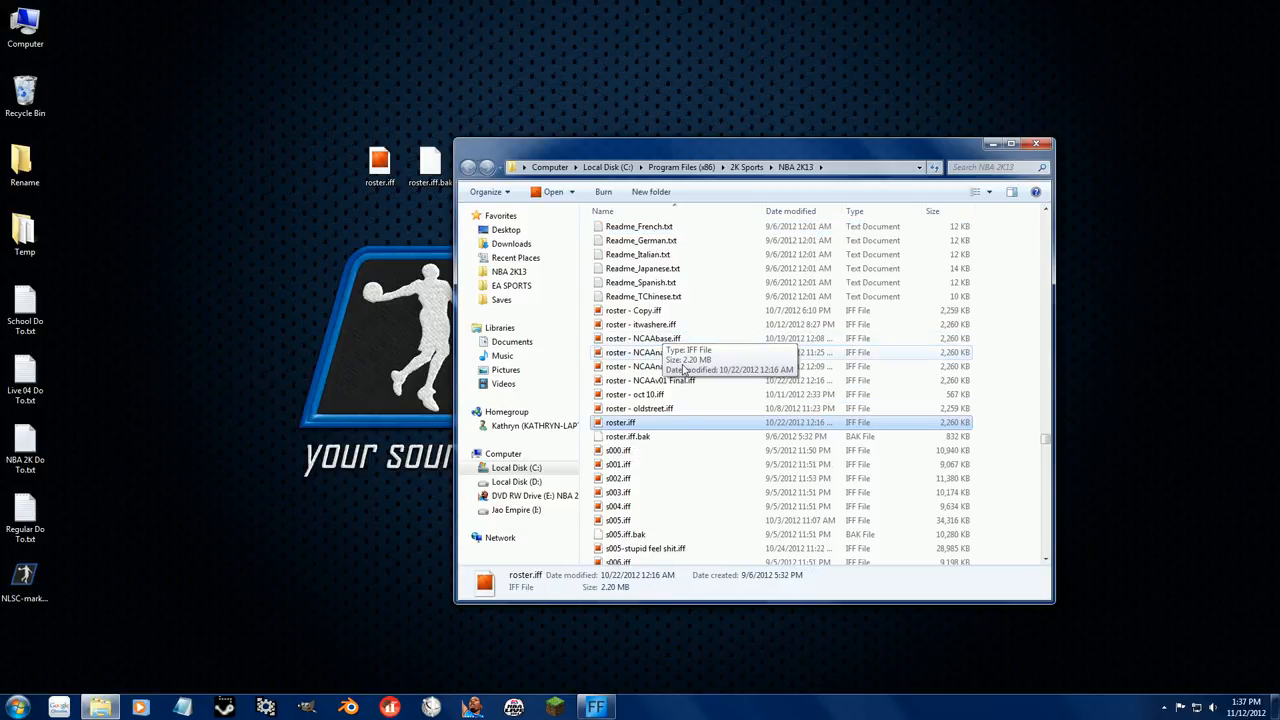
mouse_move(650, 438)
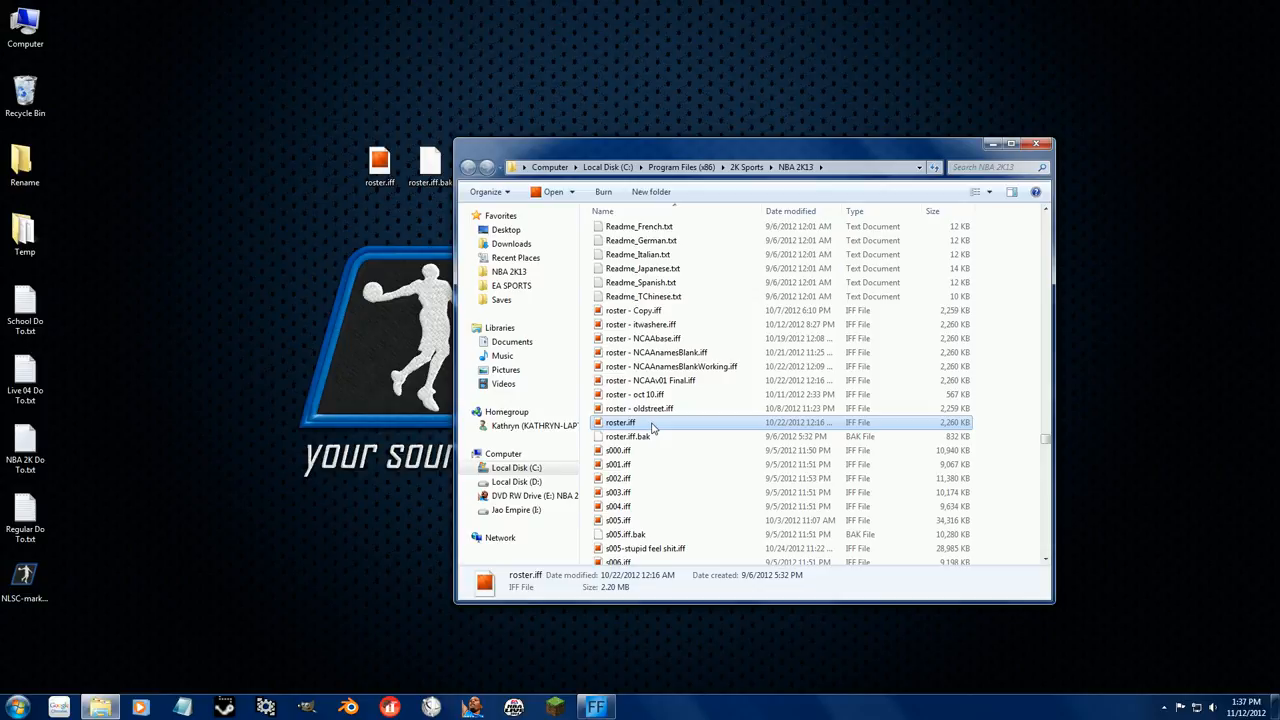
mouse_move(640, 422)
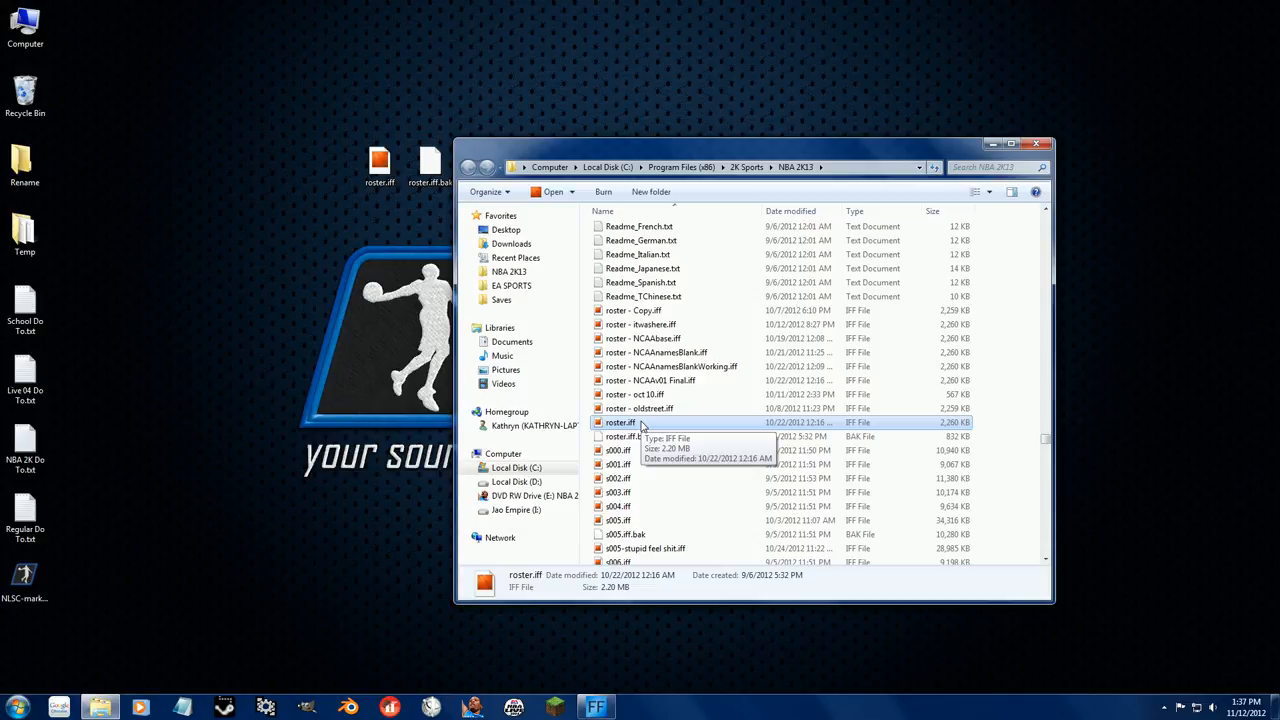
mouse_move(644, 424)
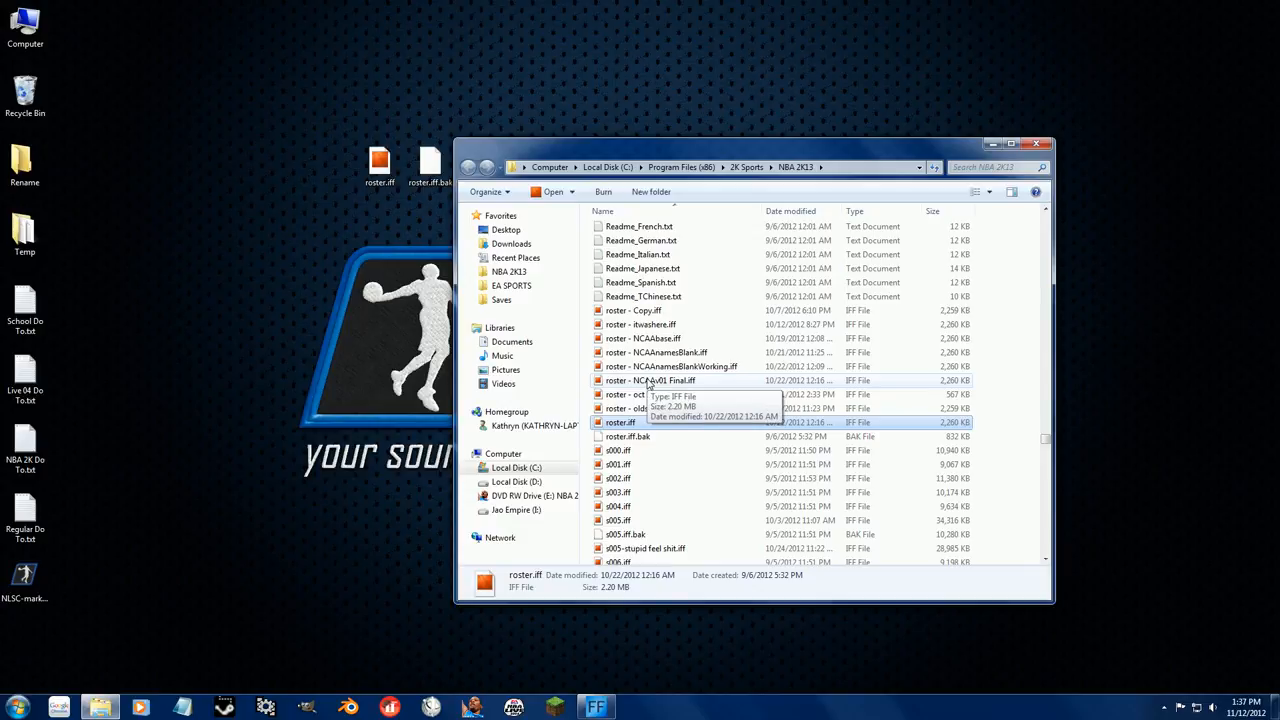
Select the NCAAnamesBlankWorking and NCAAnamesBlank roster files in the NBA 2K13 folder
left_click(670, 366)
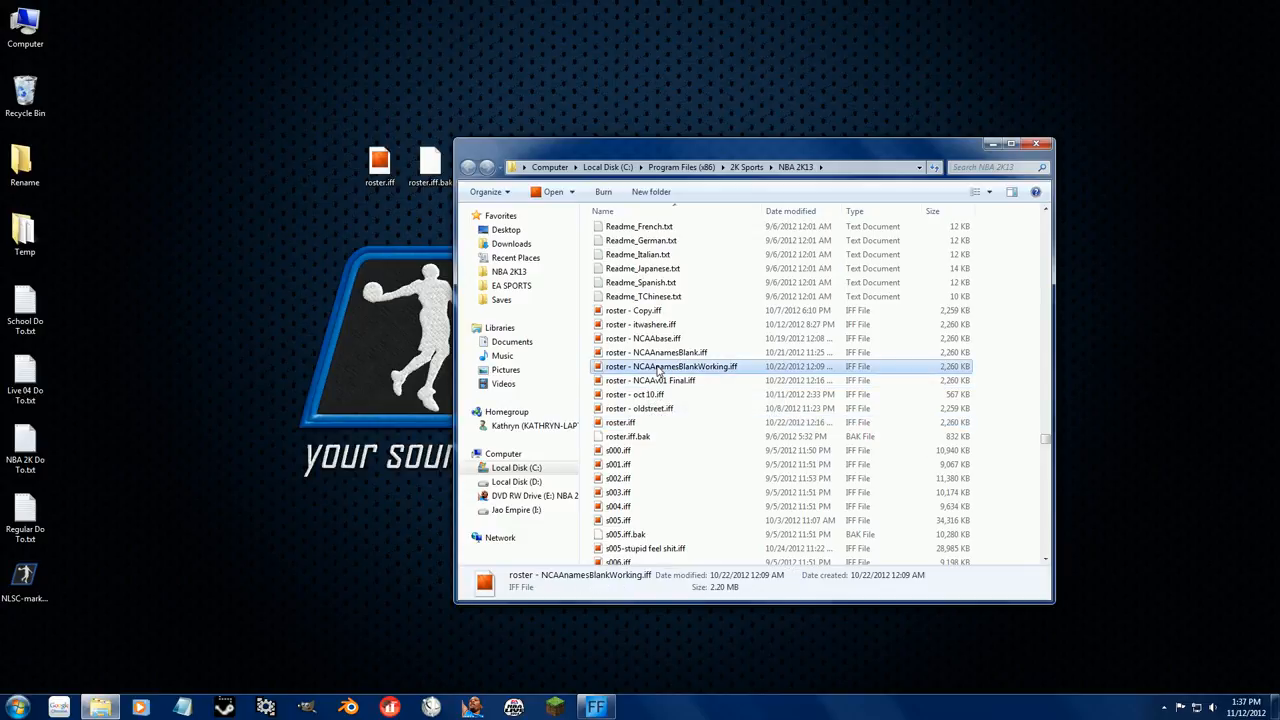
left_click(656, 352)
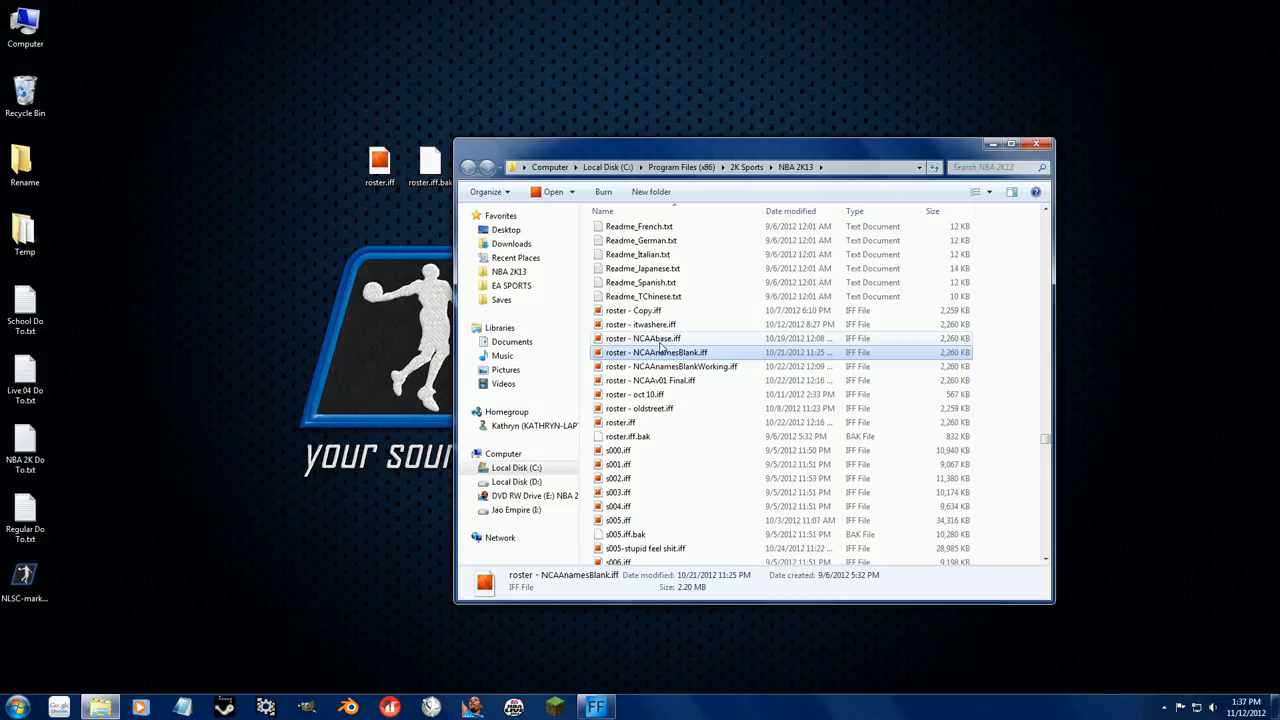
Hex Edit the NCAAnamesBlankWorking and oldstreet rosters with Hex Workshop
right_click(672, 366)
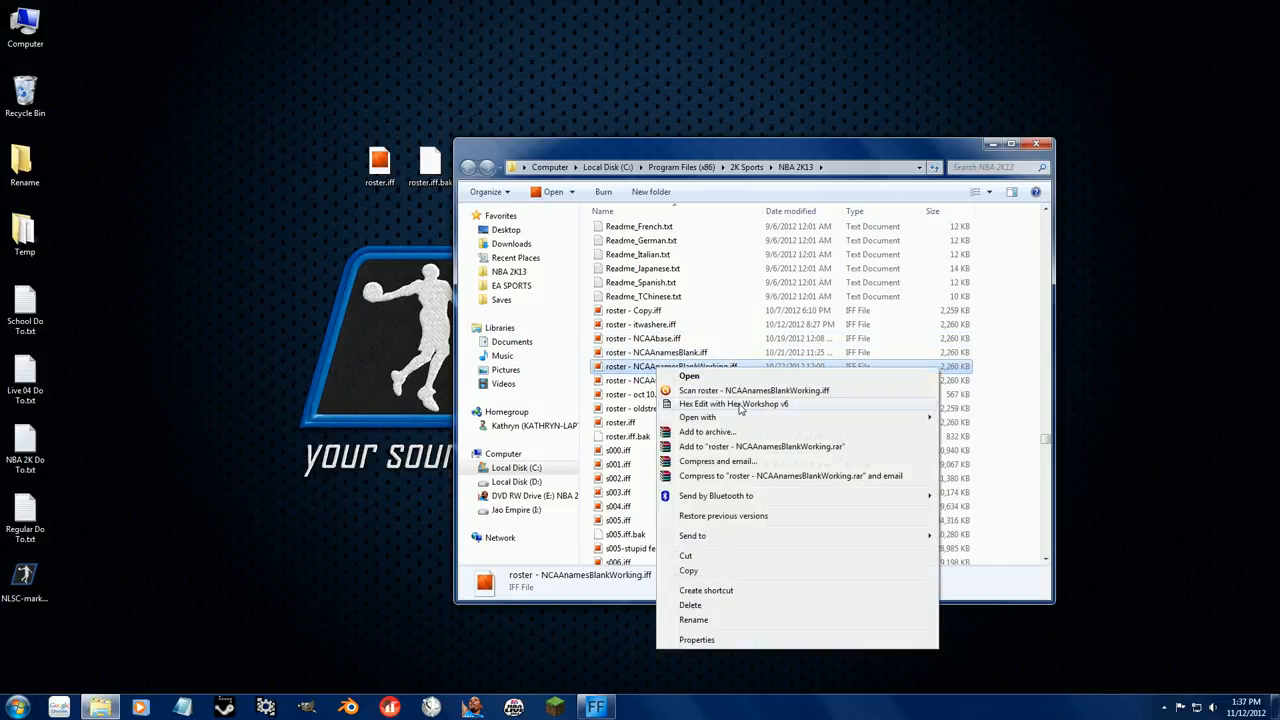
left_click(732, 404)
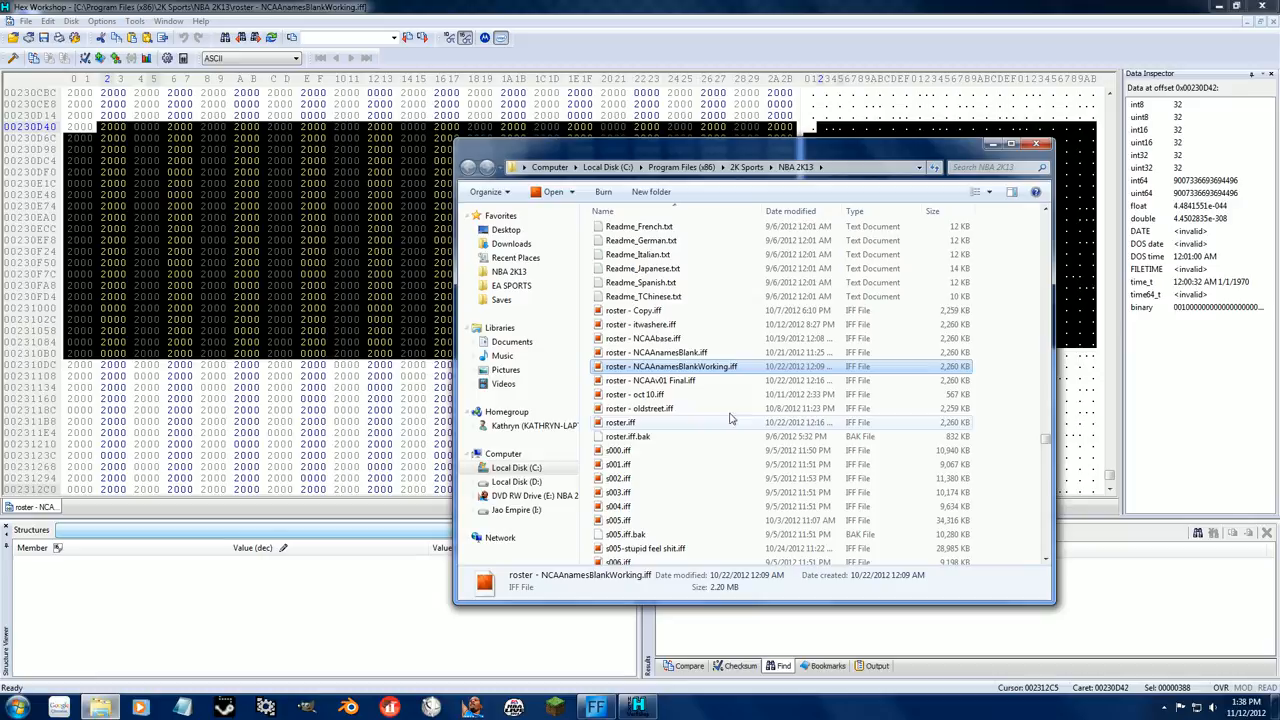
mouse_move(650, 408)
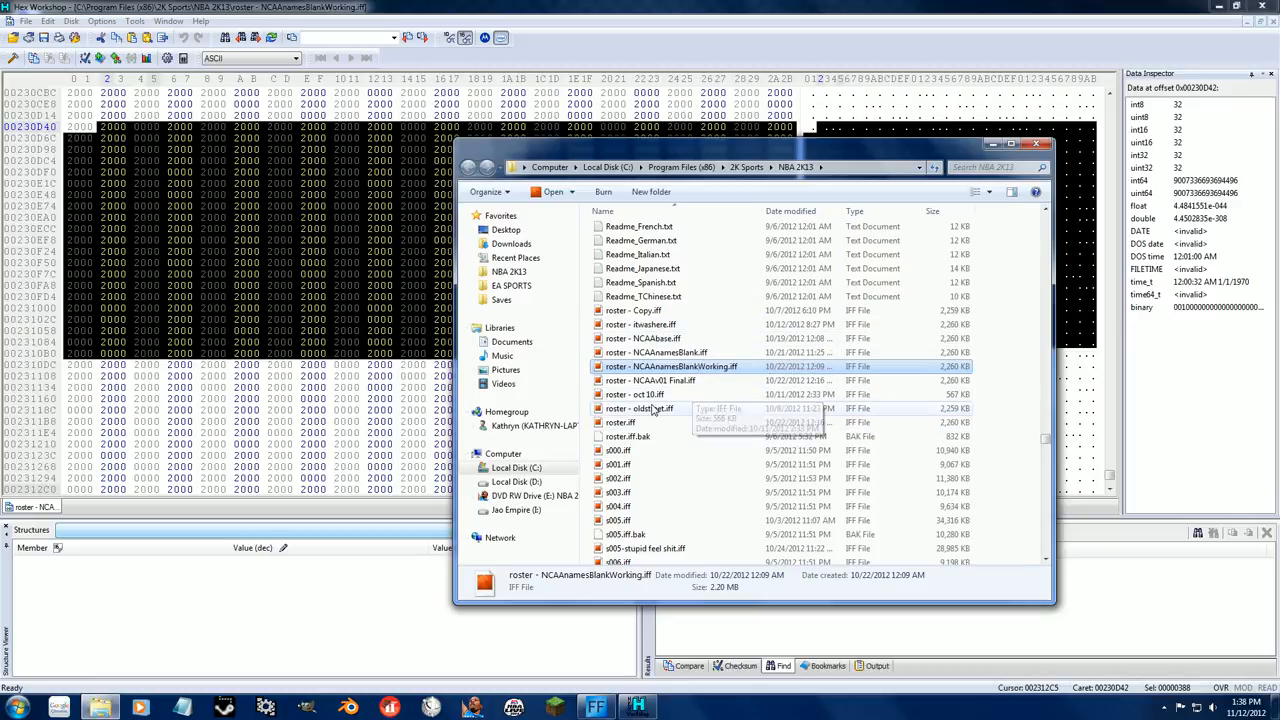
right_click(640, 408)
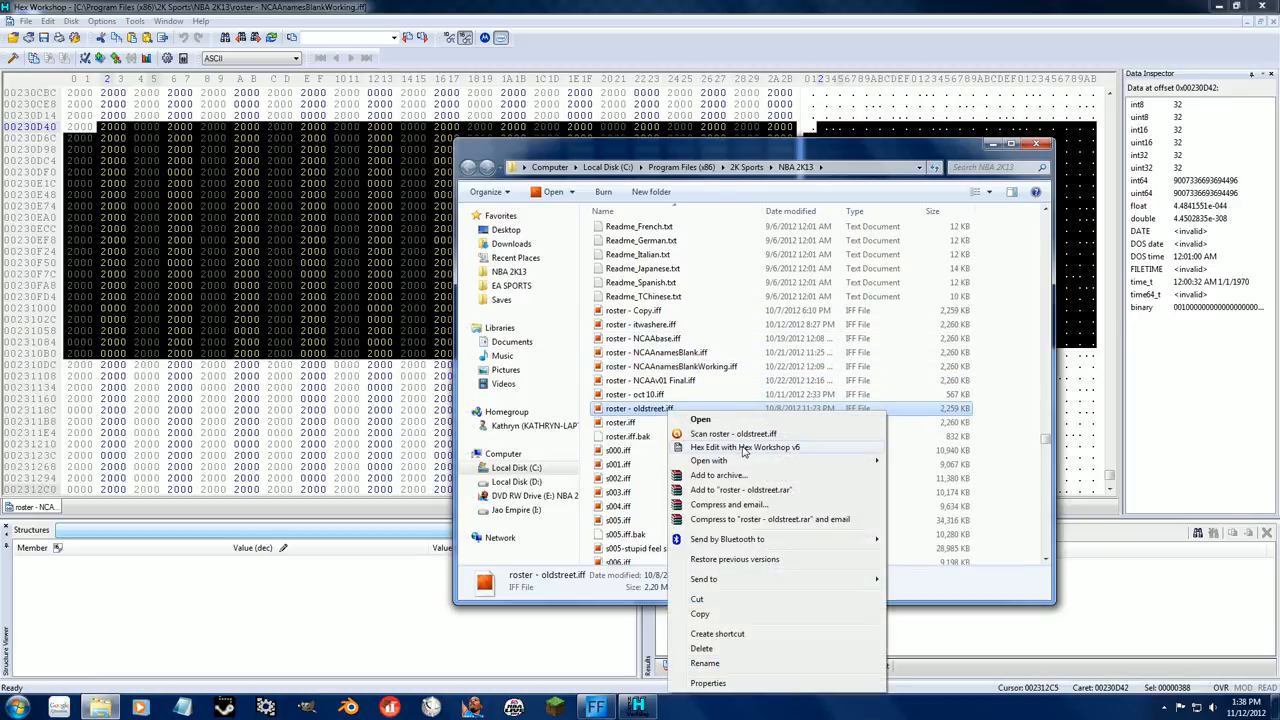
left_click(744, 448)
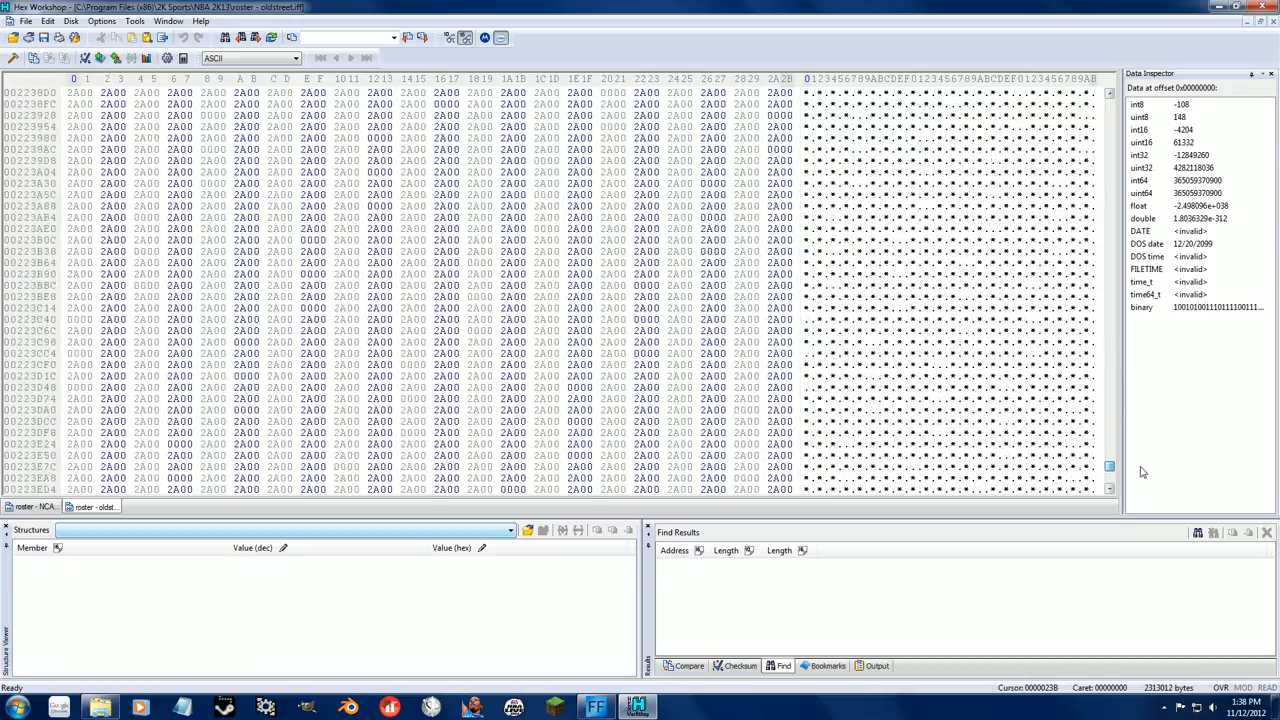
View the blank NCAA names block, then switch back to the oldstreet roster
scroll("down", 3)
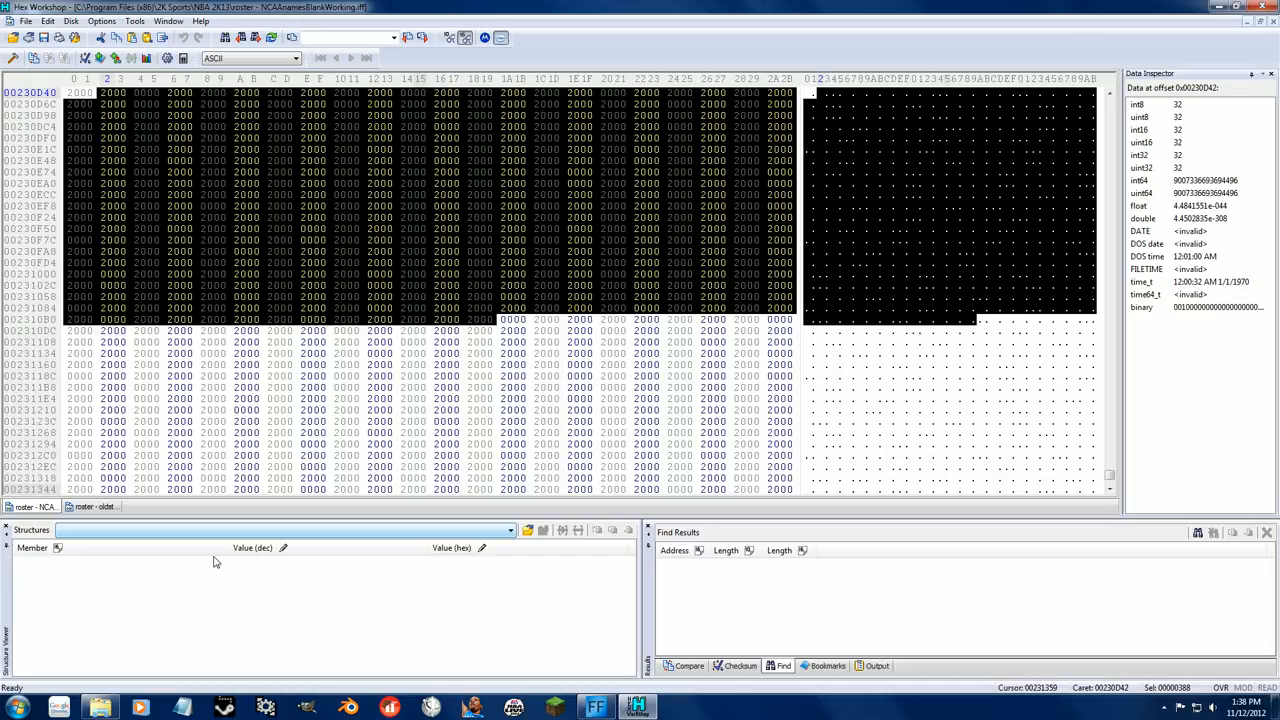
mouse_move(224, 564)
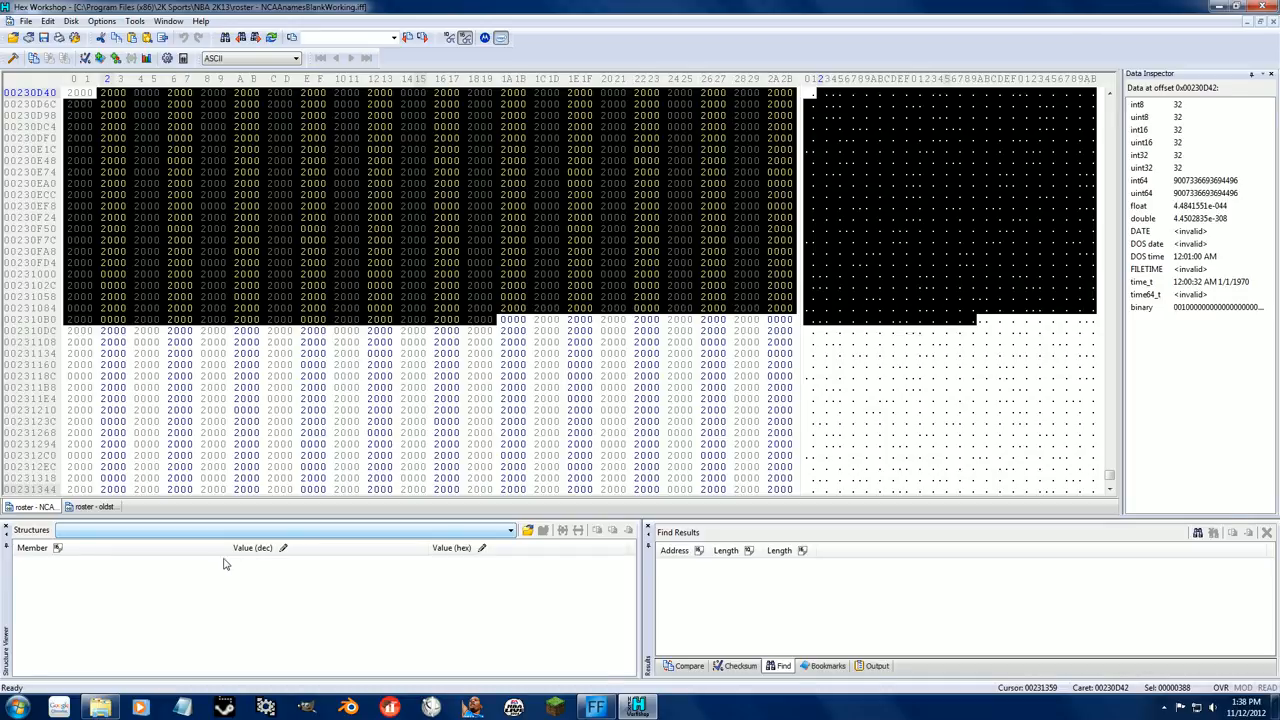
left_click(92, 508)
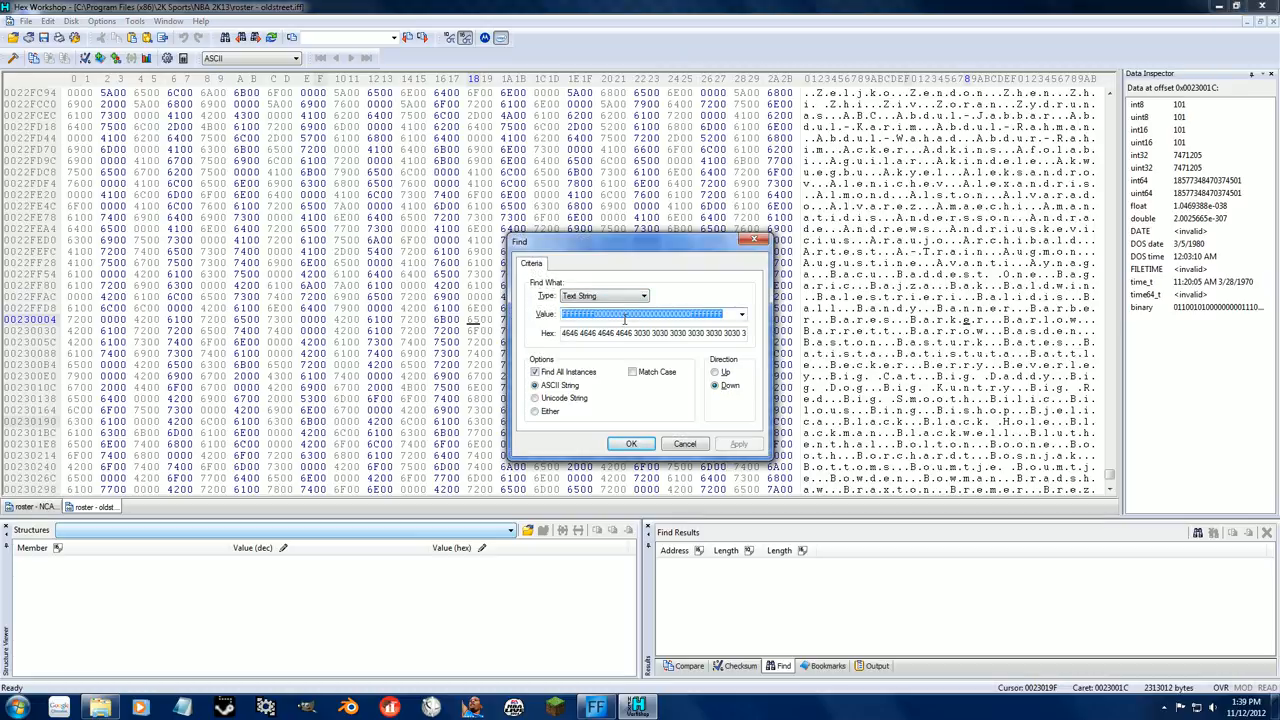
Find the Unicode string "Pierce" in the oldstreet roster, landing on its single match
type("Pierce")
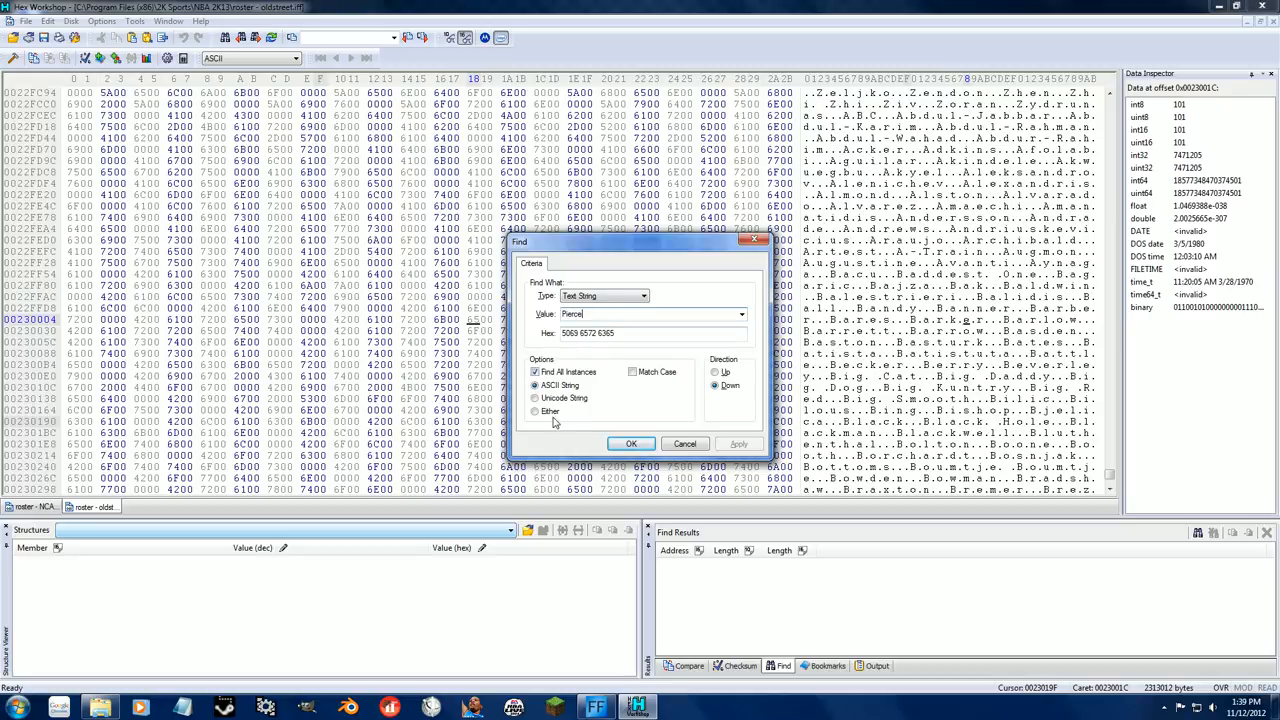
left_click(536, 398)
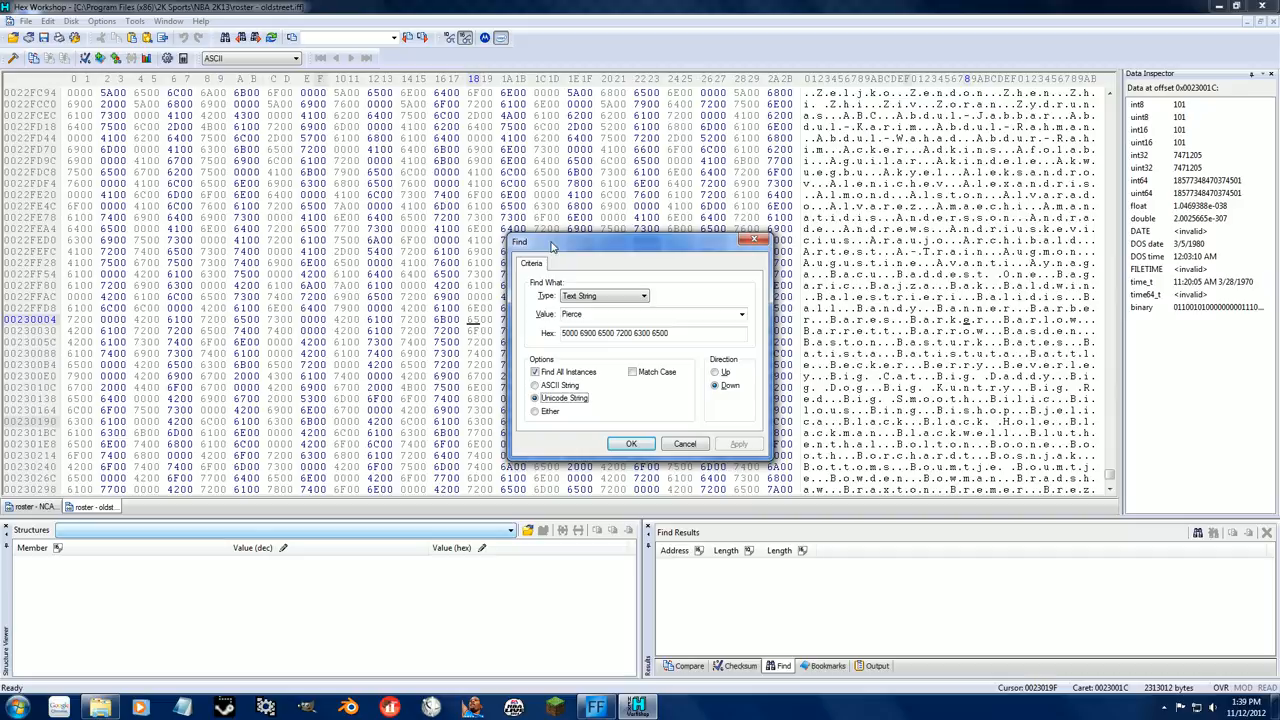
left_click(632, 444)
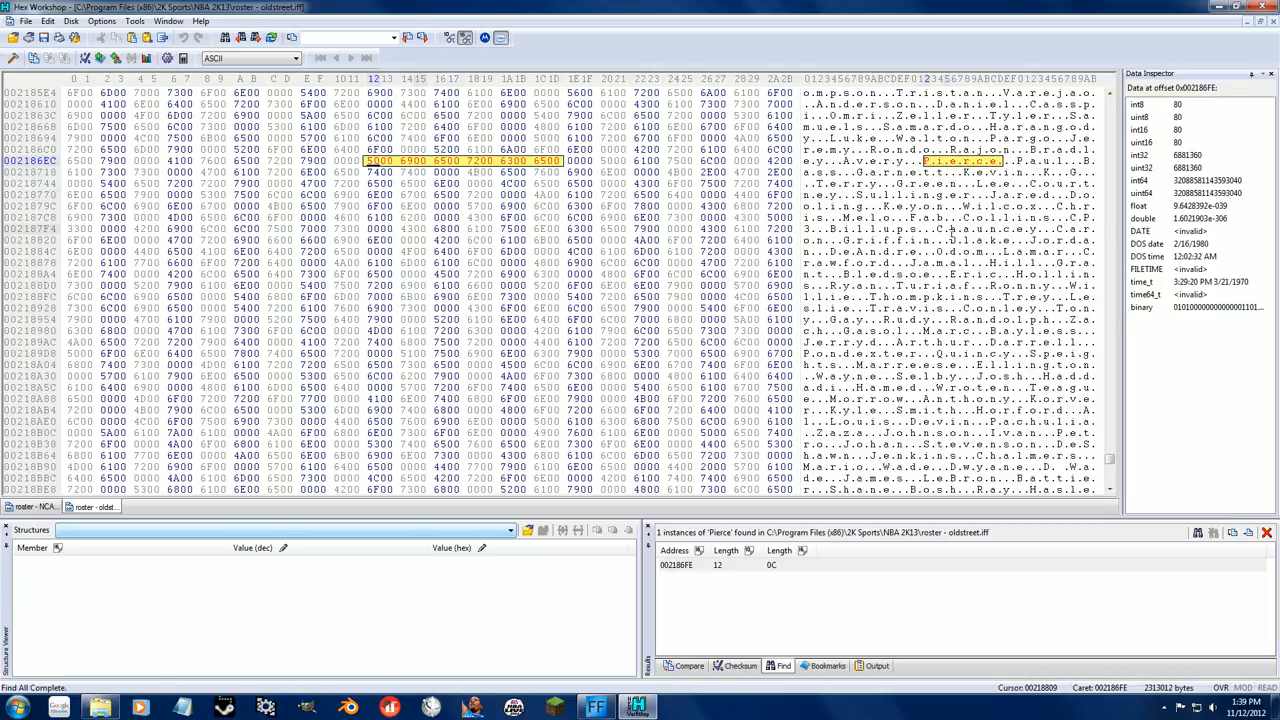
mouse_move(948, 232)
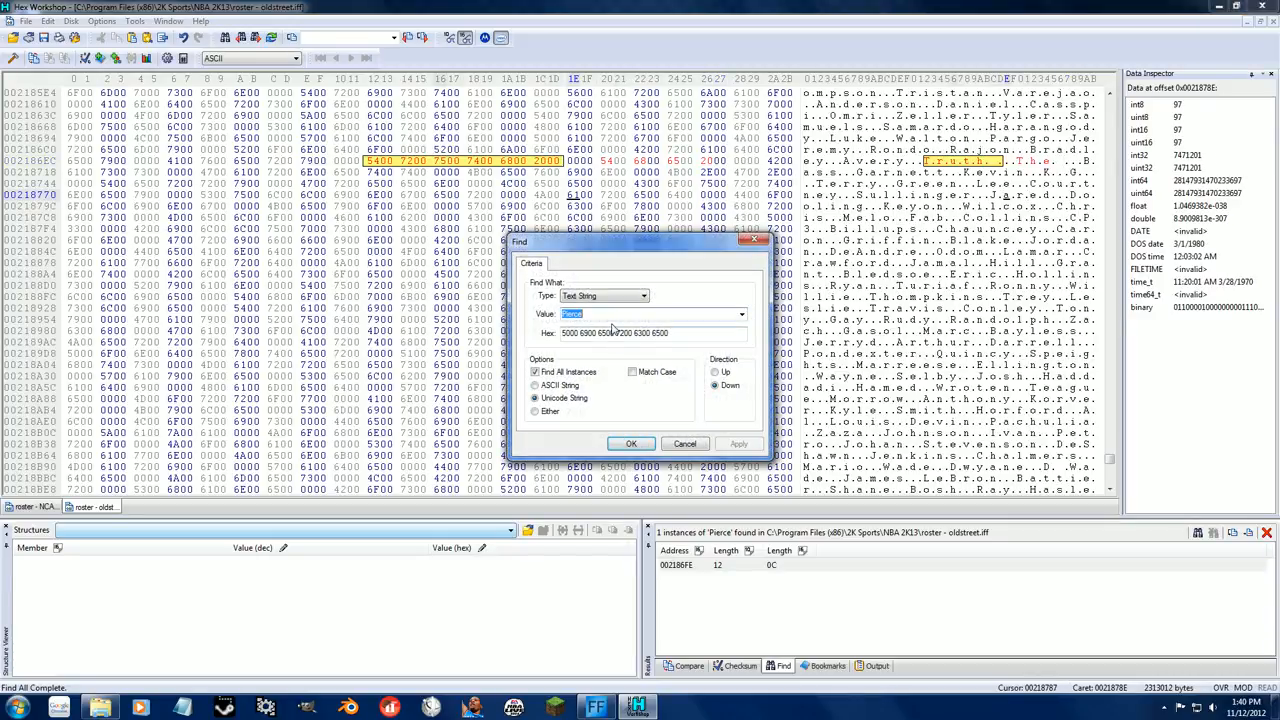
Find "Paul" and jump between its six matches in the Find Results pane
type("Paul")
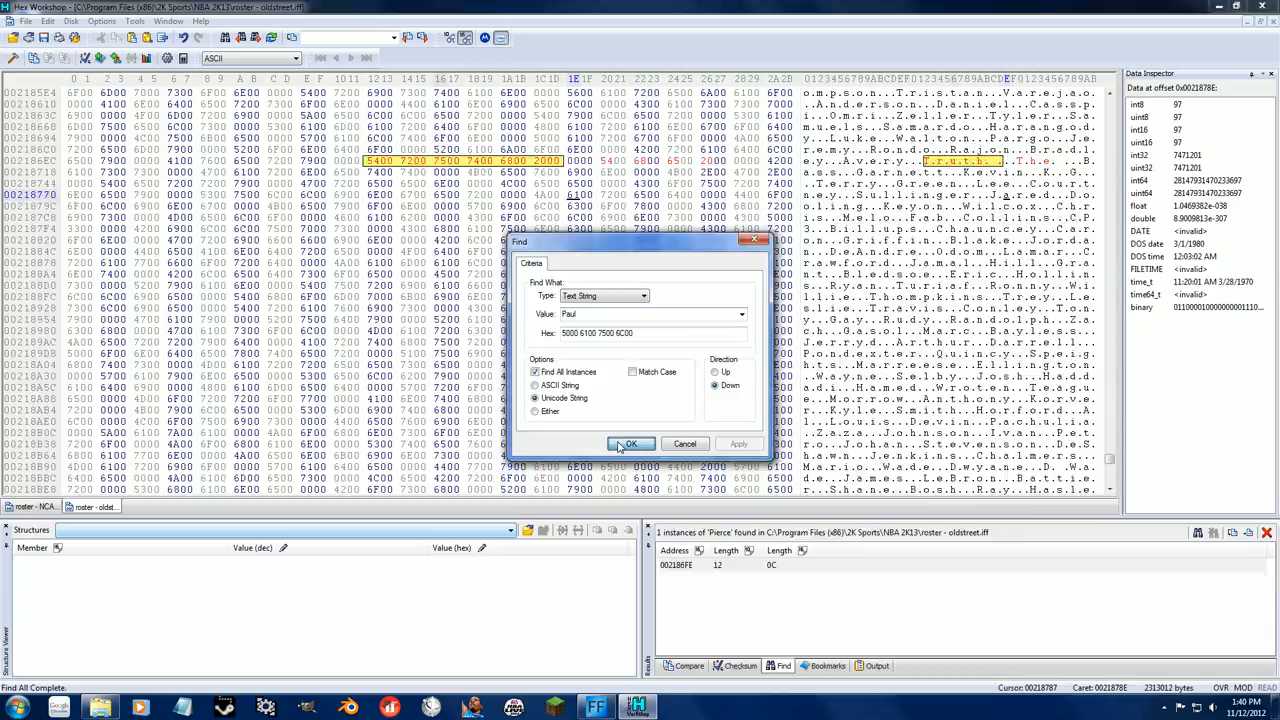
left_click(630, 444)
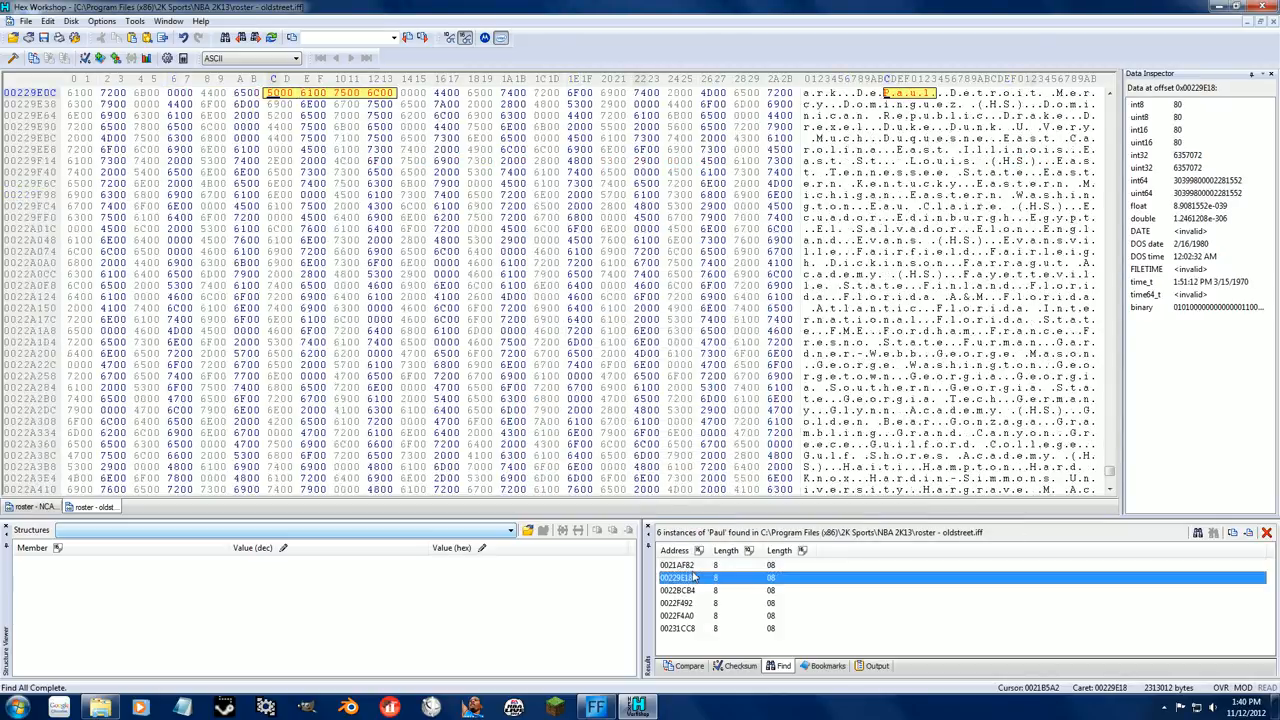
left_click(676, 628)
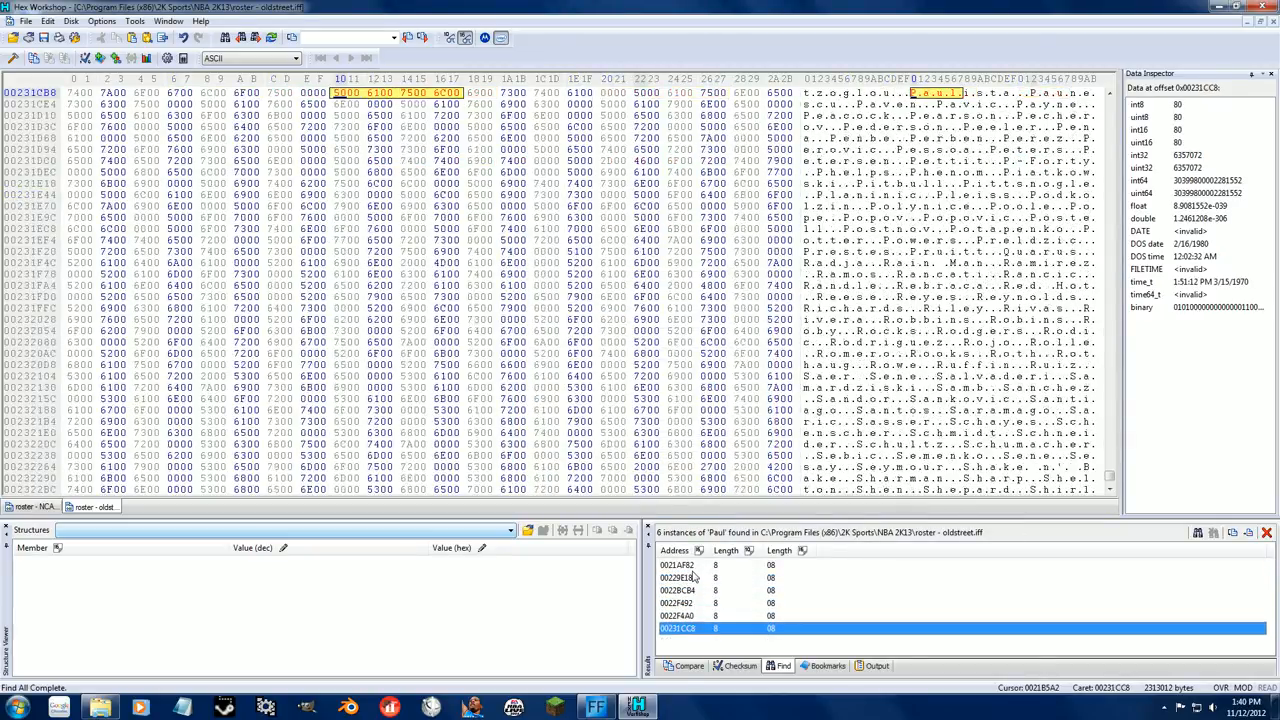
left_click(678, 590)
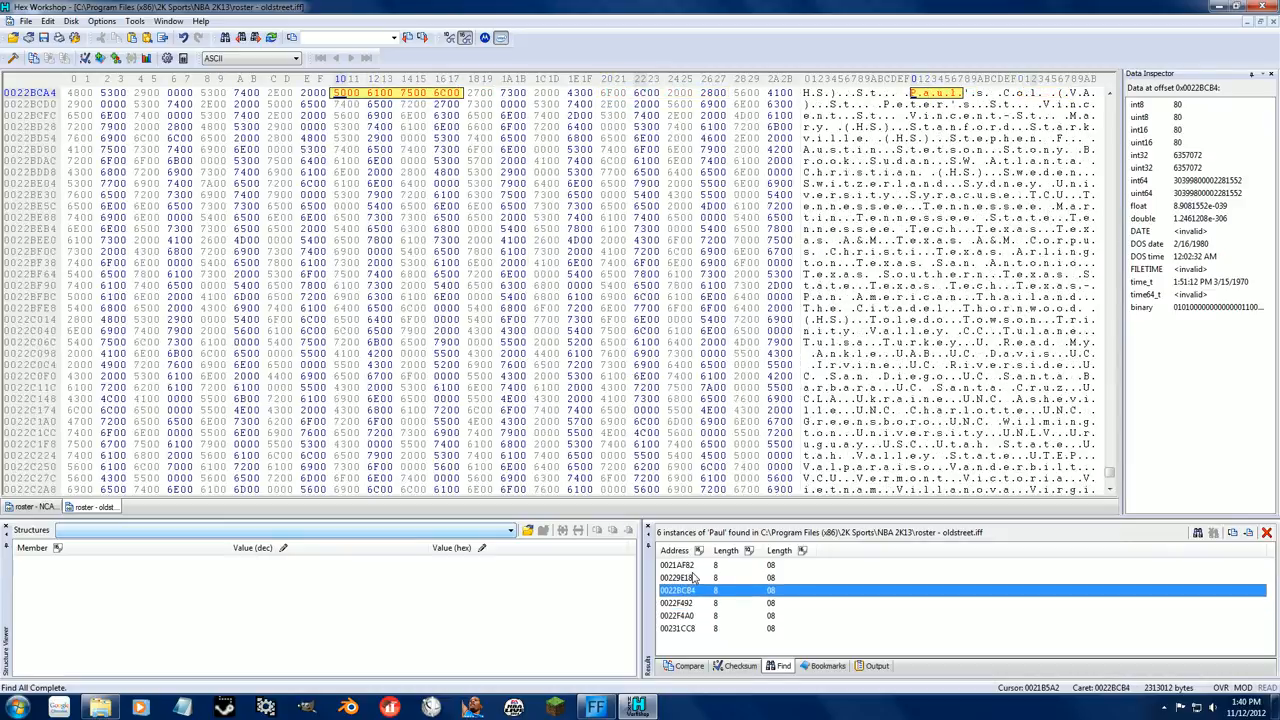
left_click(678, 564)
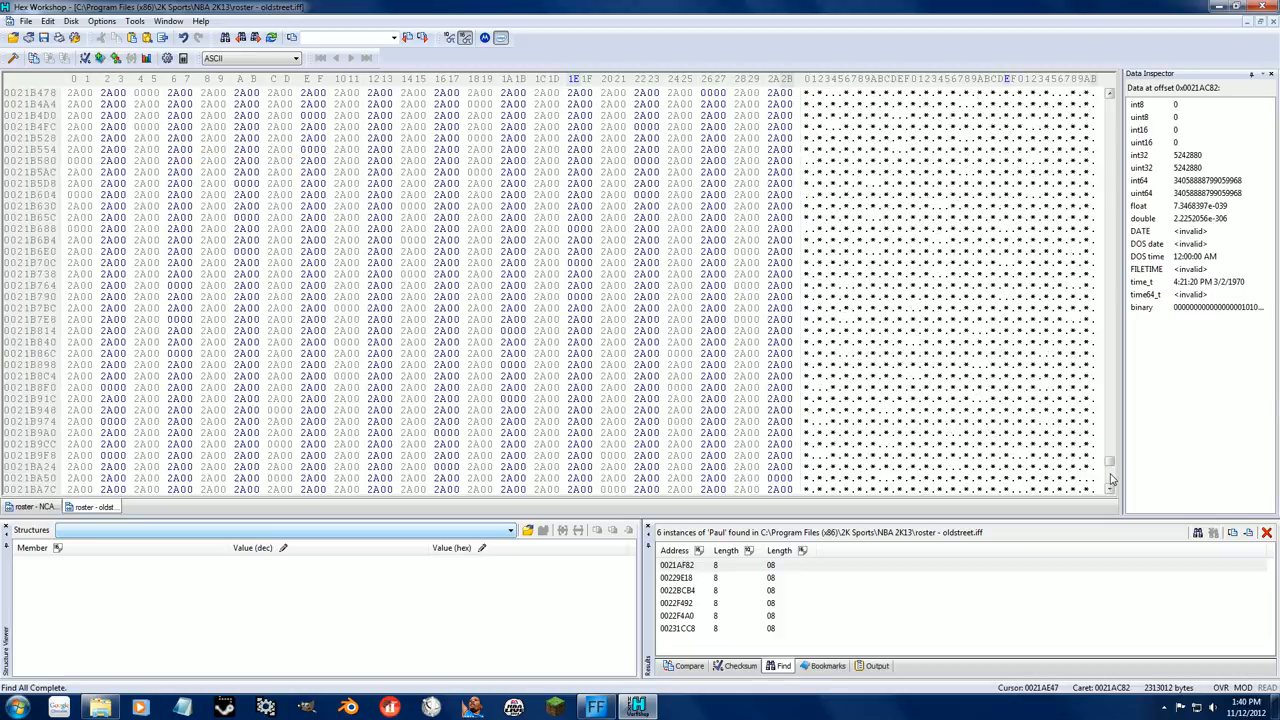
Begin a new Unicode string Find and scroll down through the roster data
left_click(796, 478)
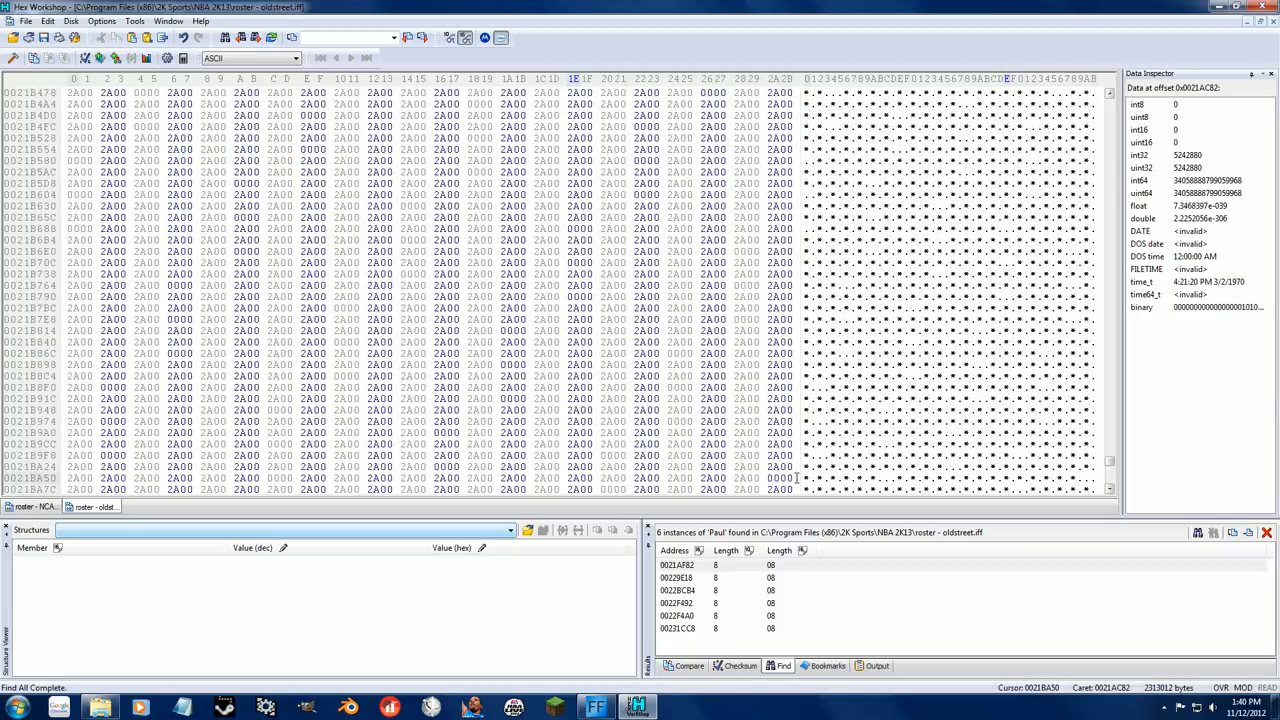
scroll("down", 3)
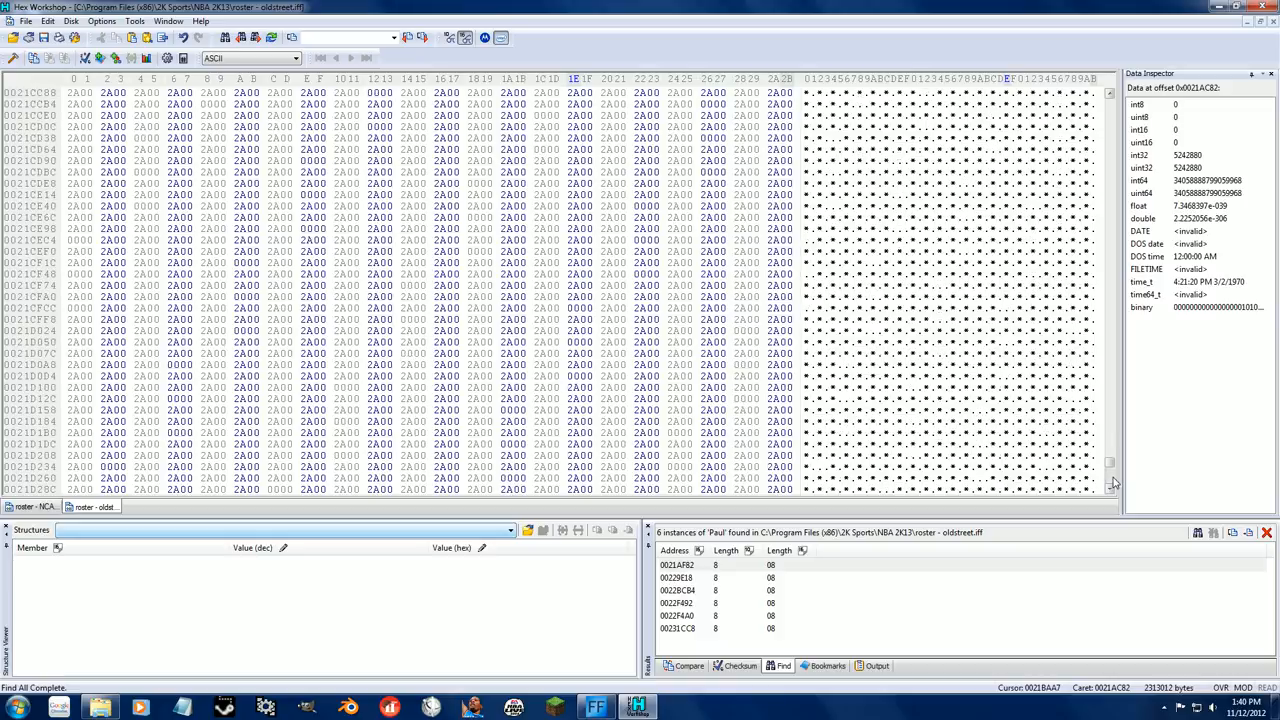
scroll("down", 3)
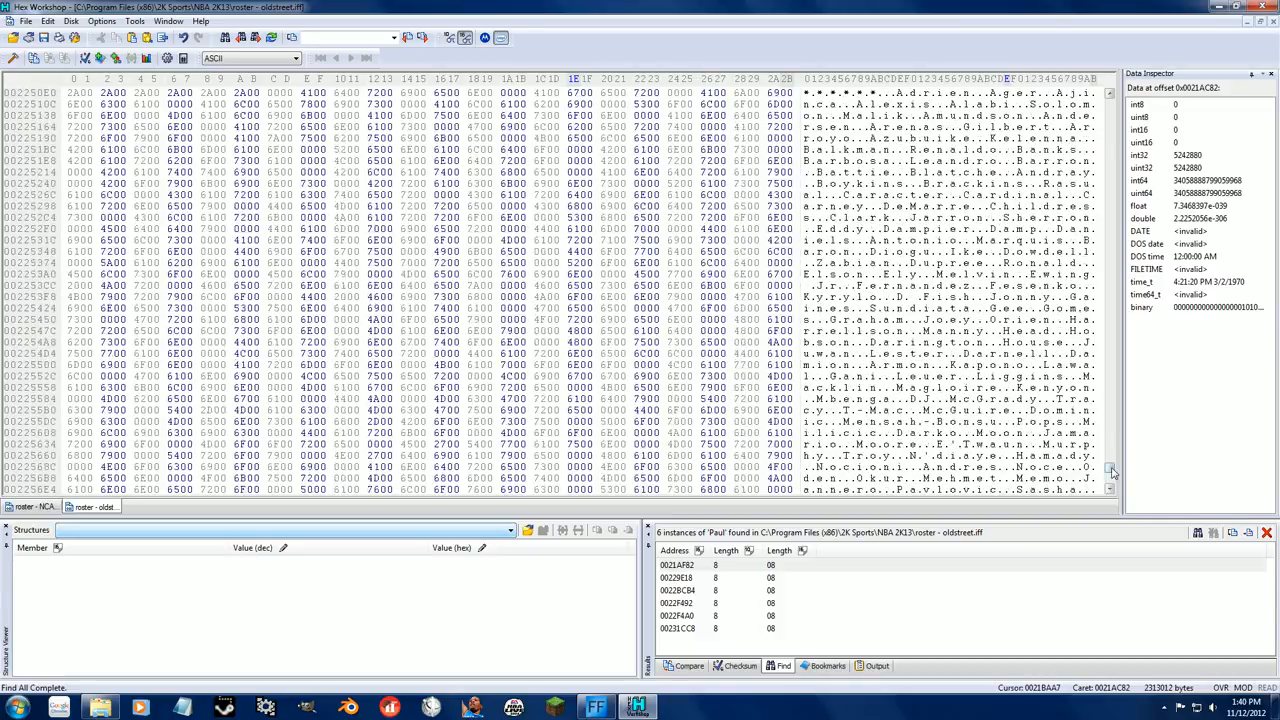
scroll("down", 3)
type("f000")
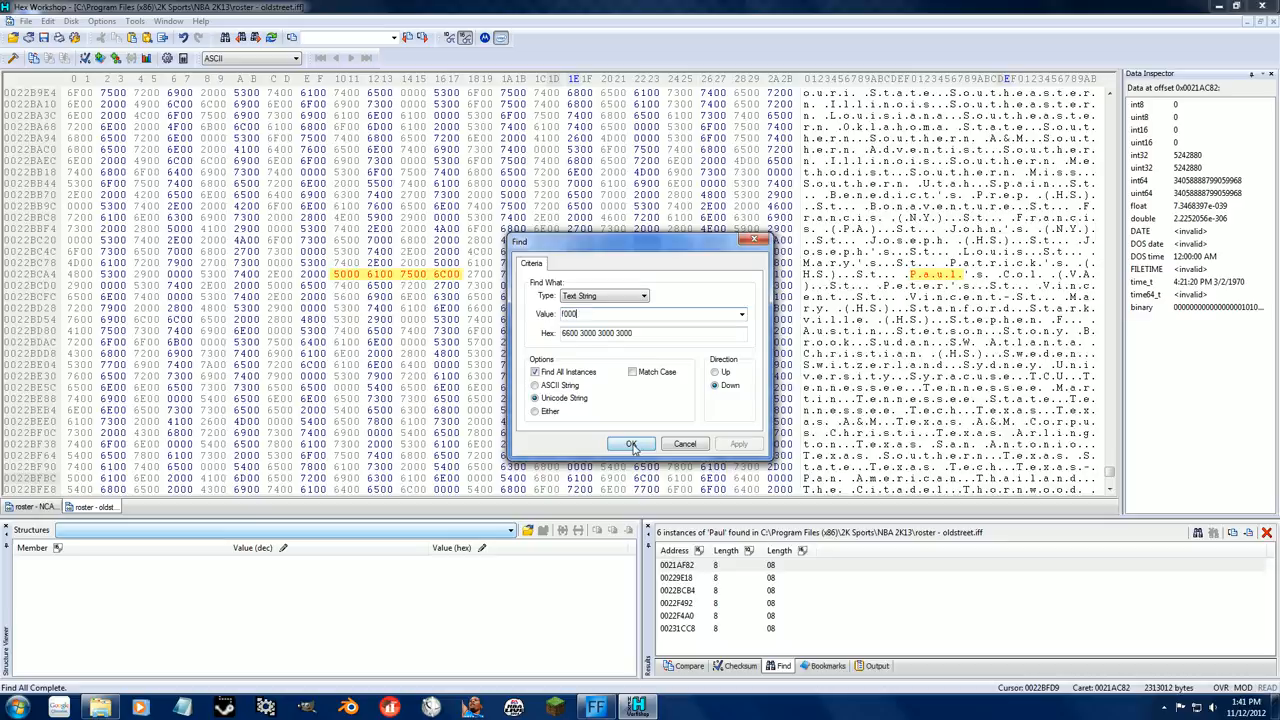
Run the Find All Instances search and scroll to its single highlighted match
left_click(632, 444)
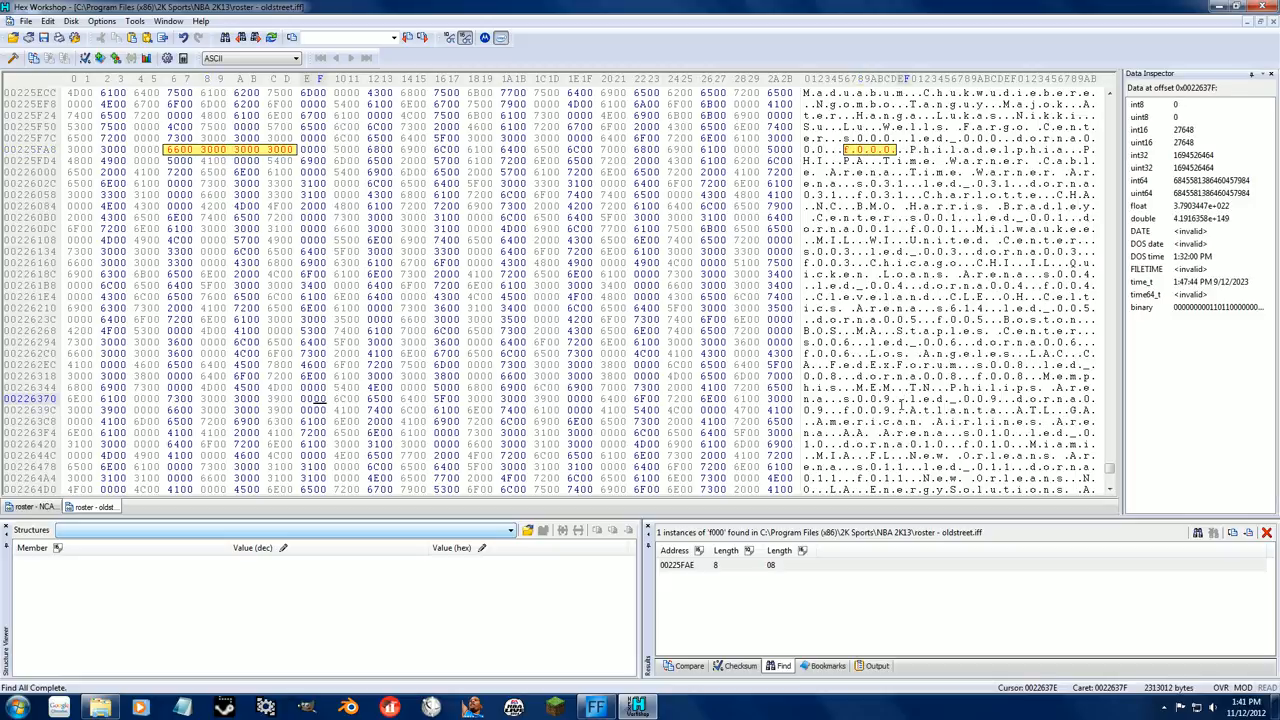
scroll("down", 3)
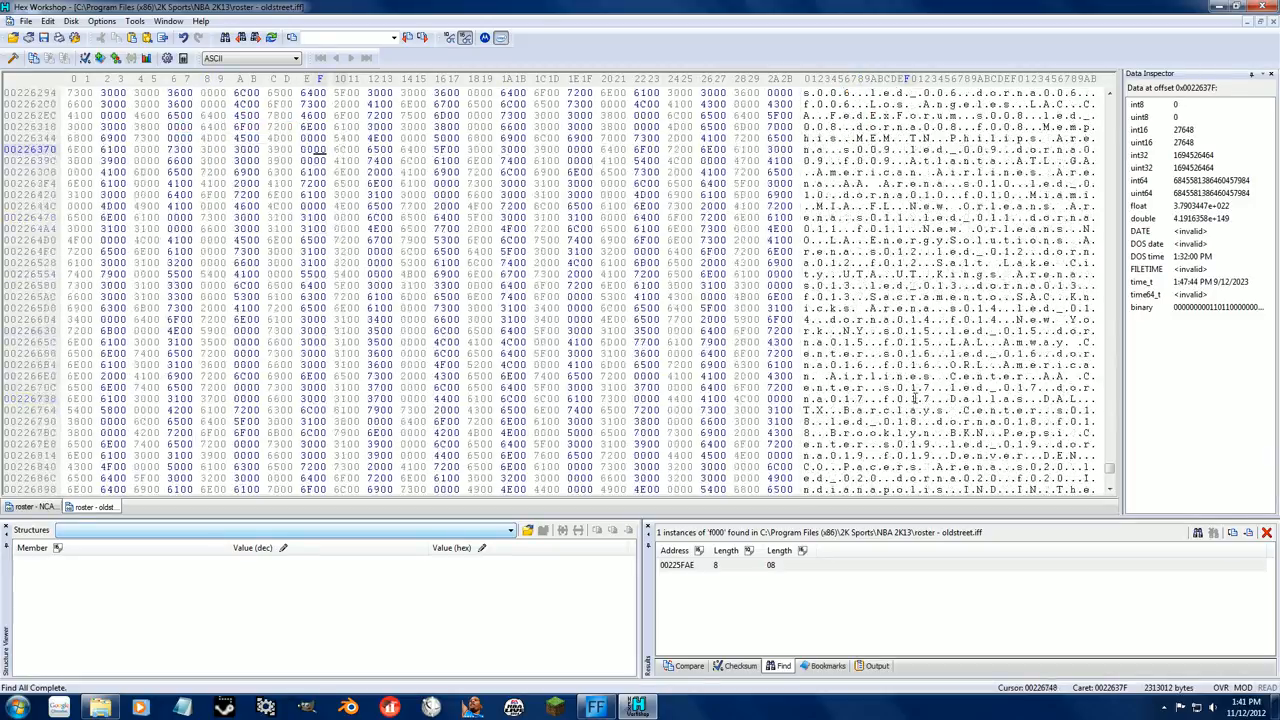
Search for the string "s000", find its one instance, then close the oldstreet roster to get the save prompt
scroll("down", 3)
type("sh000")
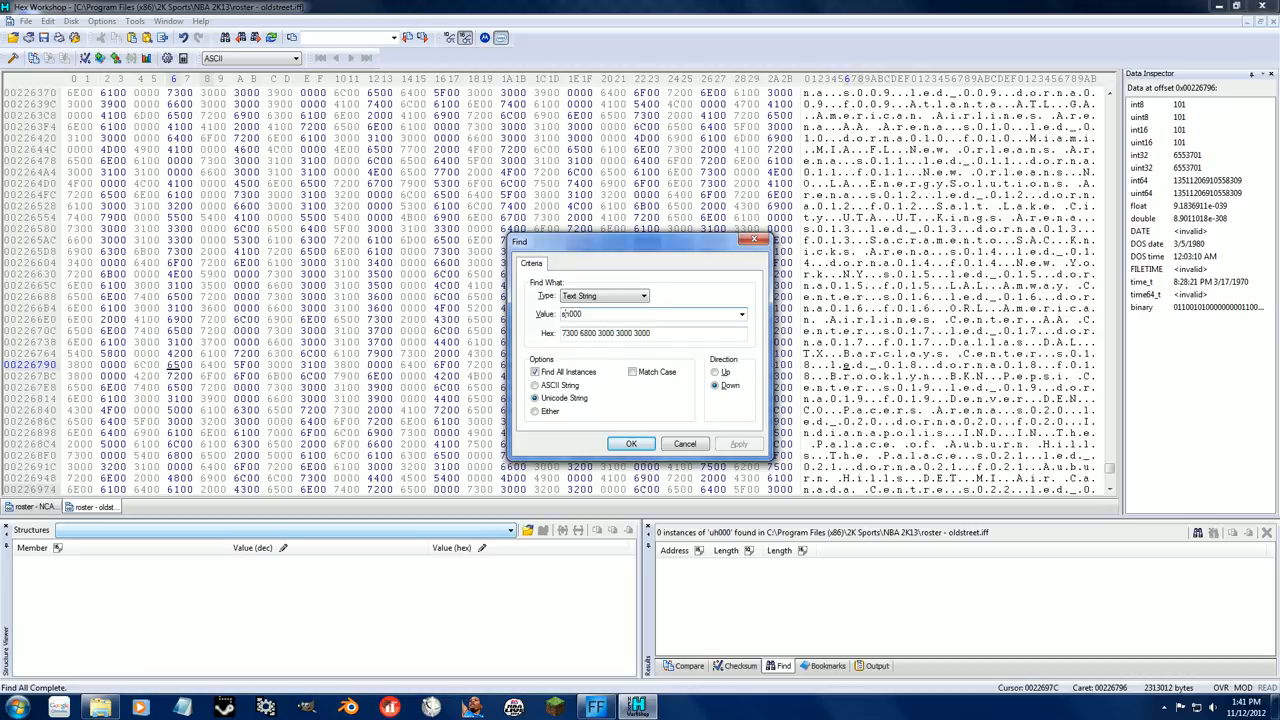
left_click(630, 444)
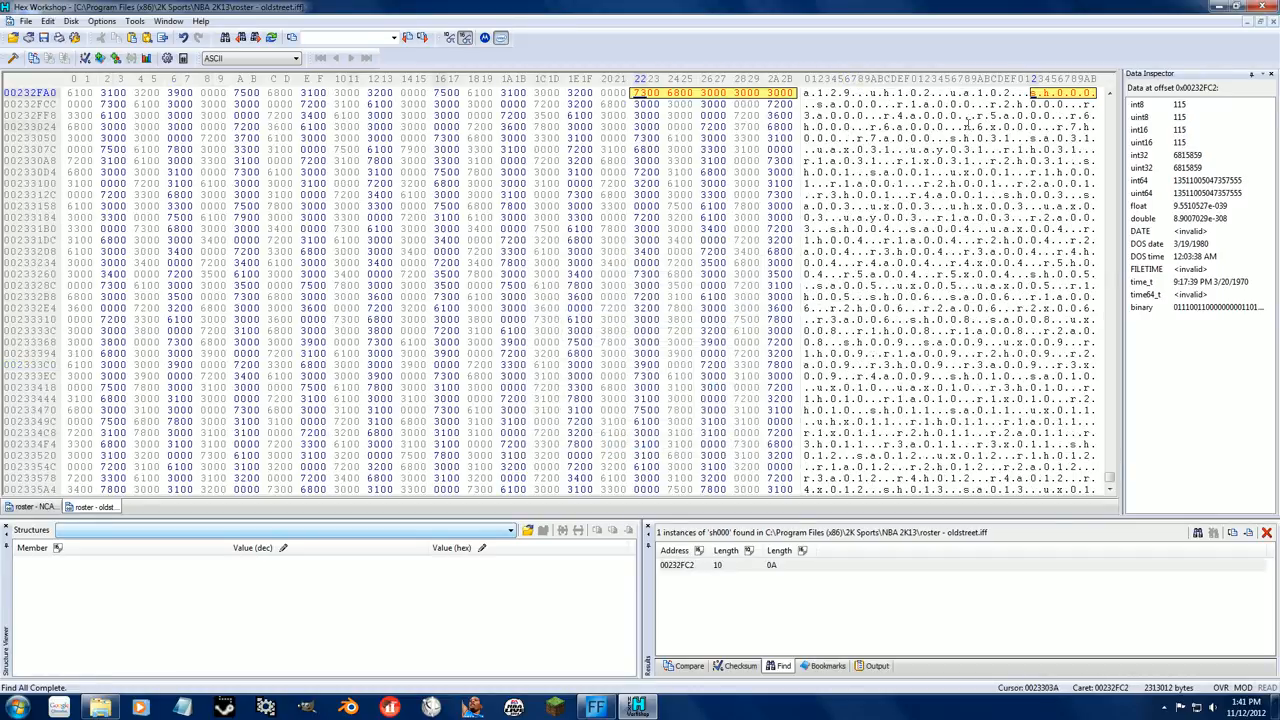
left_click(672, 92)
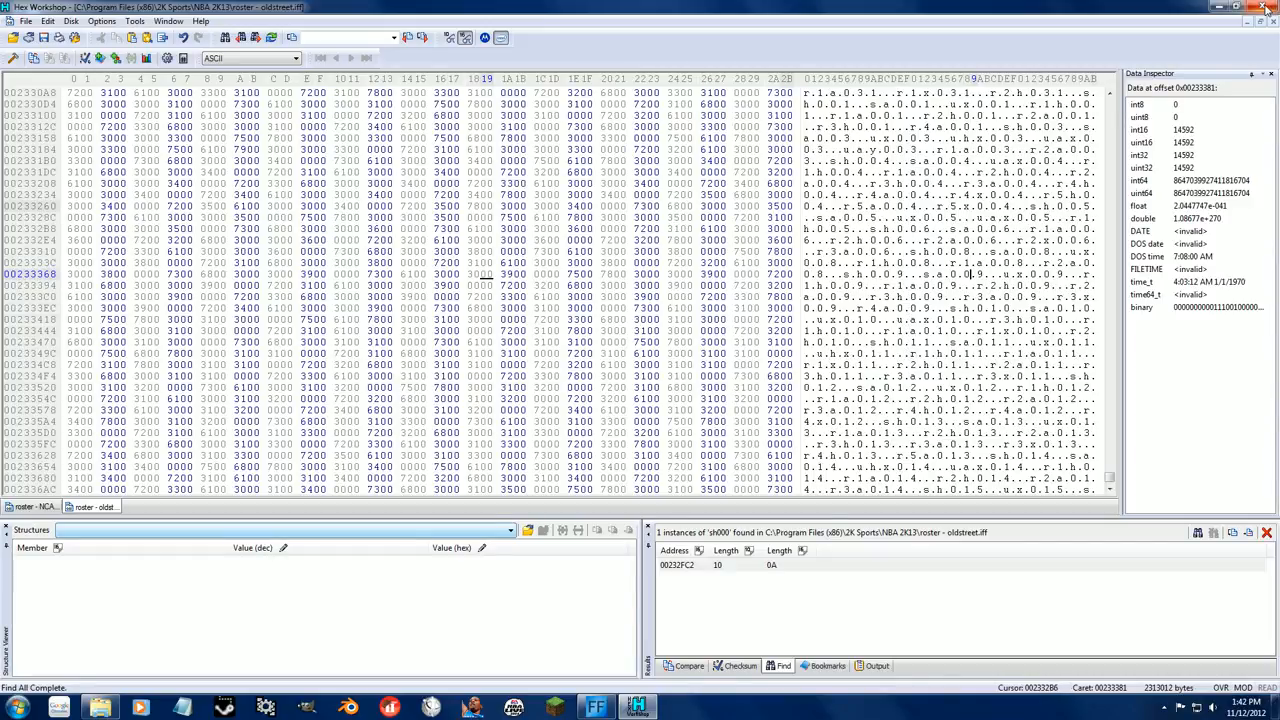
left_click(1268, 8)
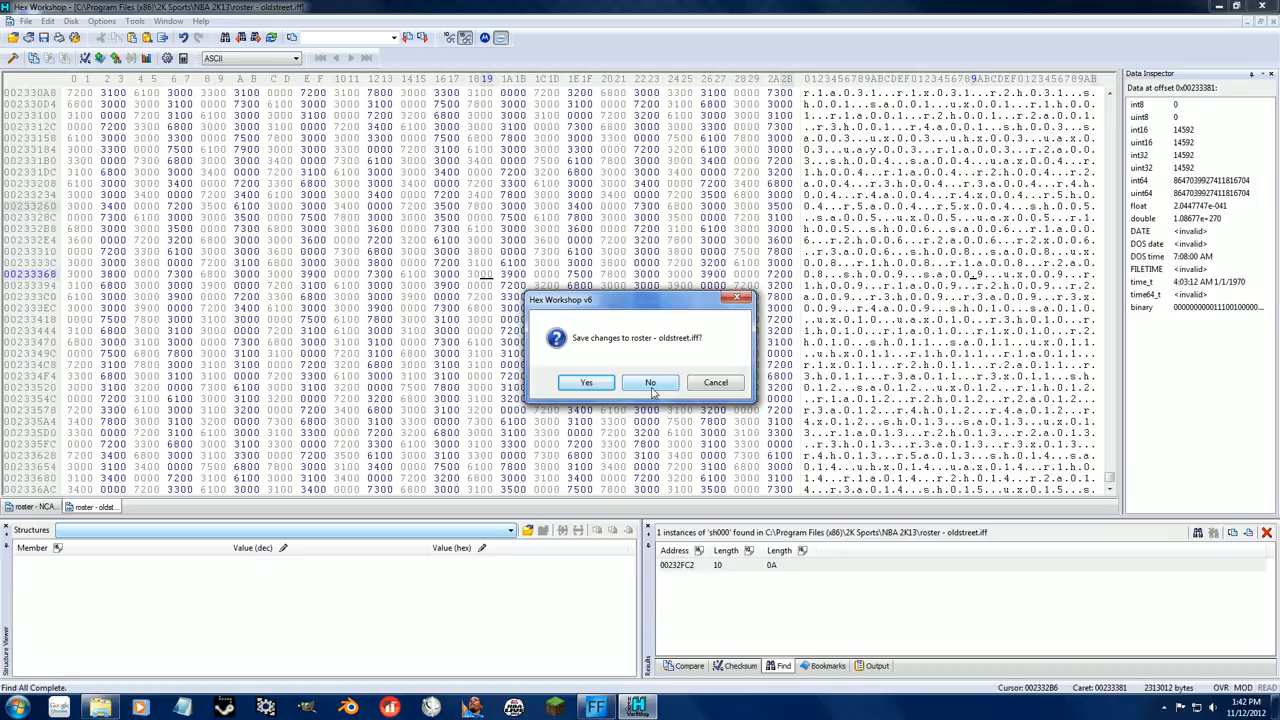
Discard the changes, browse to the NBA 2K13 install folder and bring up the actions for roster.iff
left_click(650, 382)
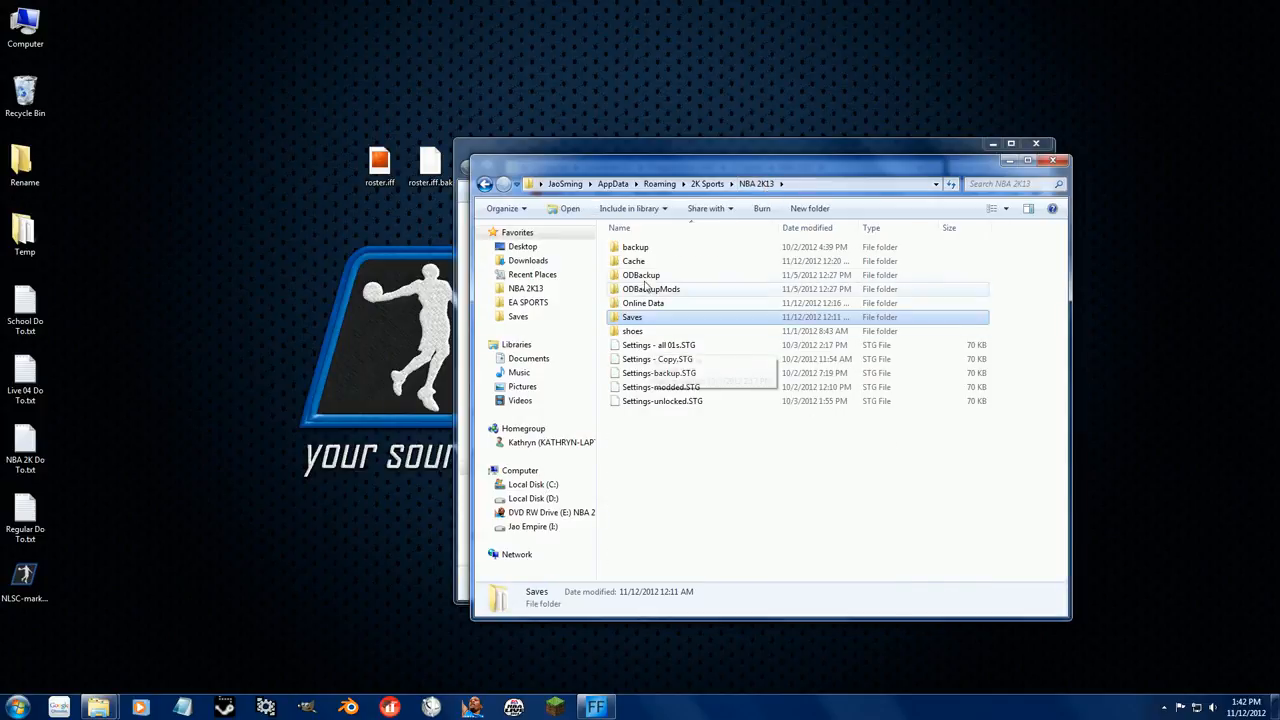
double_click(644, 304)
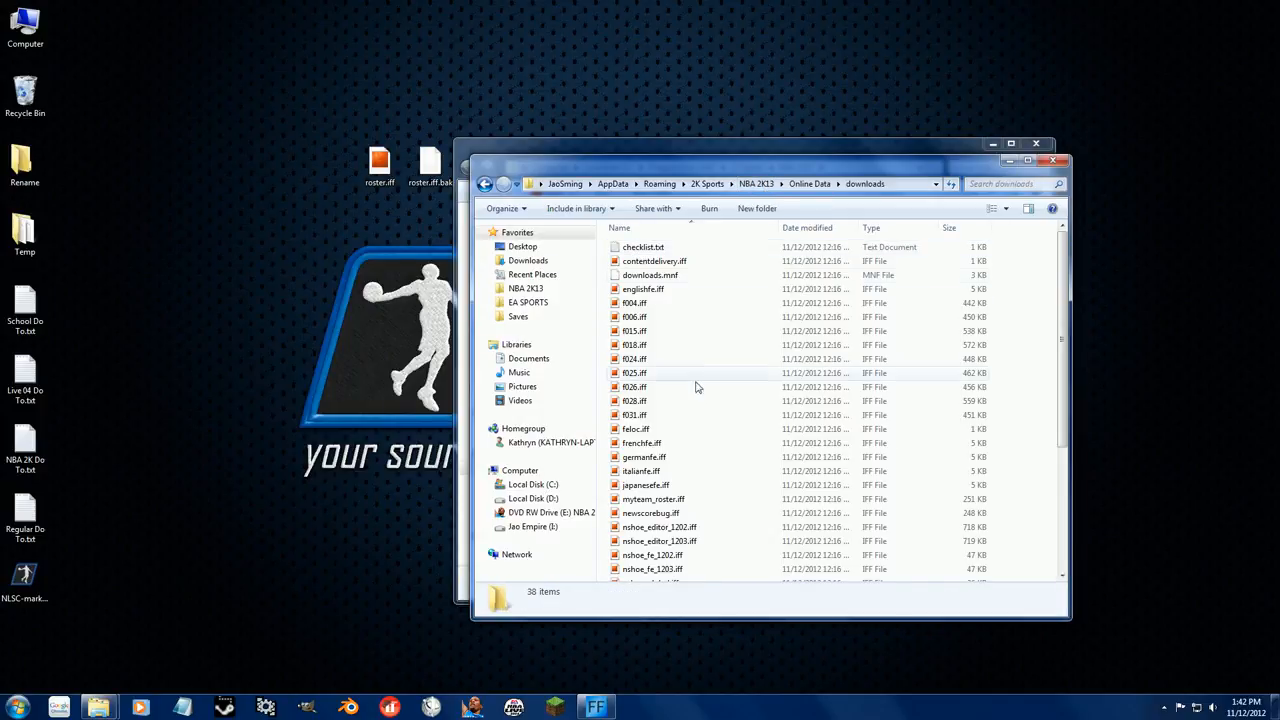
left_click(636, 400)
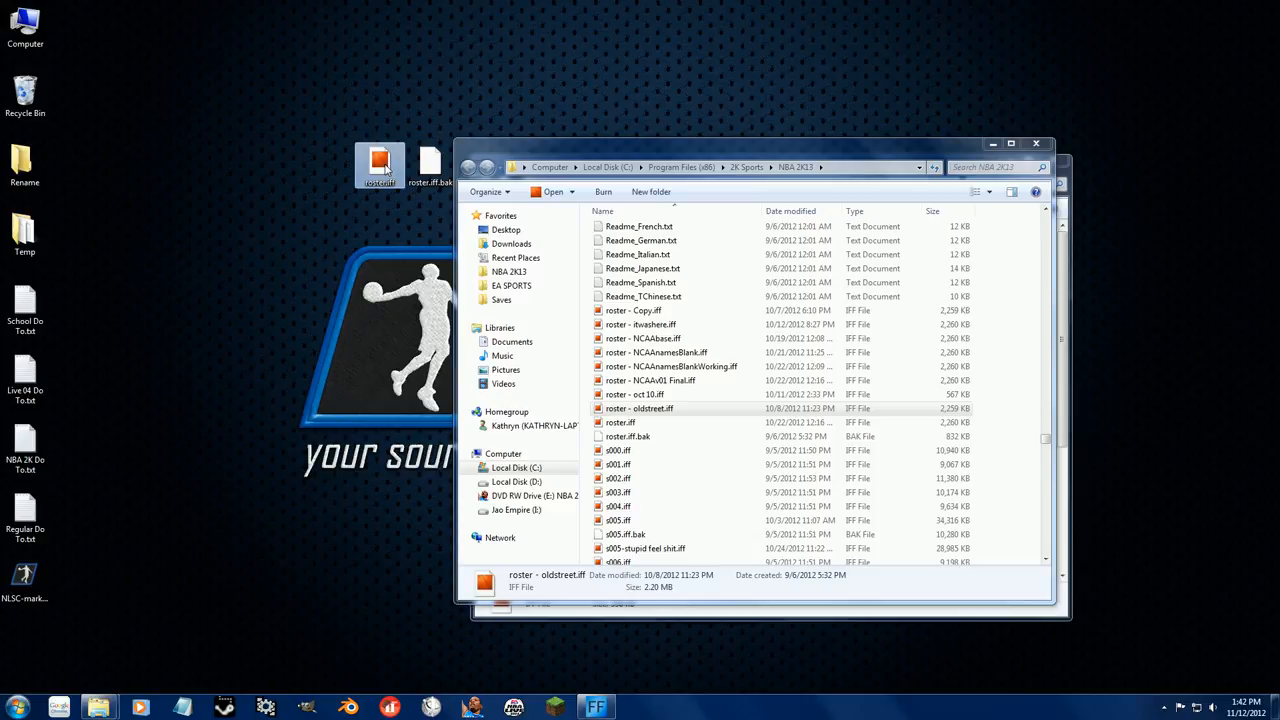
left_click(620, 422)
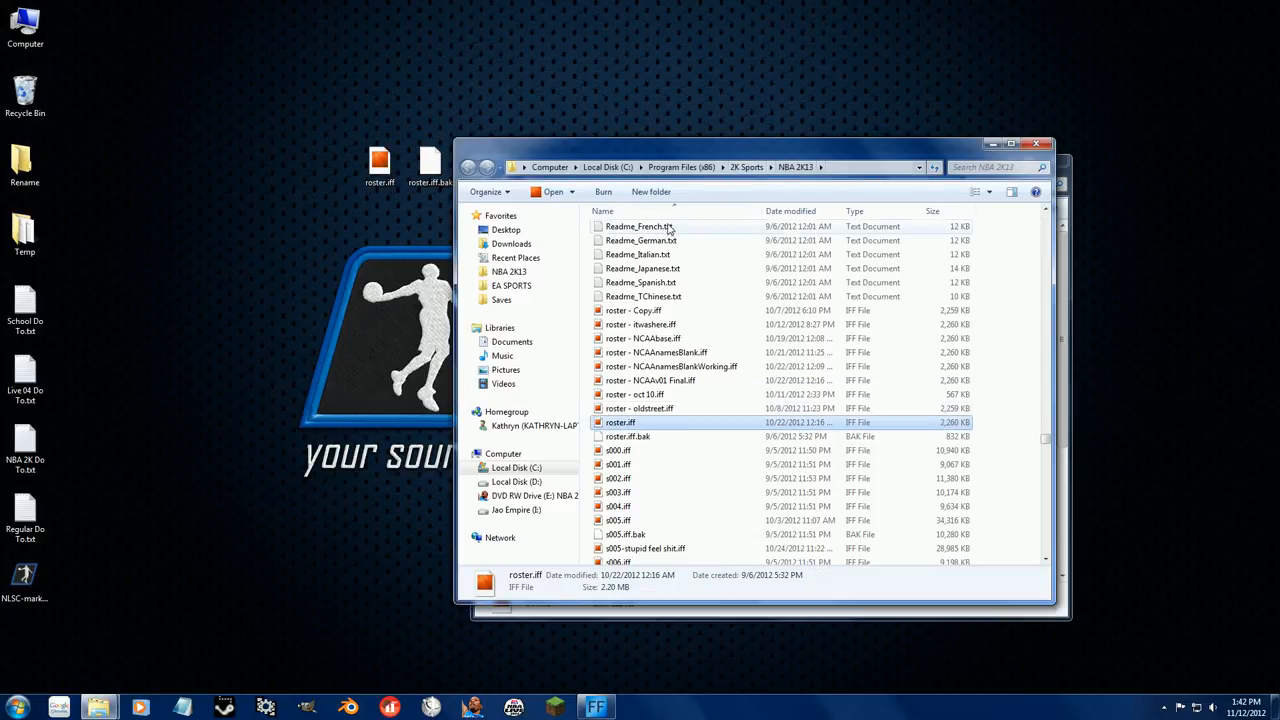
right_click(620, 422)
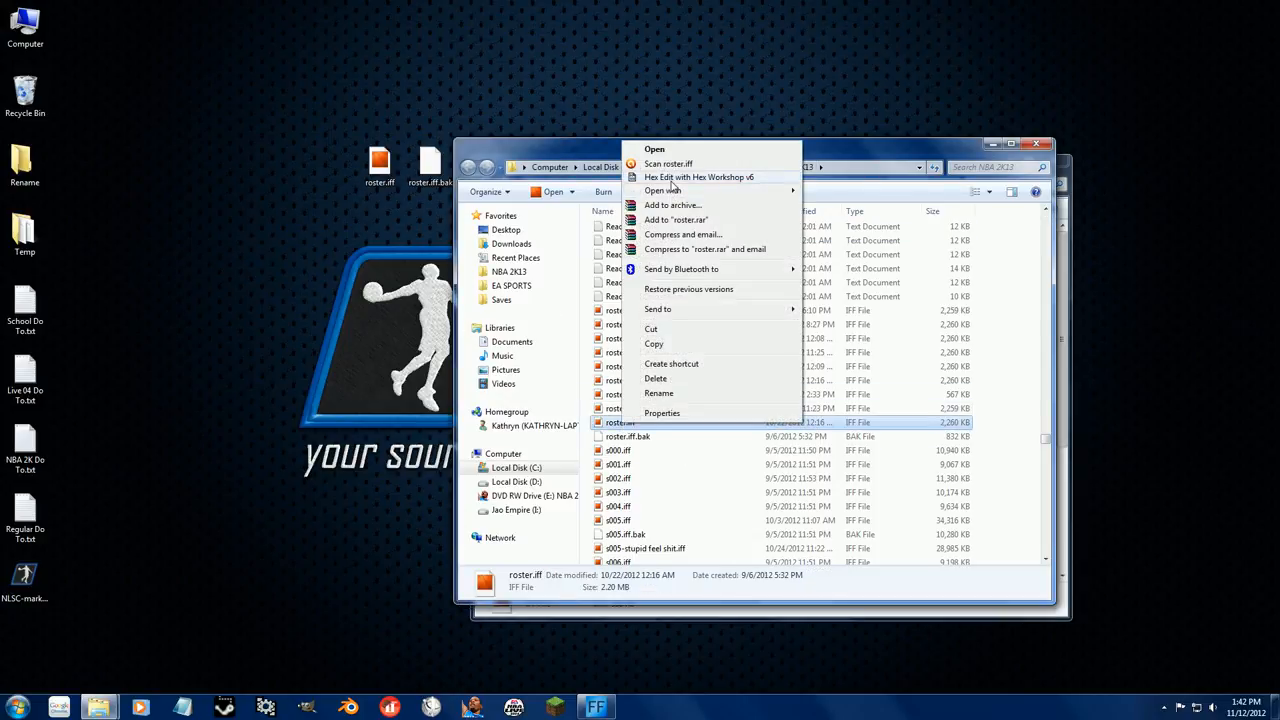
Hex Edit roster.iff with Hex Workshop and scroll down through its data
left_click(698, 176)
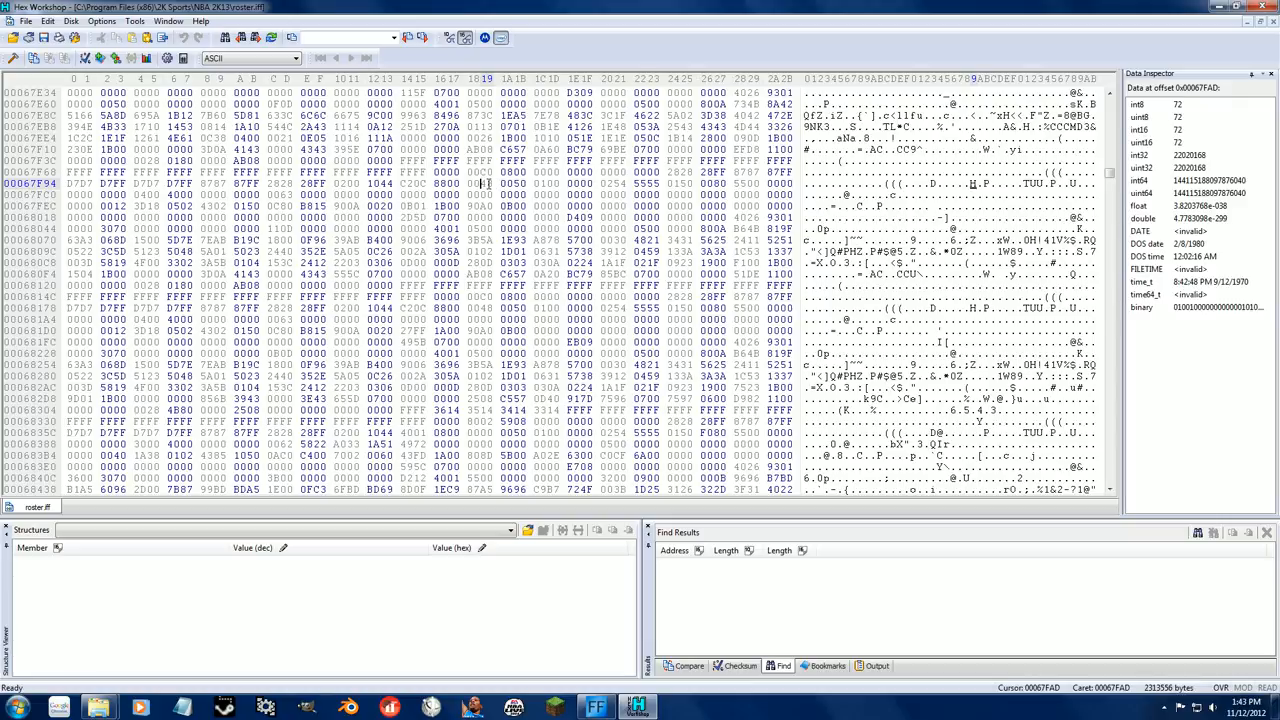
left_click(488, 184)
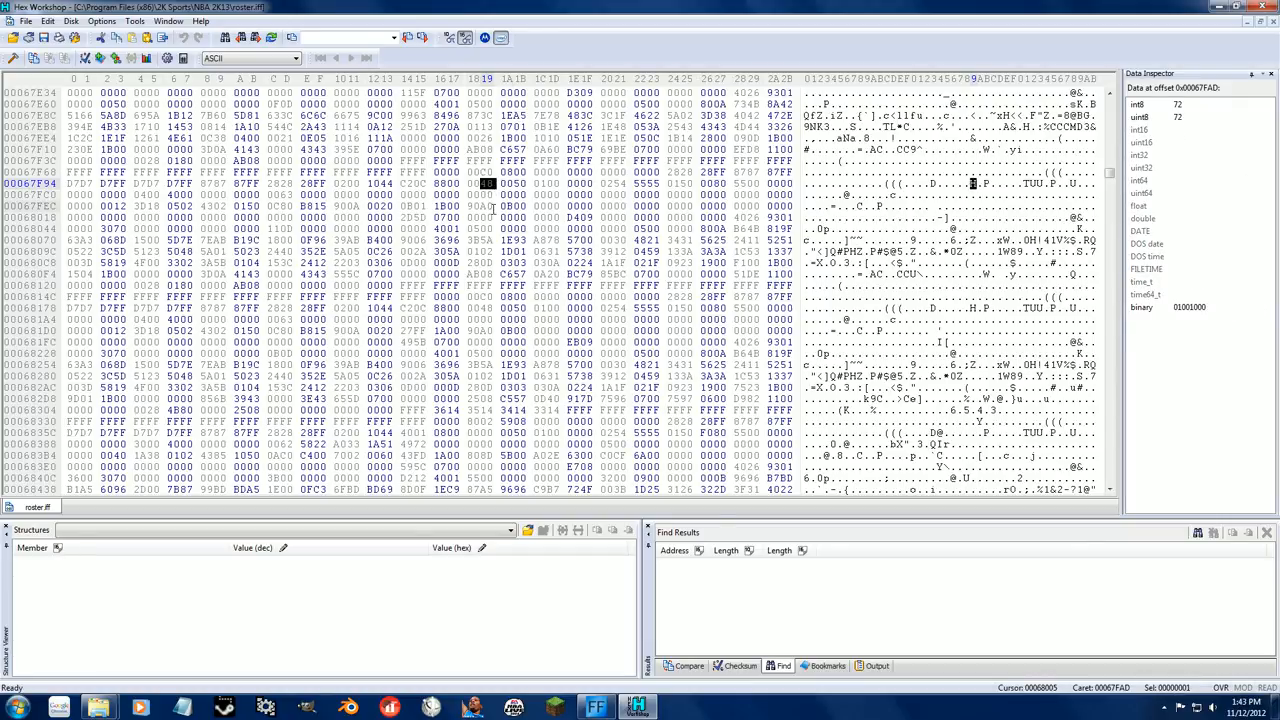
left_click(488, 184)
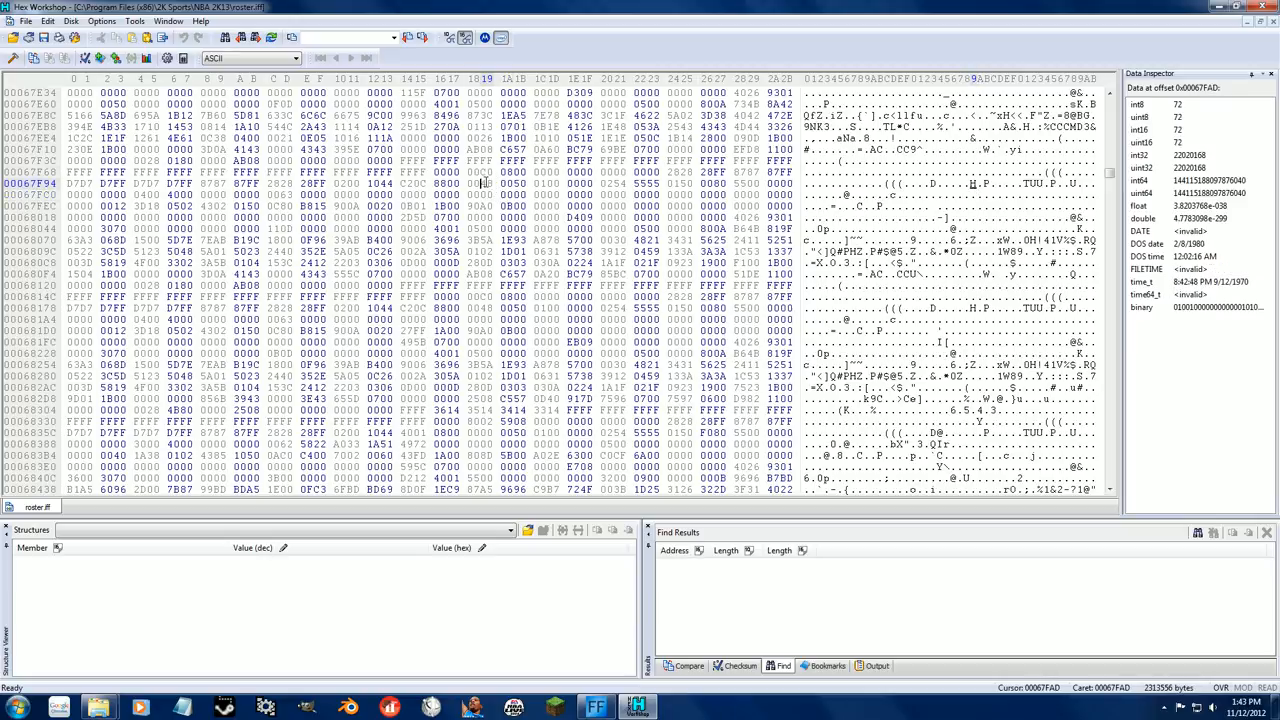
scroll("down", 3)
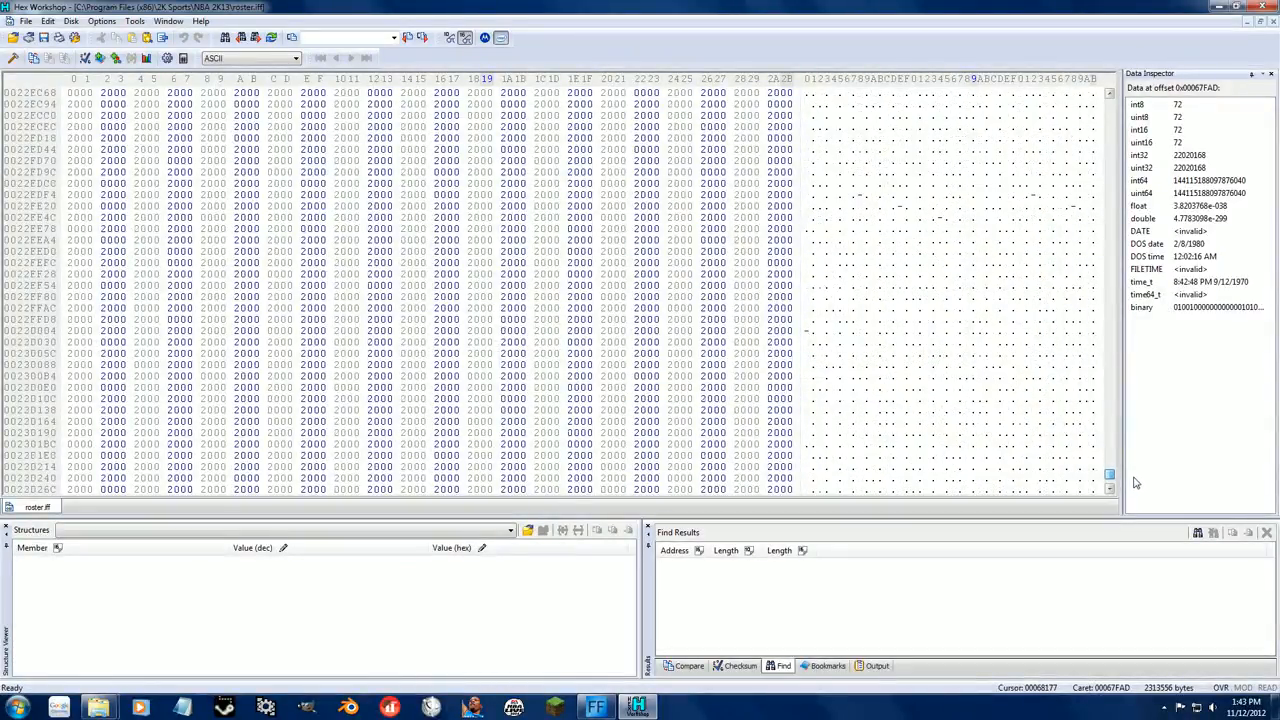
scroll("down", 3)
type("Ce")
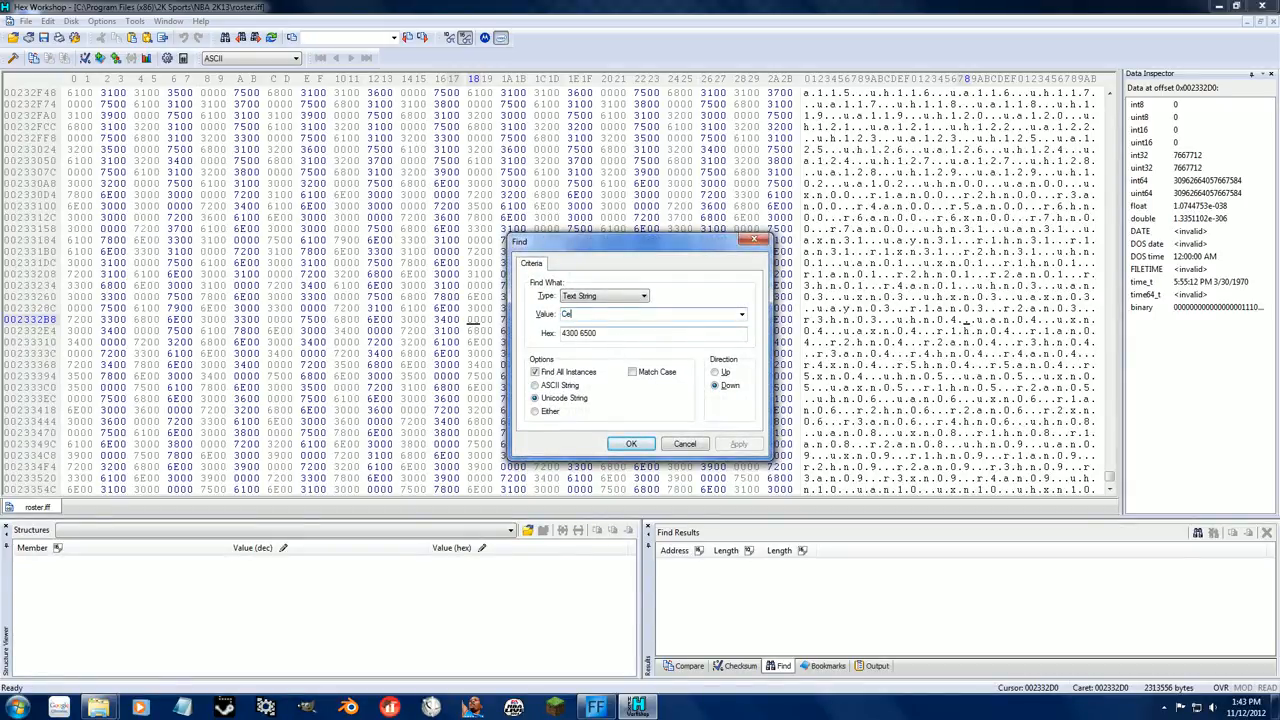
Leave roster.iff, return to the NBA 2K13 folder and bring up the actions for roster - Copy.iff
left_click(632, 444)
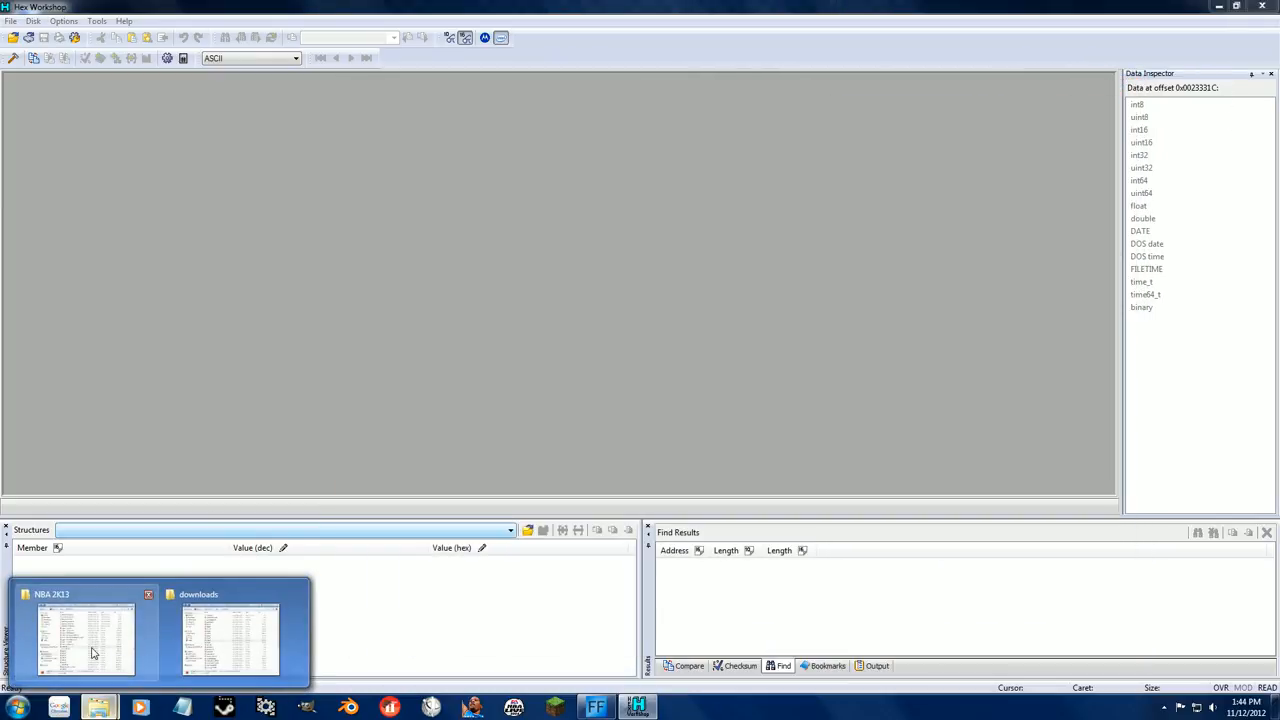
left_click(84, 636)
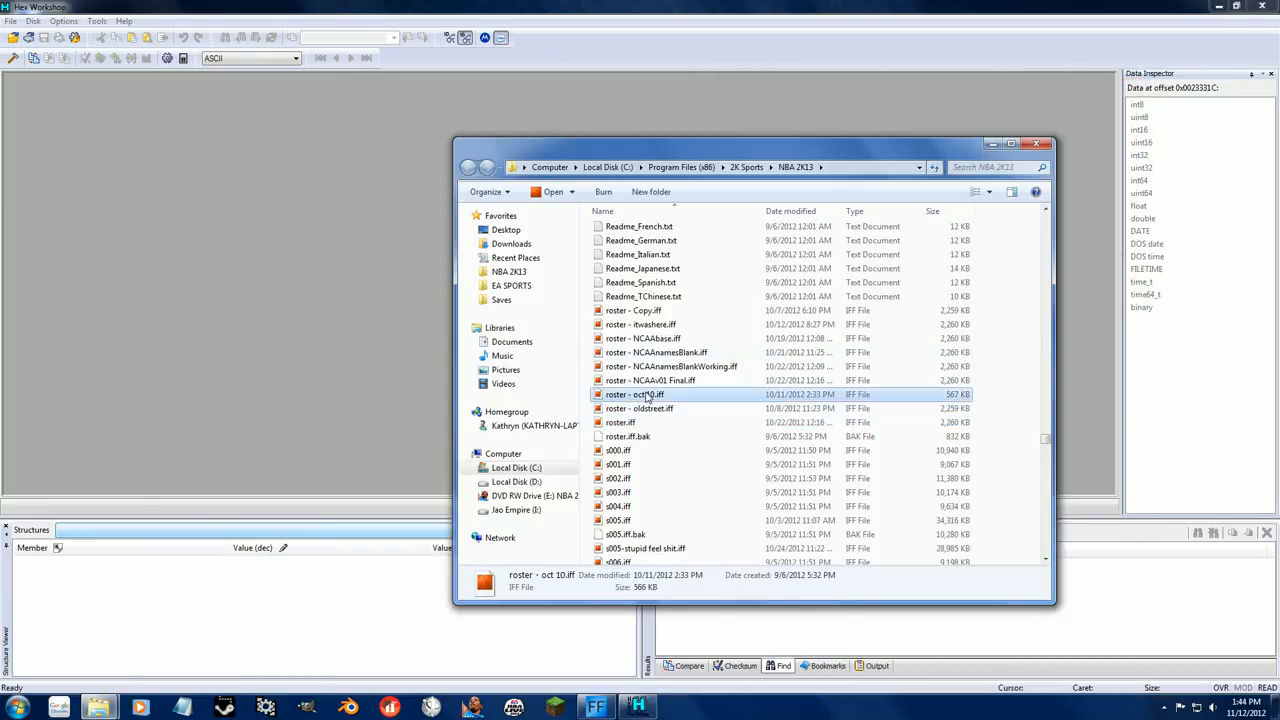
double_click(636, 394)
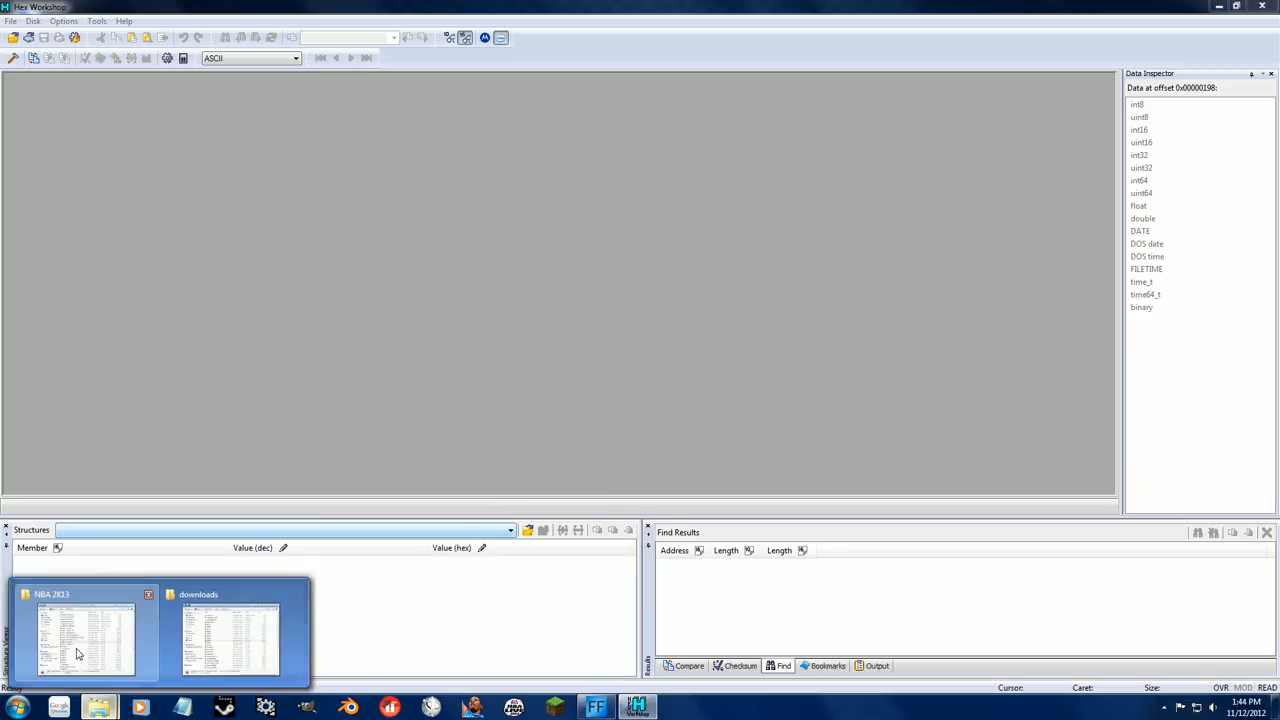
left_click(84, 636)
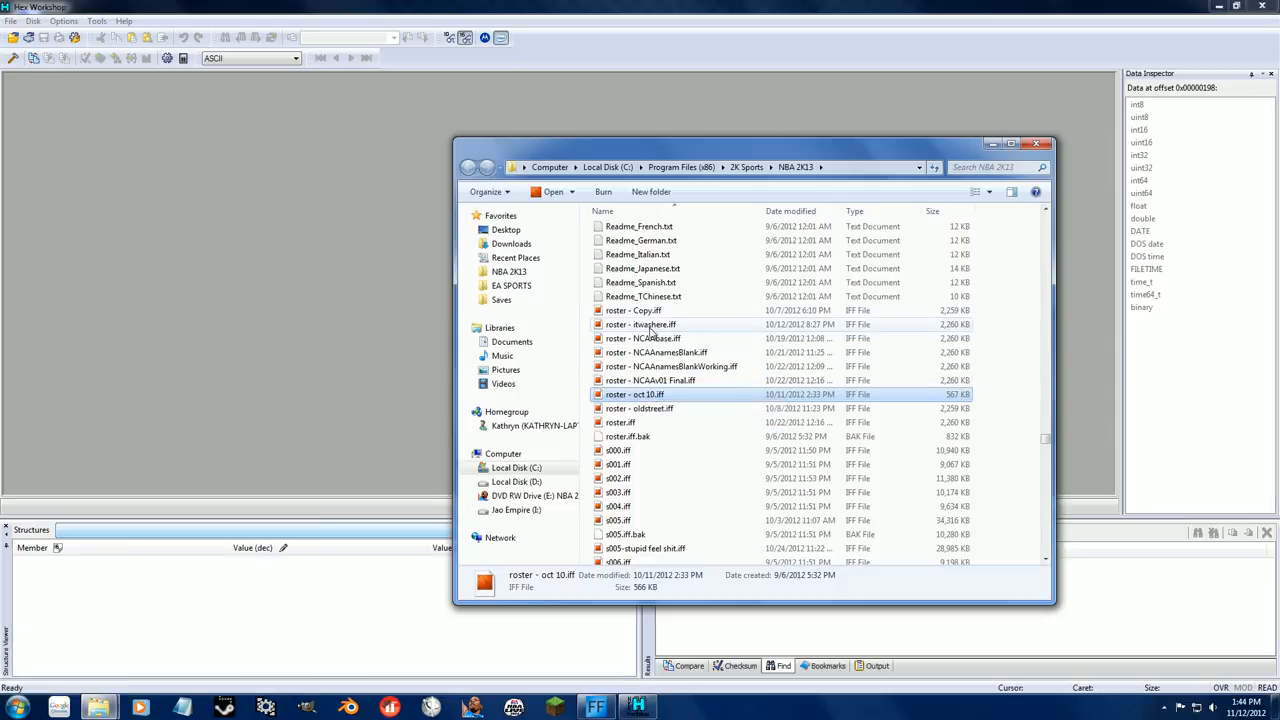
right_click(632, 310)
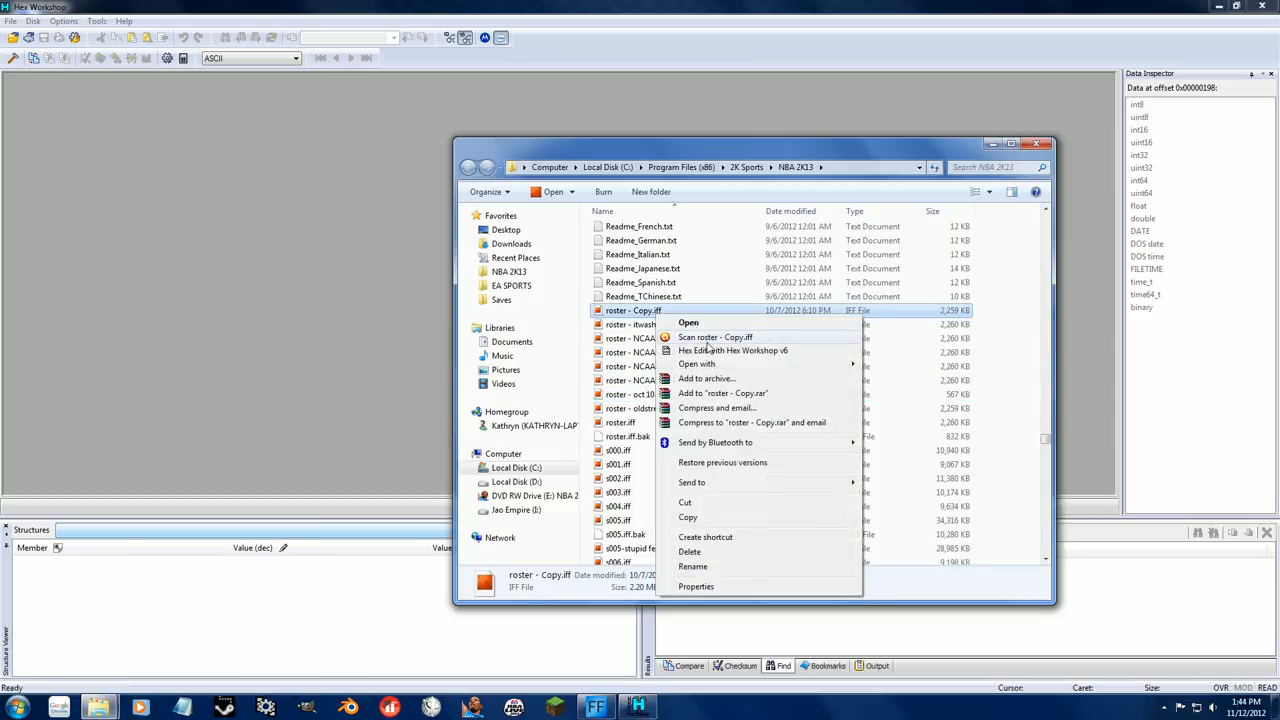
Hex Edit roster - Copy.iff, overwrite the six Celtics entries and save on close
left_click(732, 350)
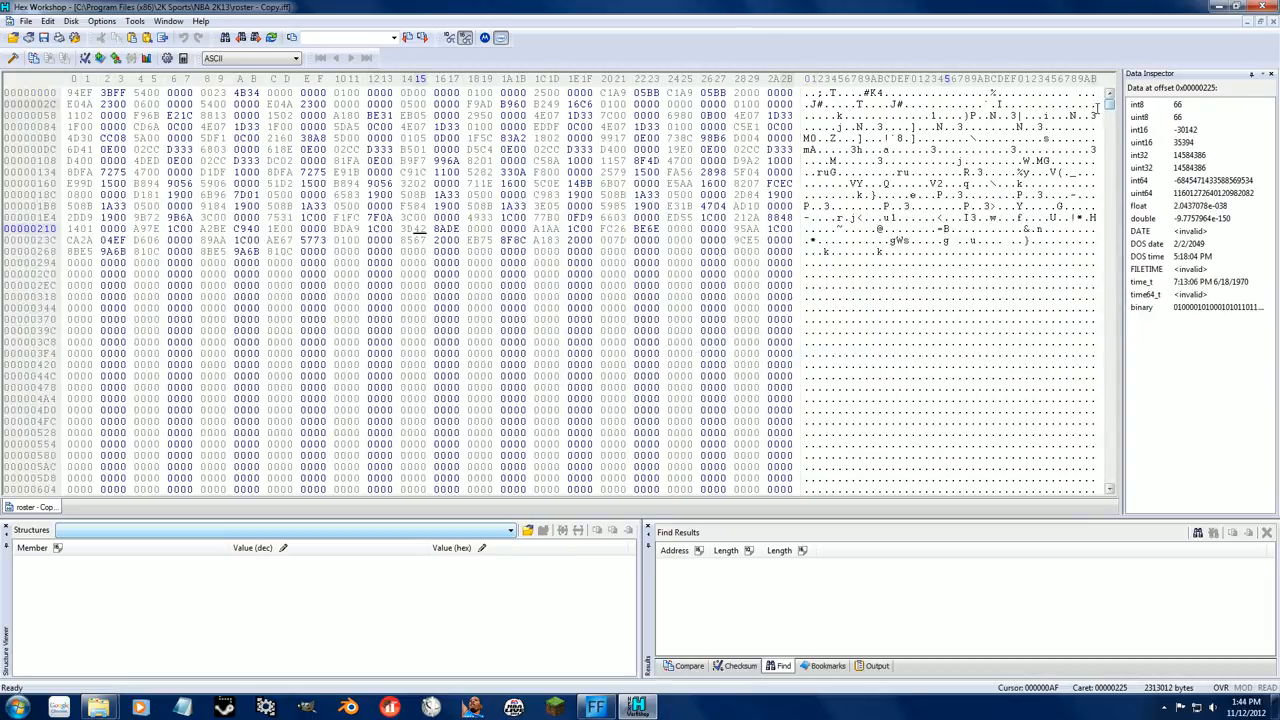
left_click(784, 664)
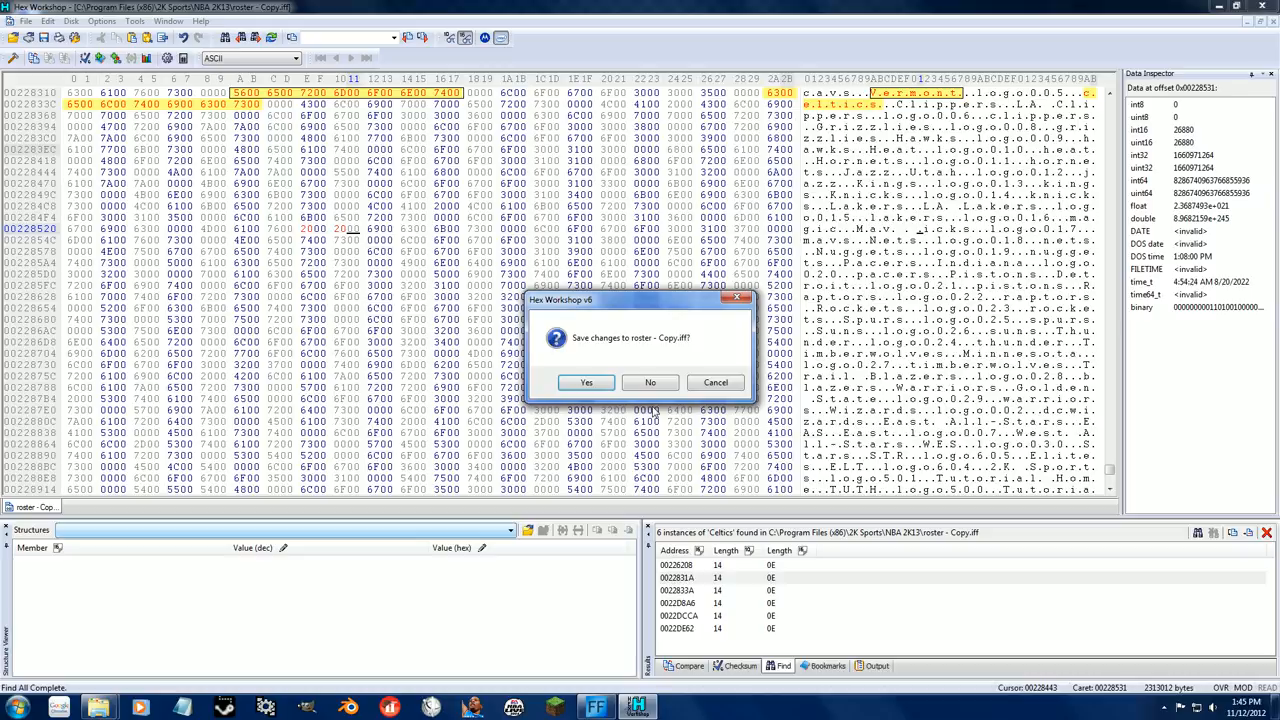
left_click(650, 382)
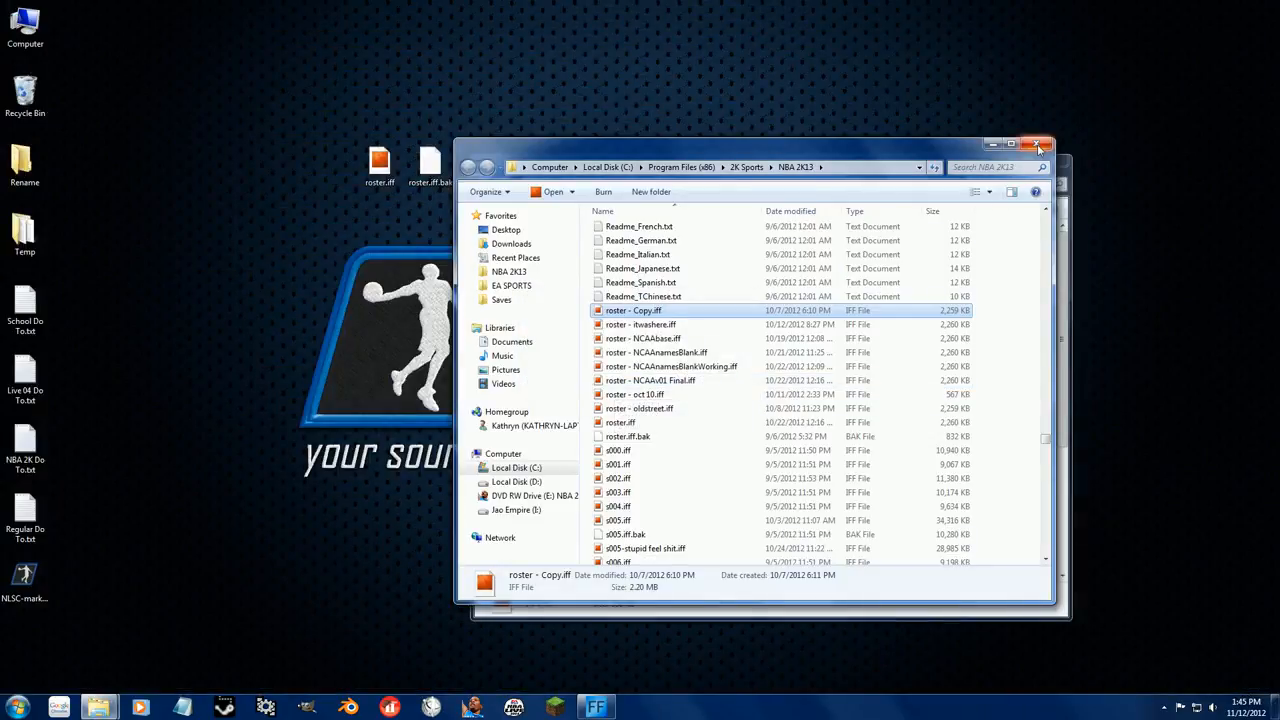
Close the NBA 2K13 folder window, leaving the desktop
left_click(1038, 148)
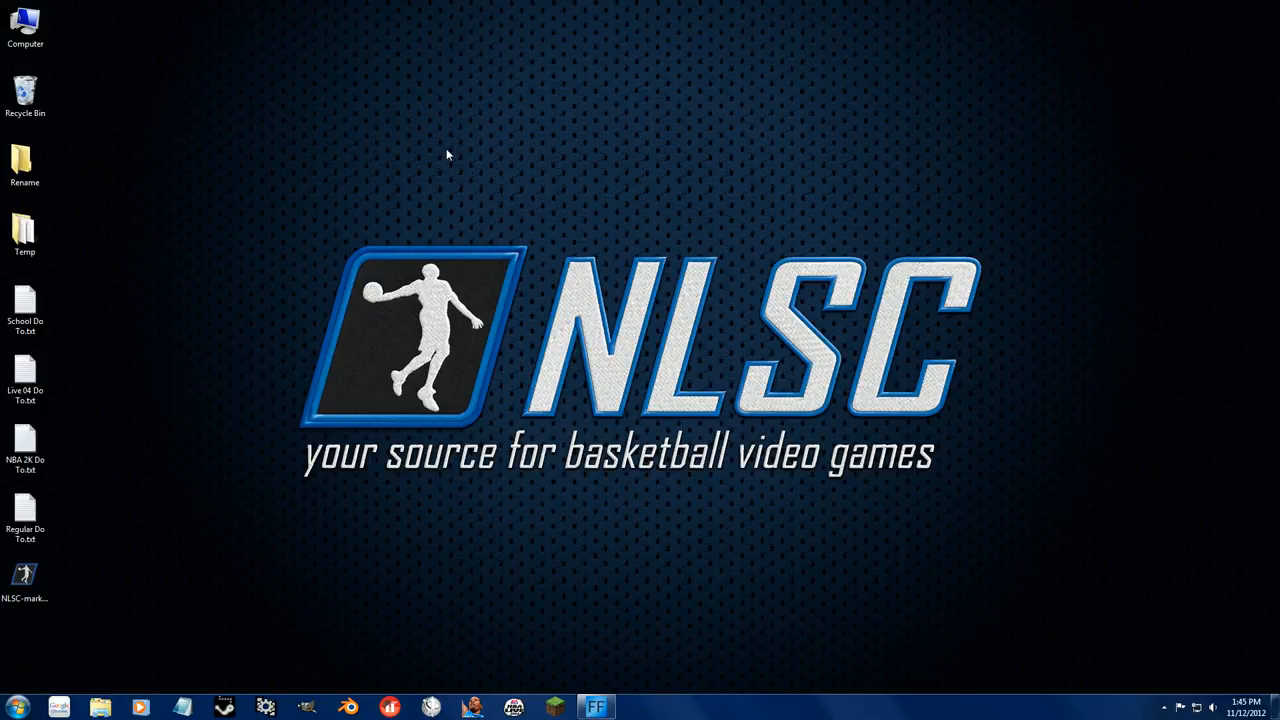
mouse_move(304, 252)
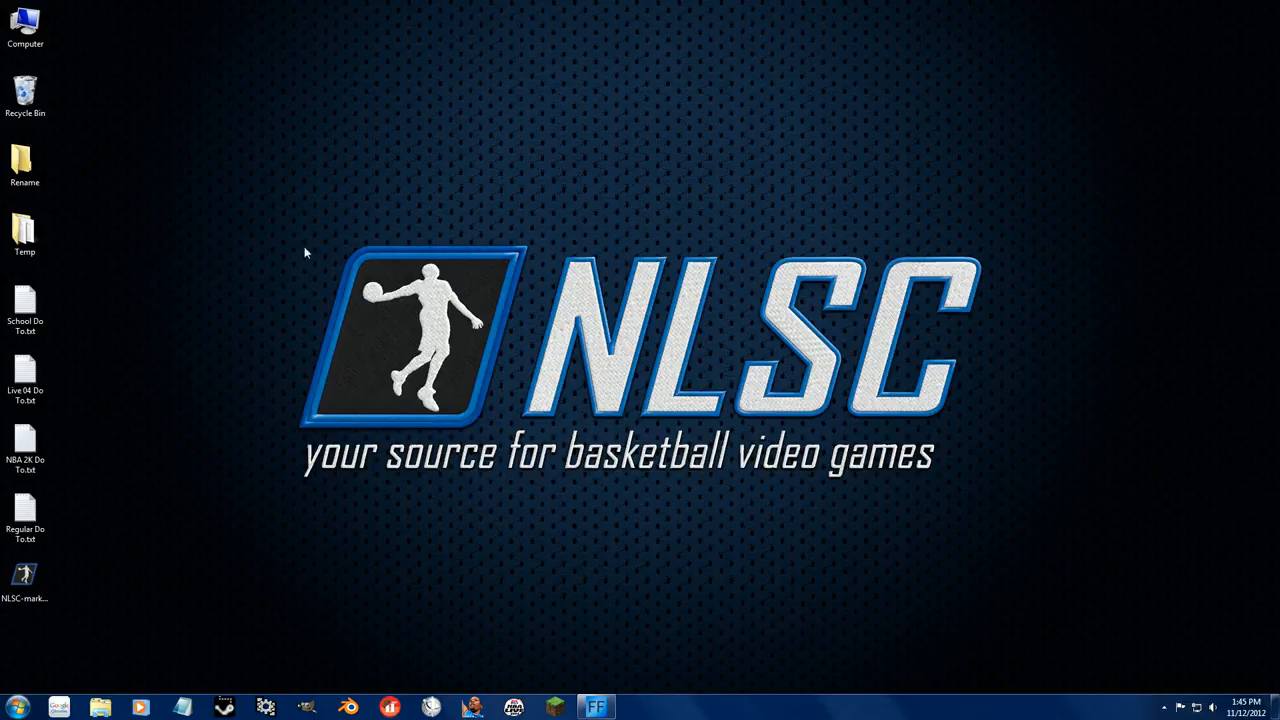
mouse_move(692, 588)
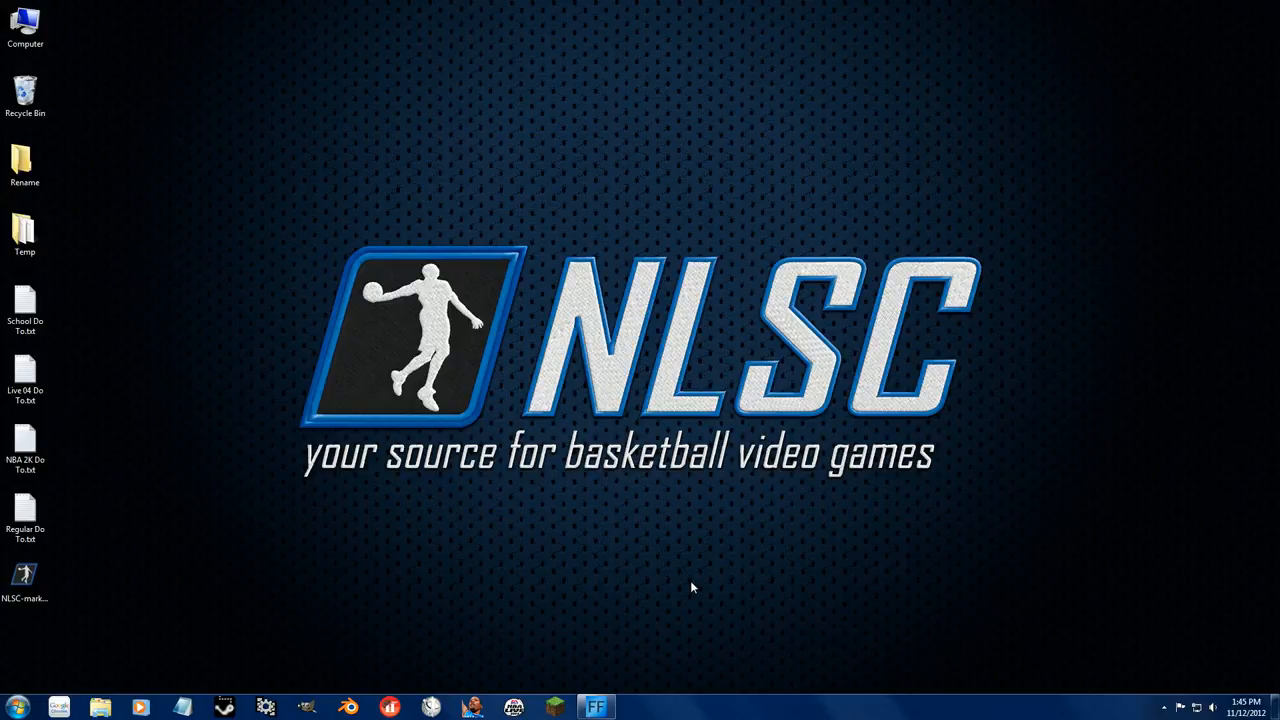
mouse_move(682, 586)
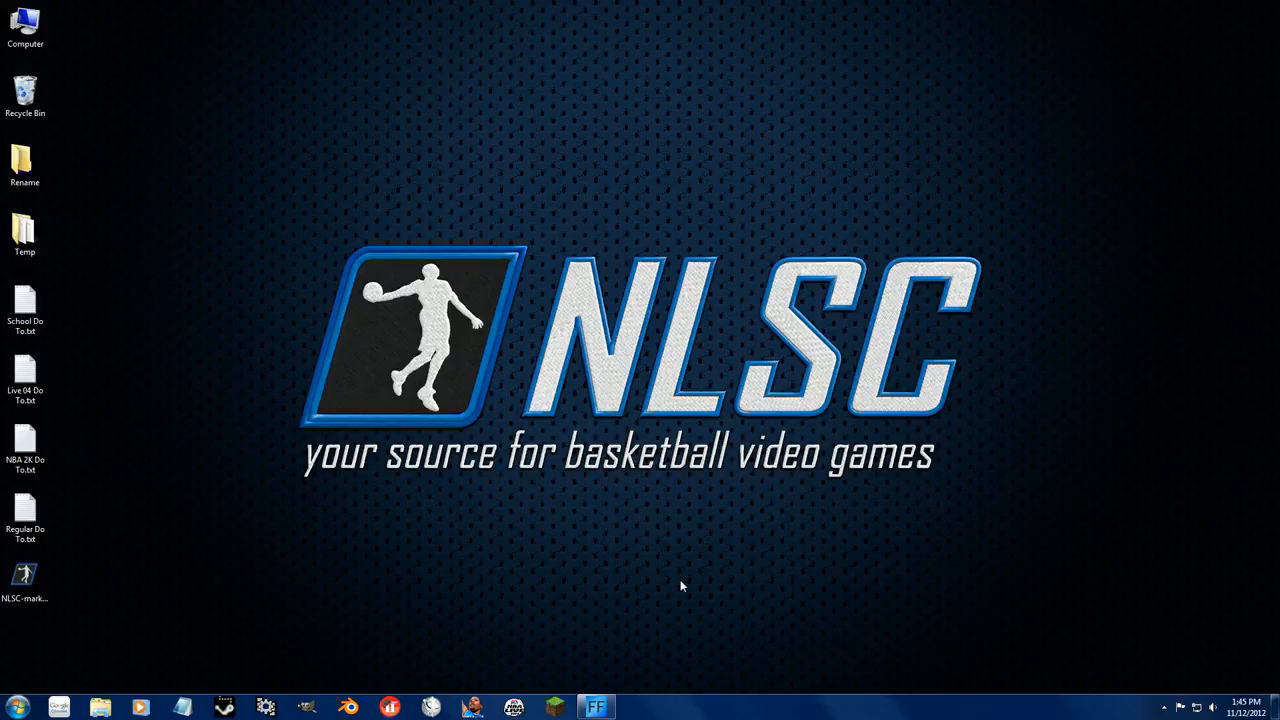
mouse_move(634, 572)
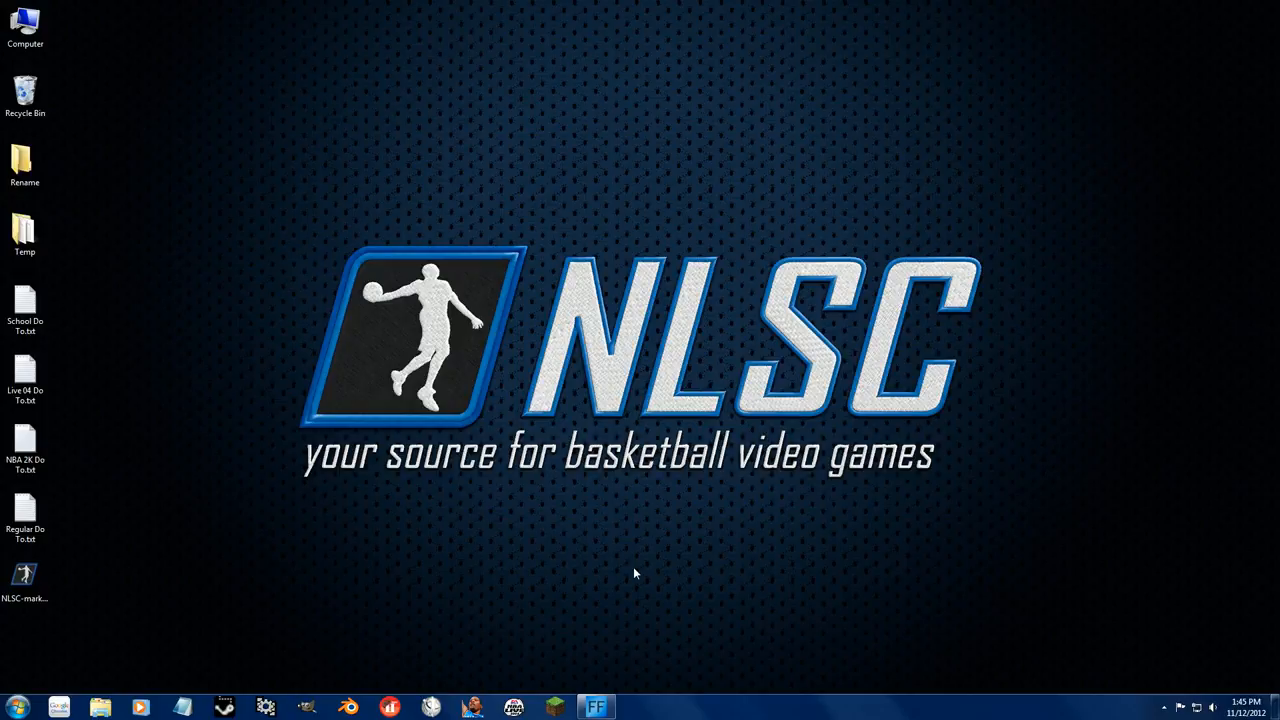